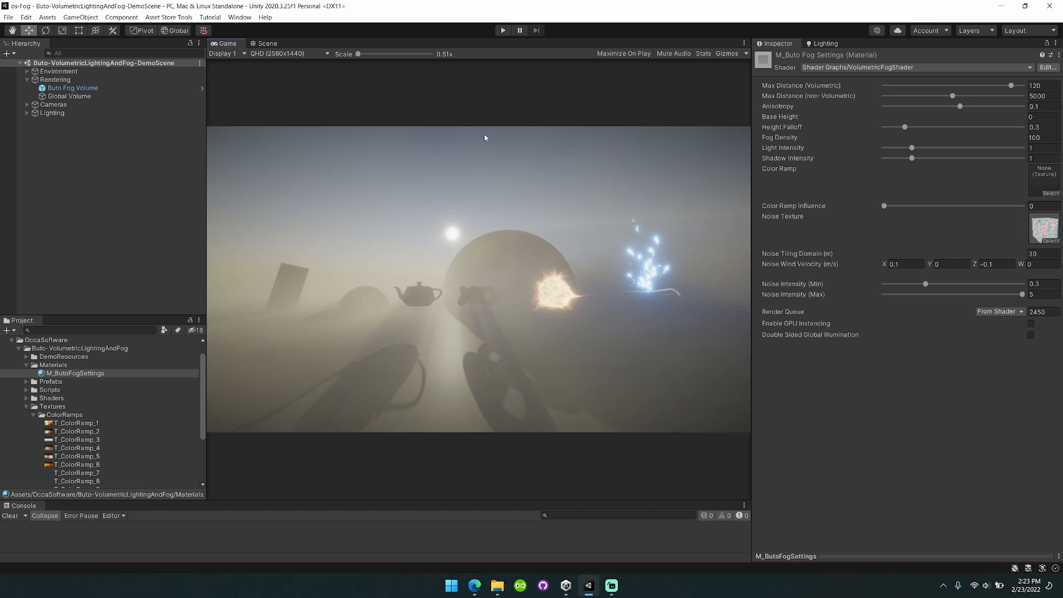
- Switch from the Game view to the editable Scene view of the fog-free demo scene
click(267, 43)
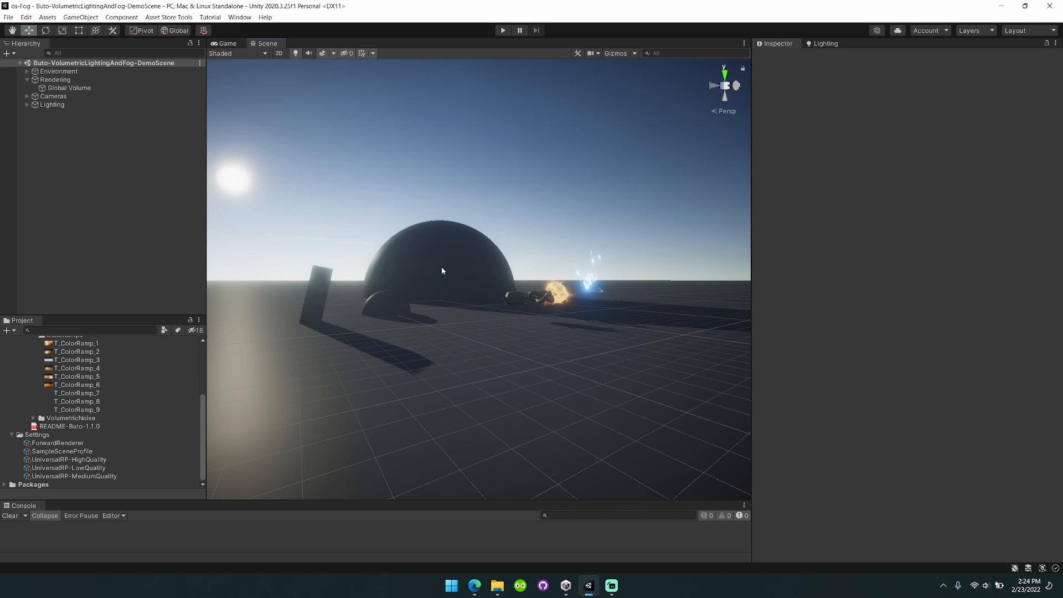
mouse_move(309, 322)
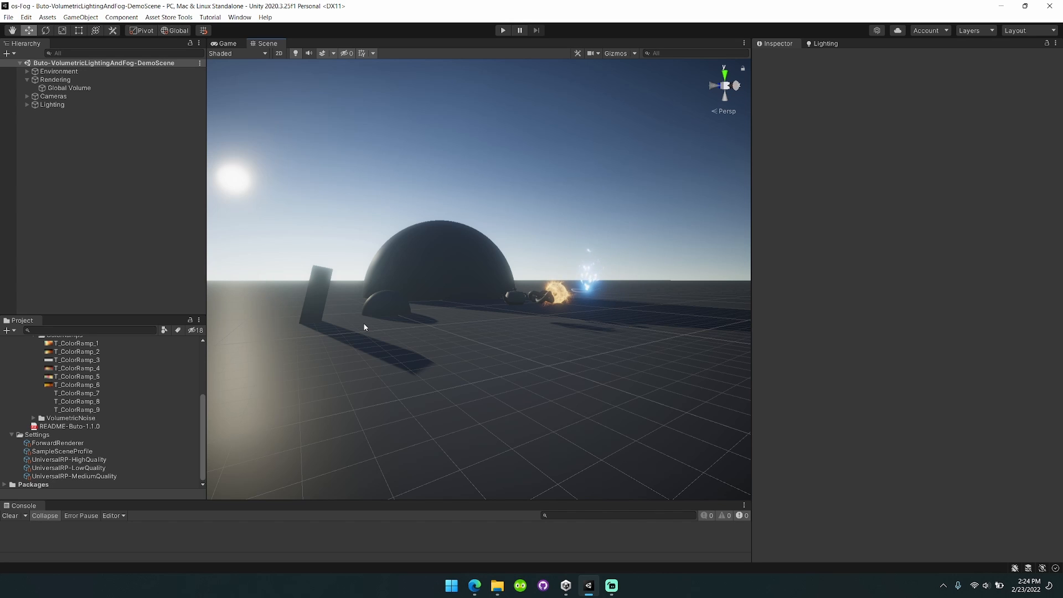
mouse_move(148, 380)
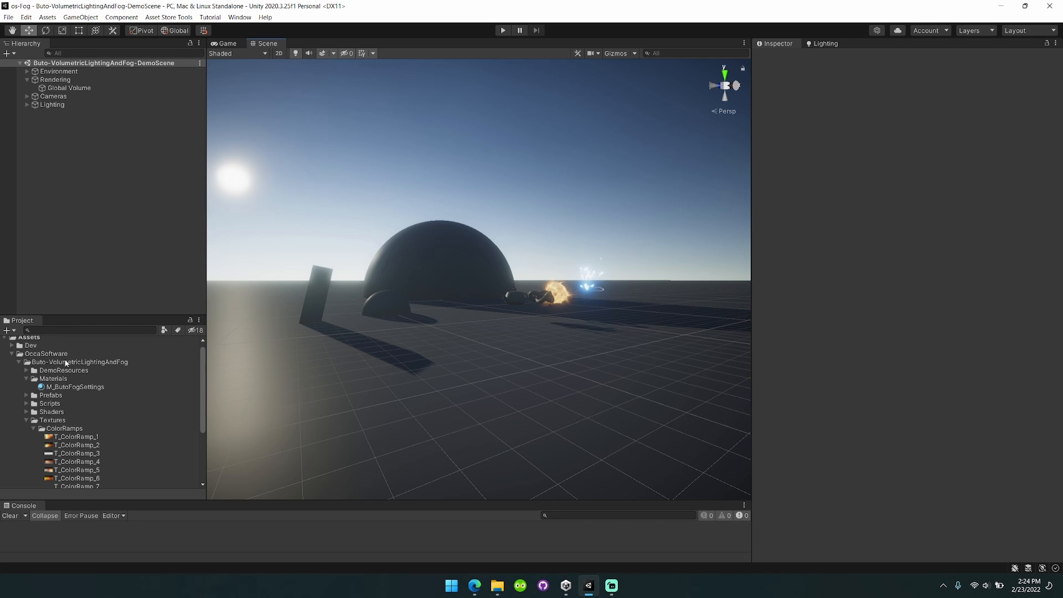
mouse_move(81, 396)
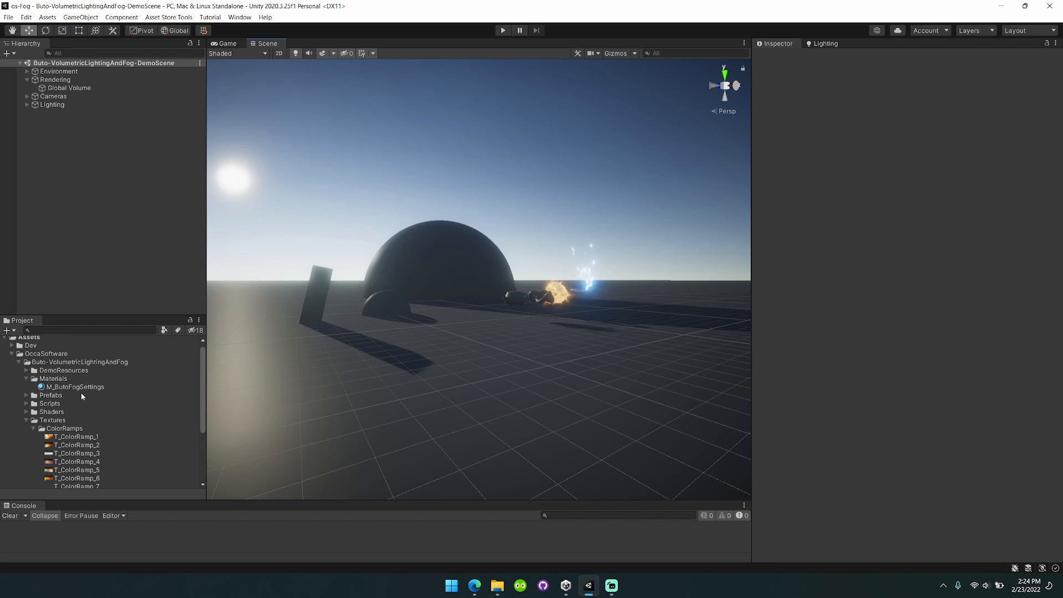
- Add the Buto Fog Volume prefab from the Prefabs folder under Rendering in the Hierarchy
click(27, 394)
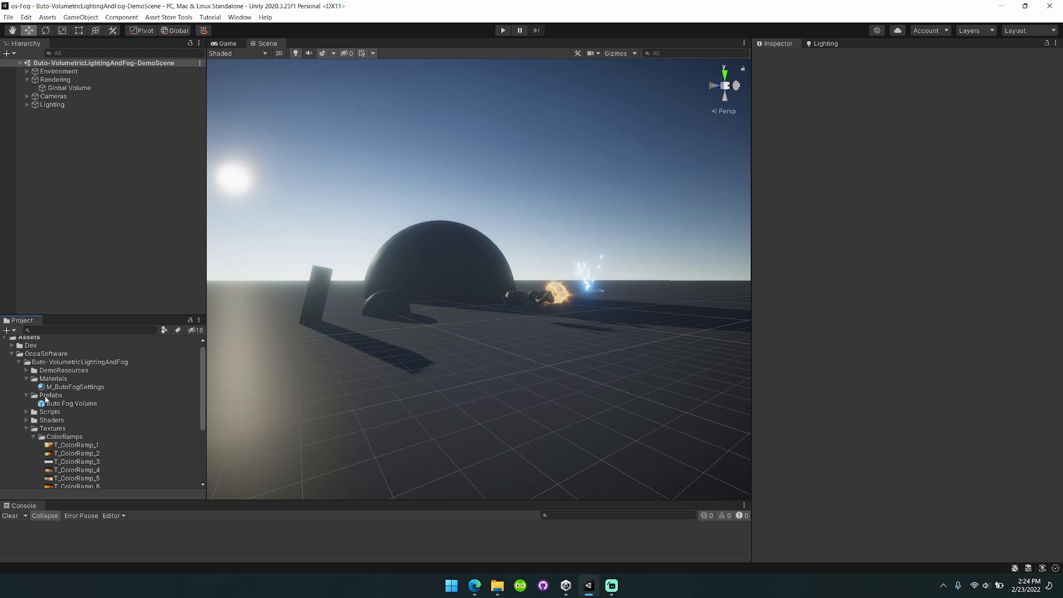
click(71, 403)
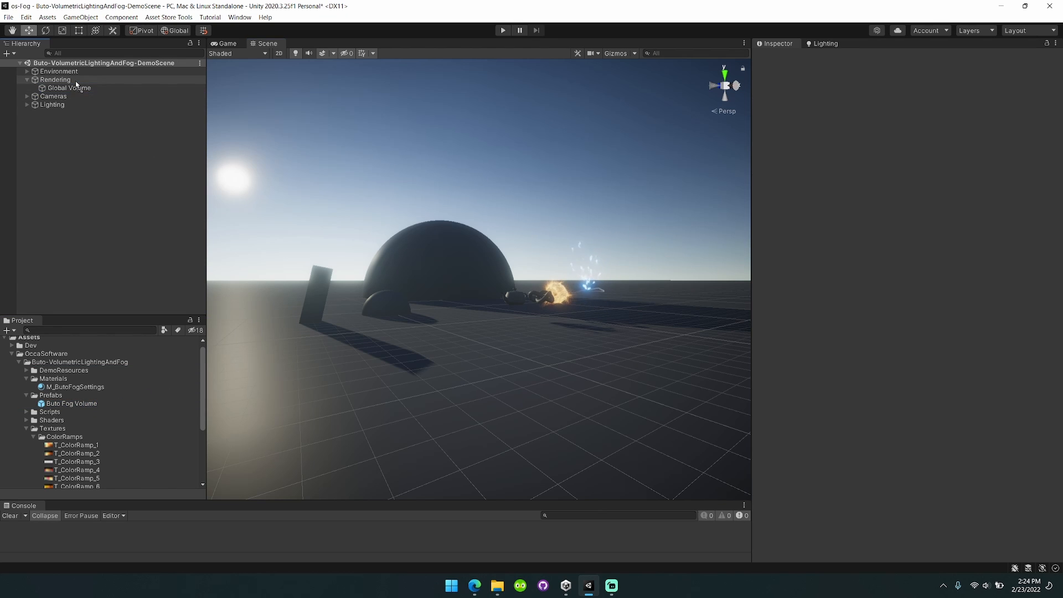
click(73, 95)
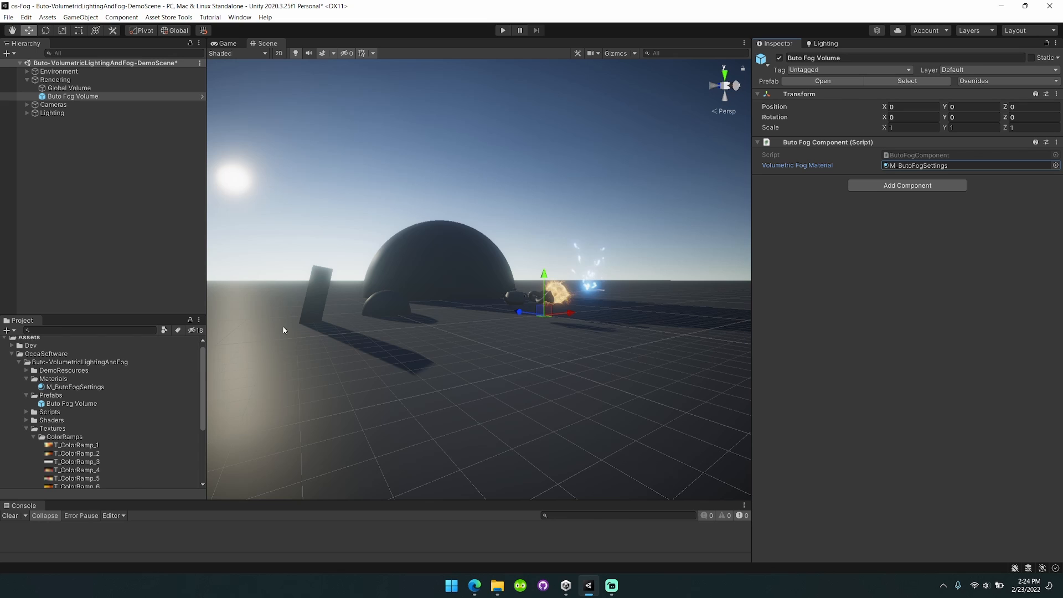
- Locate the M_ButoFogSettings material in the project and review it on the fog volume
click(76, 387)
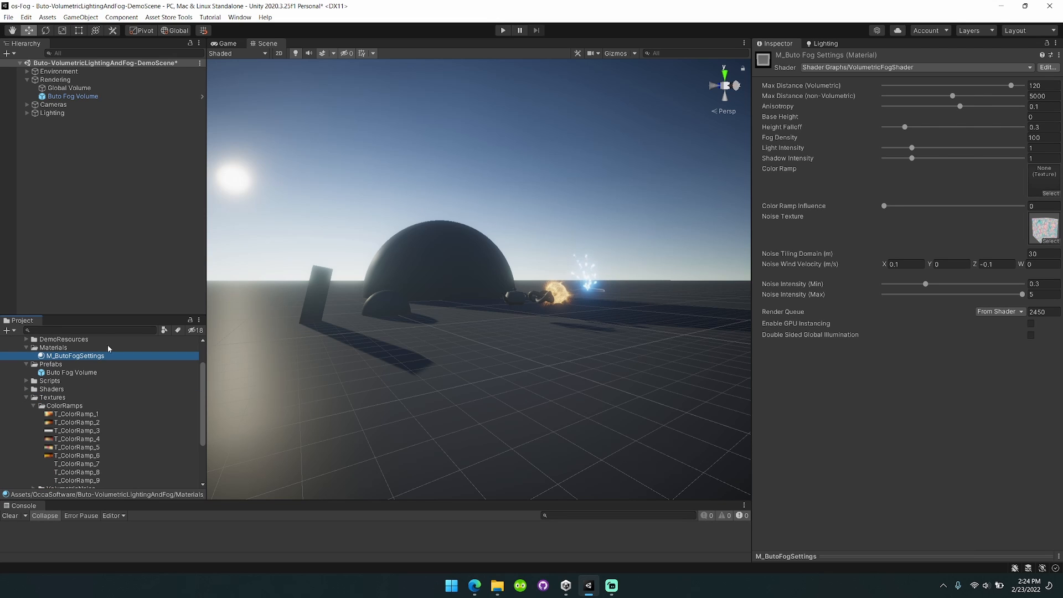
click(72, 95)
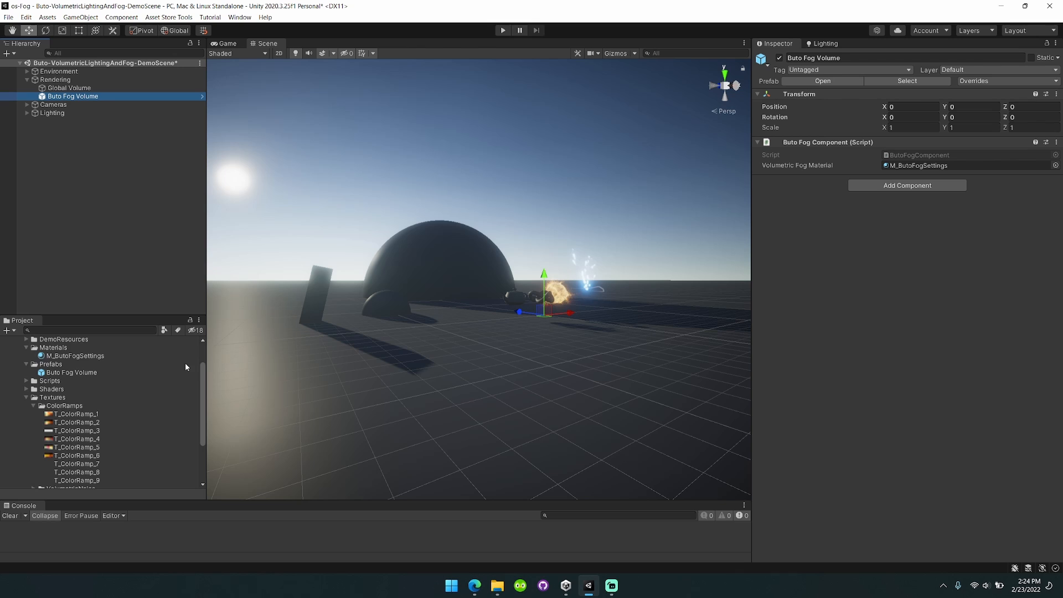
scroll(down, 3)
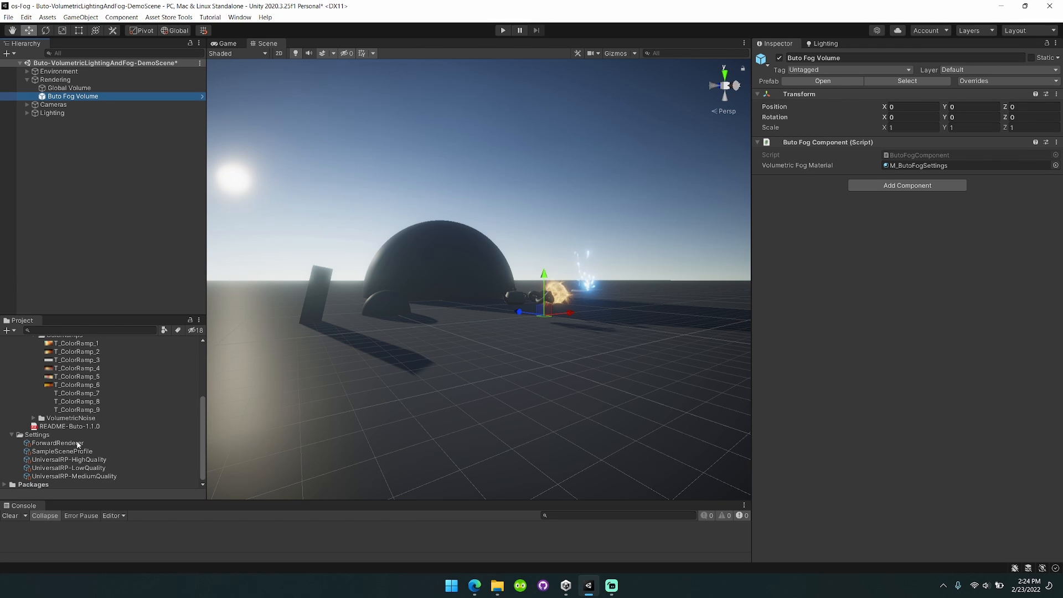
- Add the Buto Volumetric Lighting And Fog renderer feature to the ForwardRenderer
click(58, 443)
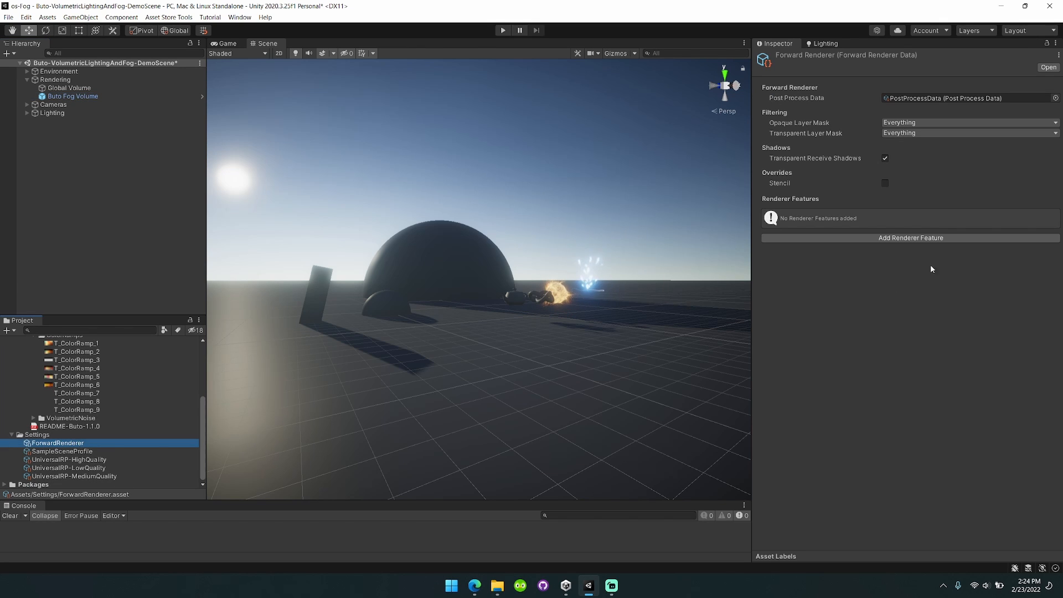
click(910, 237)
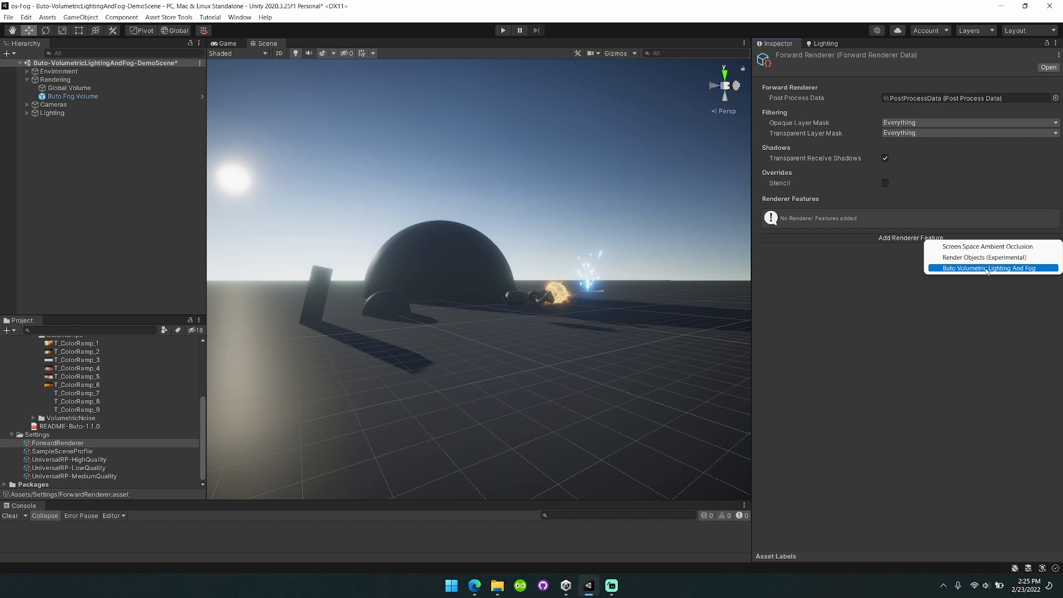
click(990, 268)
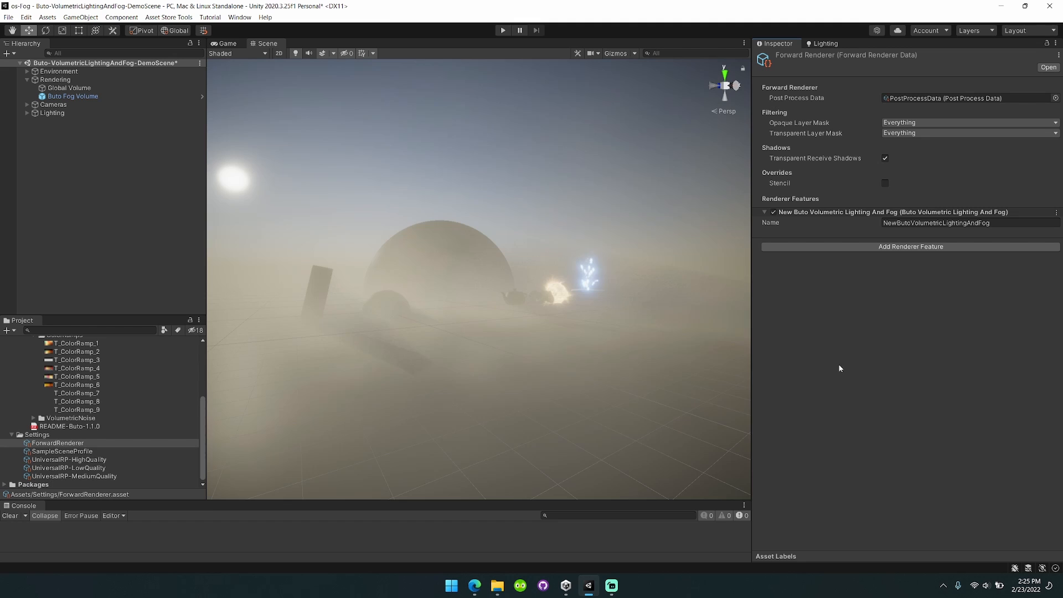
- Check the Buto Fog Volume settings against the ForwardRenderer now that fog renders
click(72, 96)
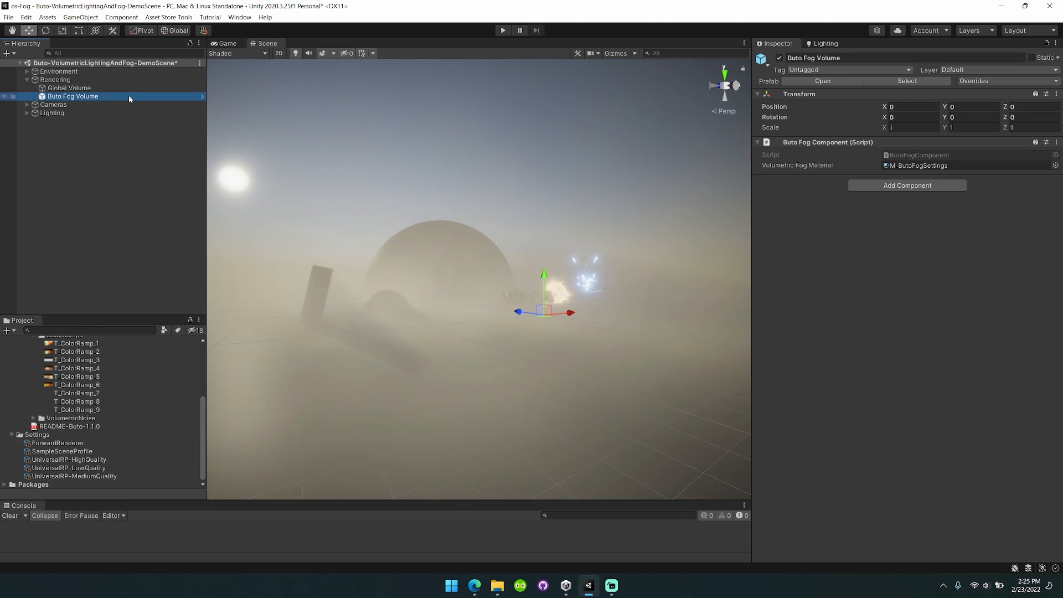
click(57, 443)
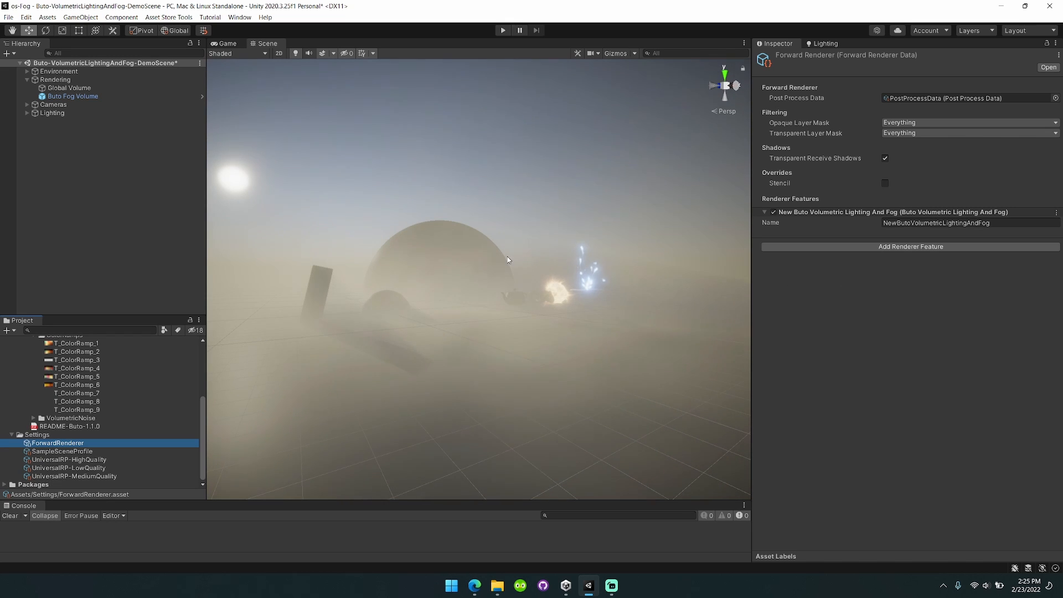
click(72, 95)
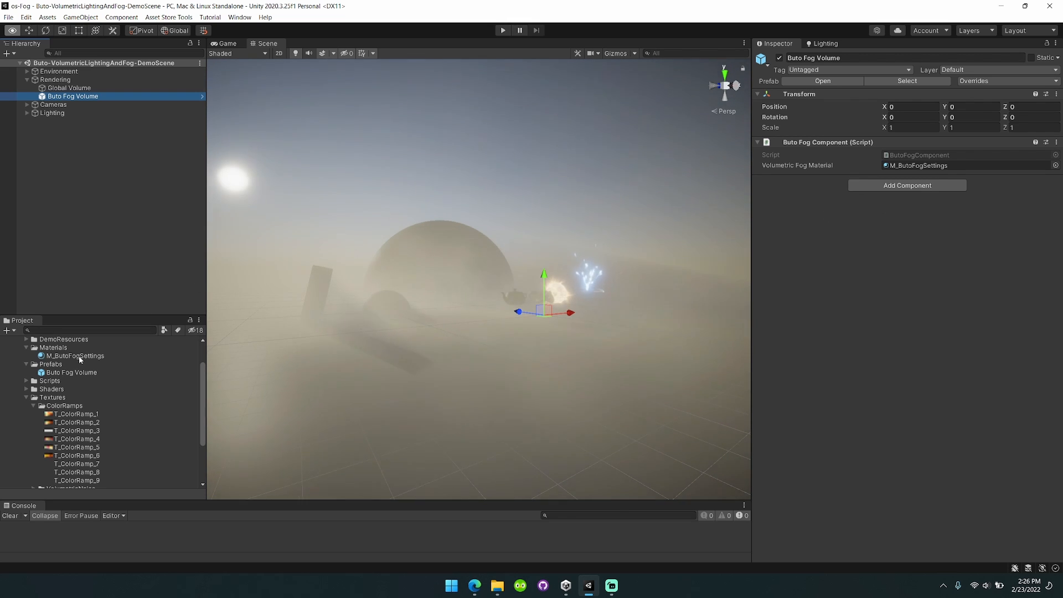
- On the duplicated fog material, set anisotropy to -0.39 and height falloff to about 0.097
click(75, 356)
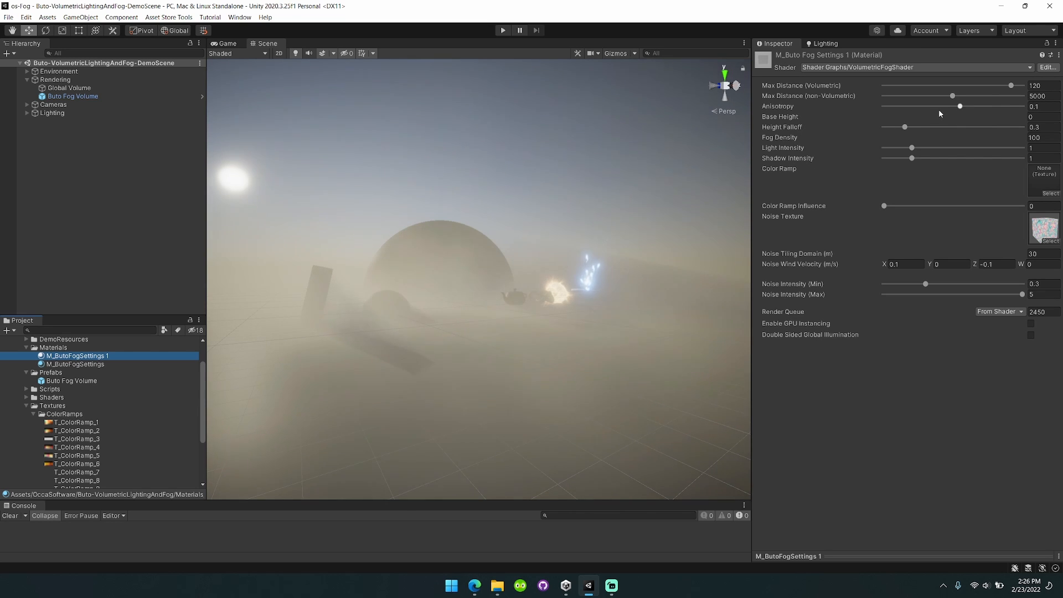
drag(978, 106, 930, 107)
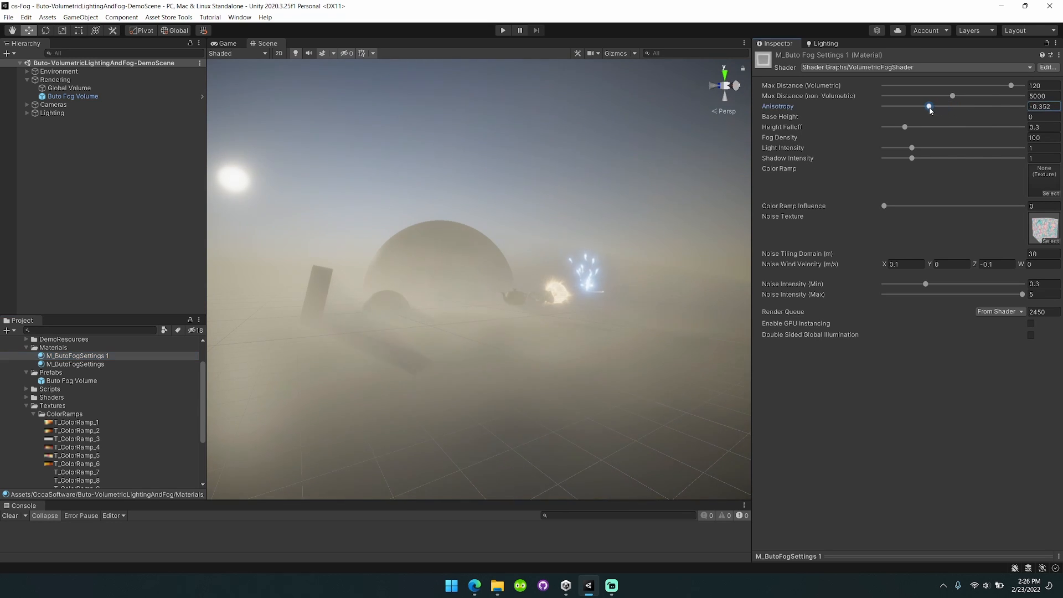
drag(905, 126, 892, 126)
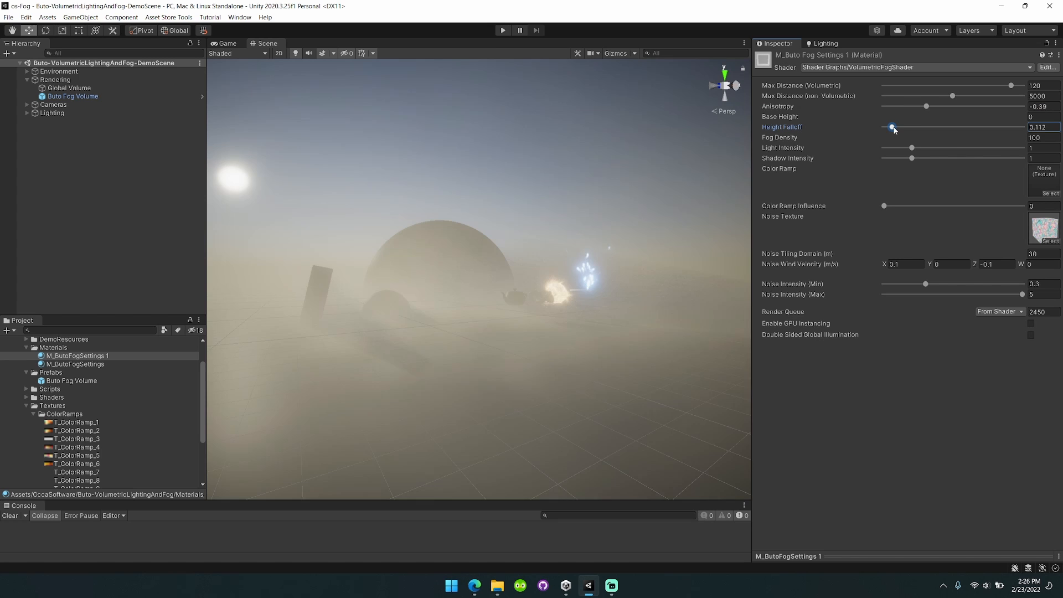
drag(892, 126, 890, 126)
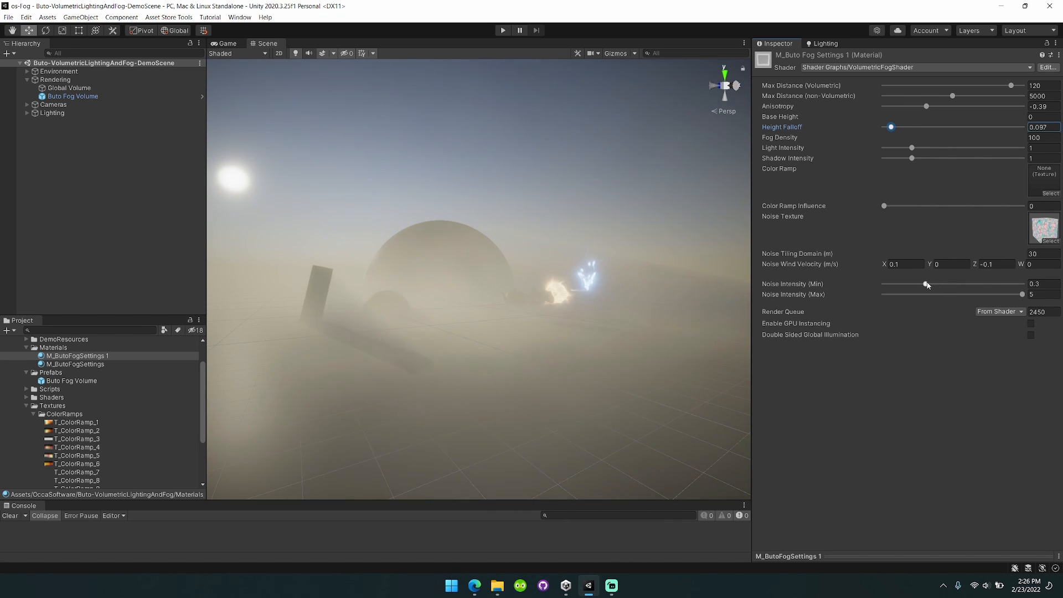
- Set the fog noise intensity range to 0 minimum and 2 maximum
drag(1023, 293, 934, 294)
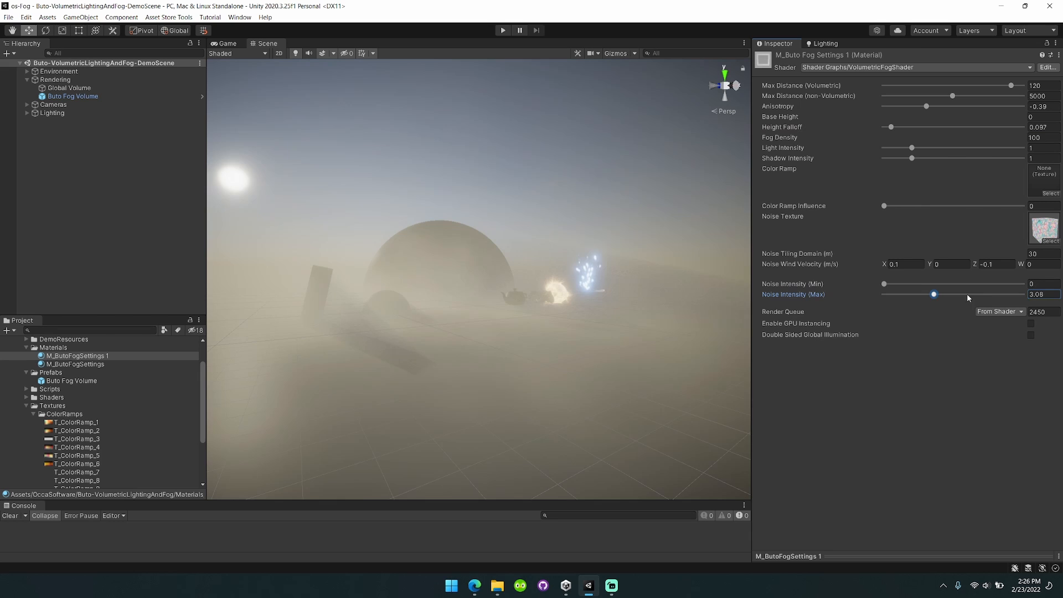
drag(934, 294, 884, 293)
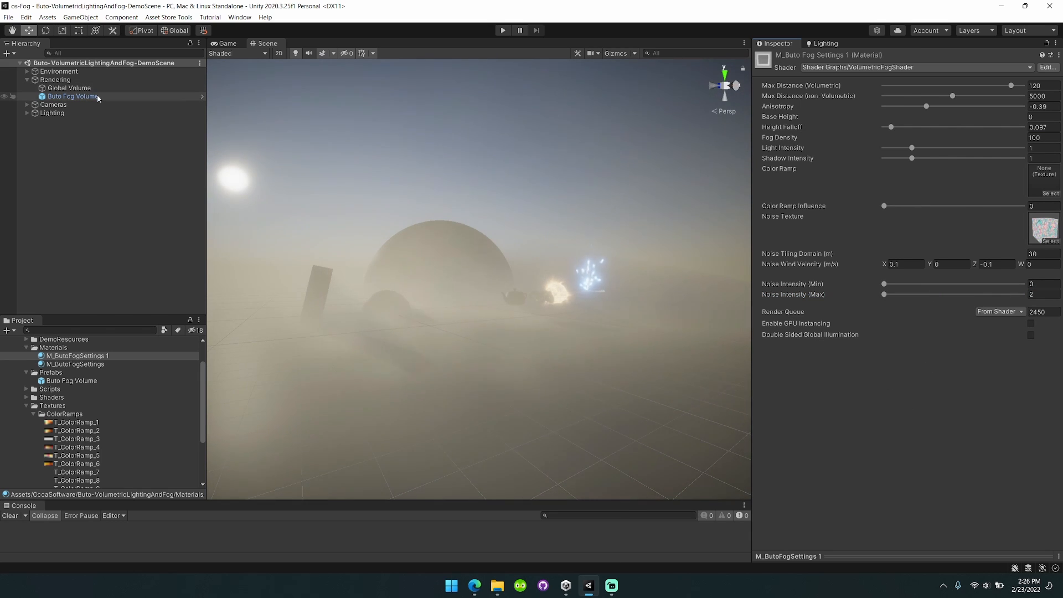
- Select the Buto Fog Volume in the Hierarchy before cleaning up the duplicate material
click(72, 97)
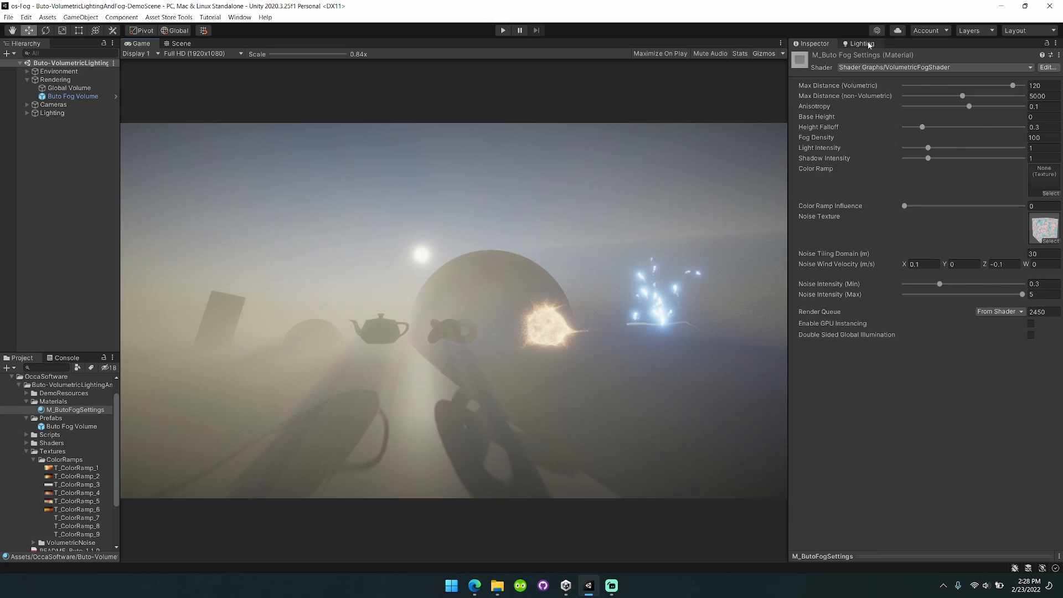
- Try Skybox environment lighting with higher intensity, then set the source back to Gradient
click(862, 43)
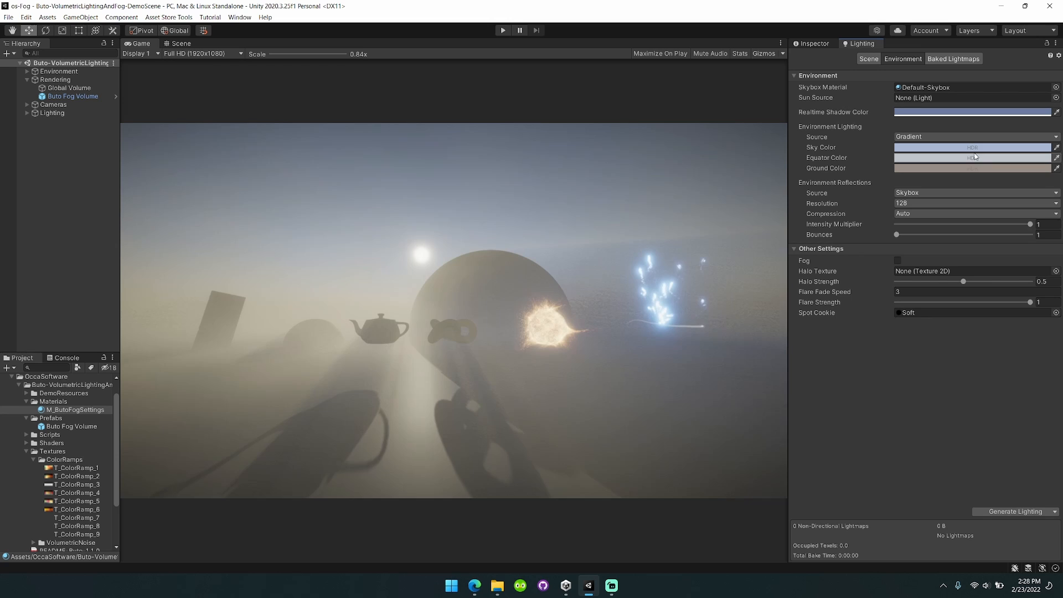
click(971, 147)
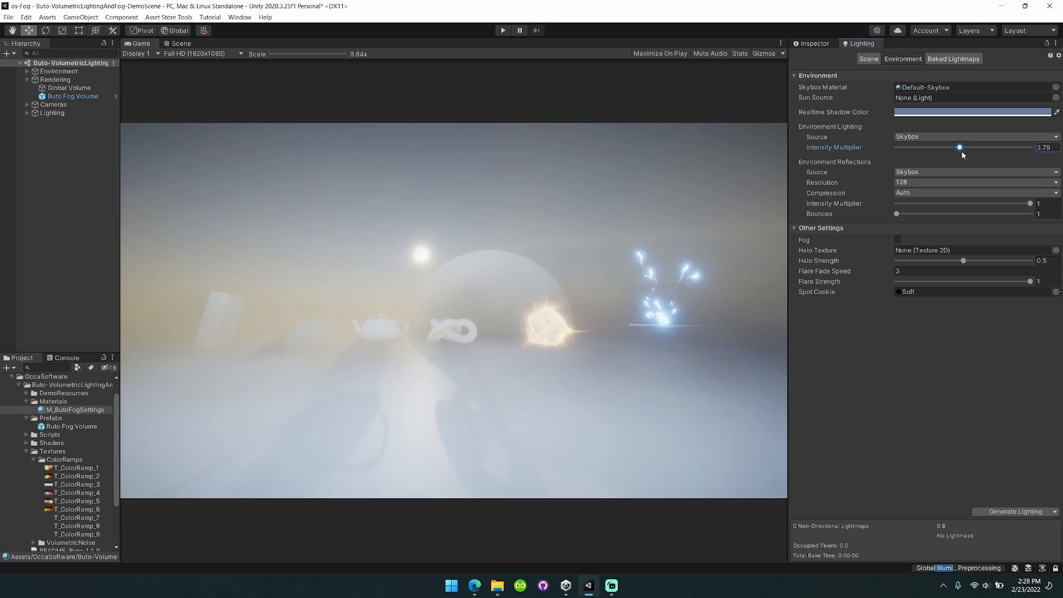
drag(959, 147, 944, 147)
text(1)
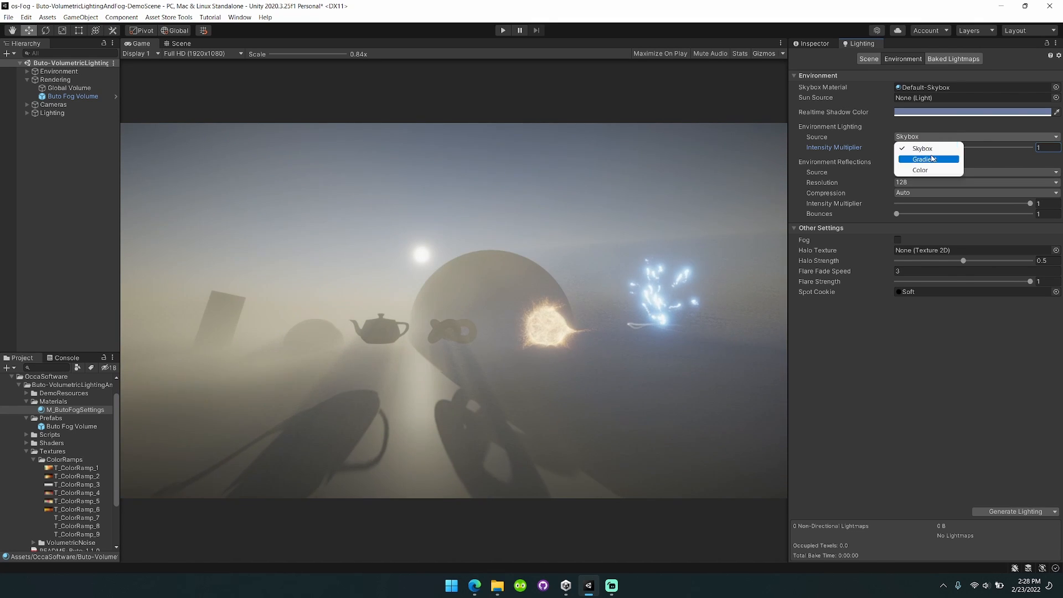
click(923, 158)
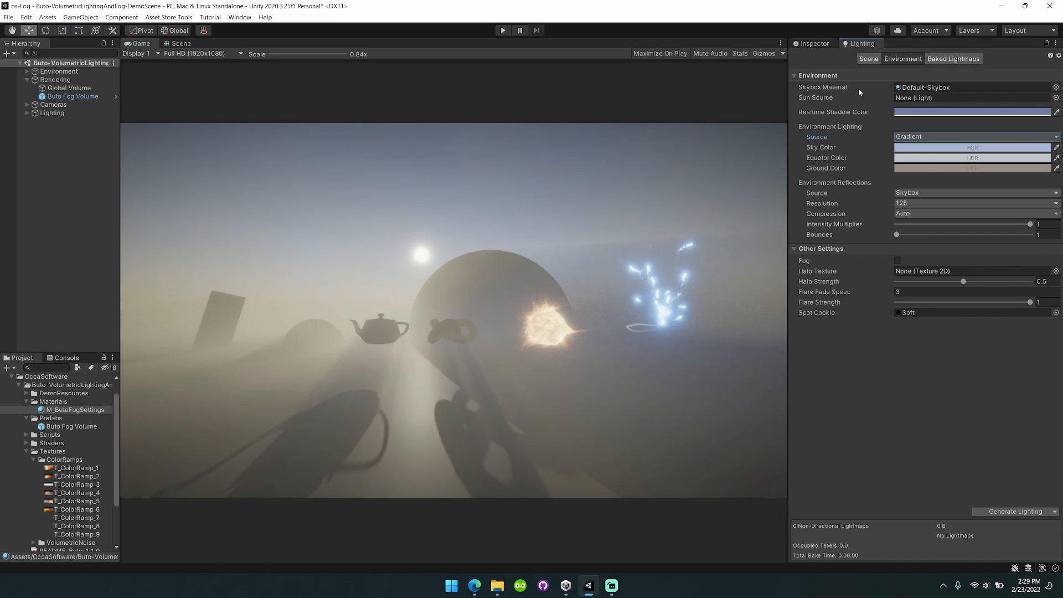
click(74, 409)
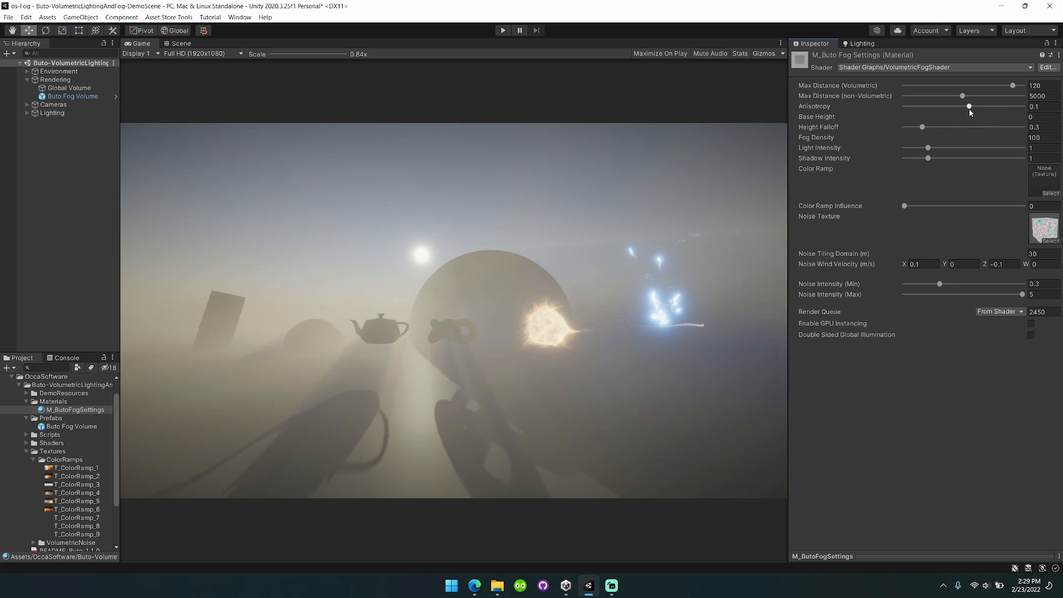
drag(970, 107, 986, 106)
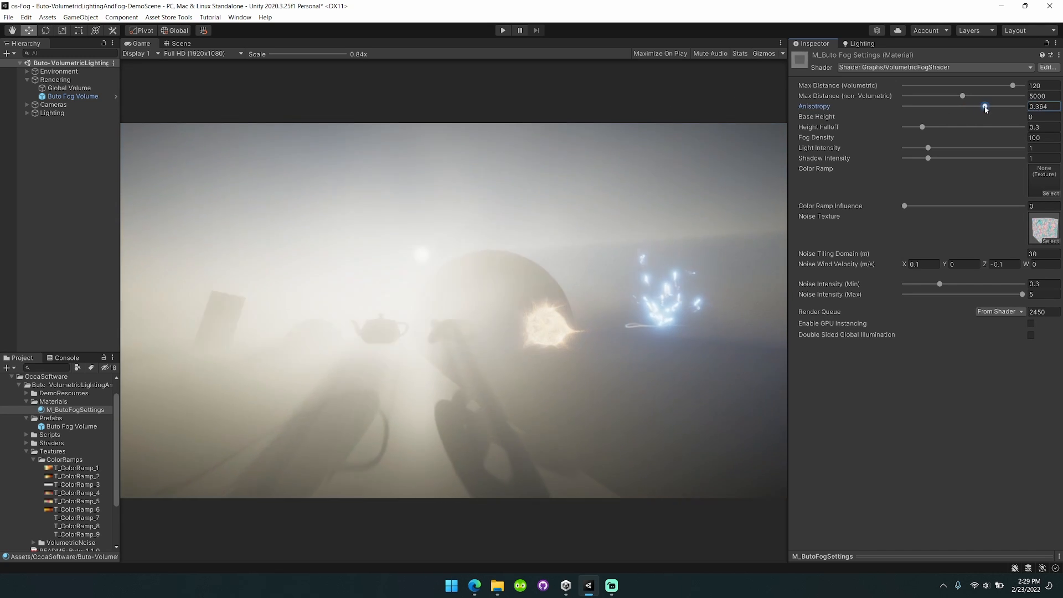
drag(986, 106, 1022, 106)
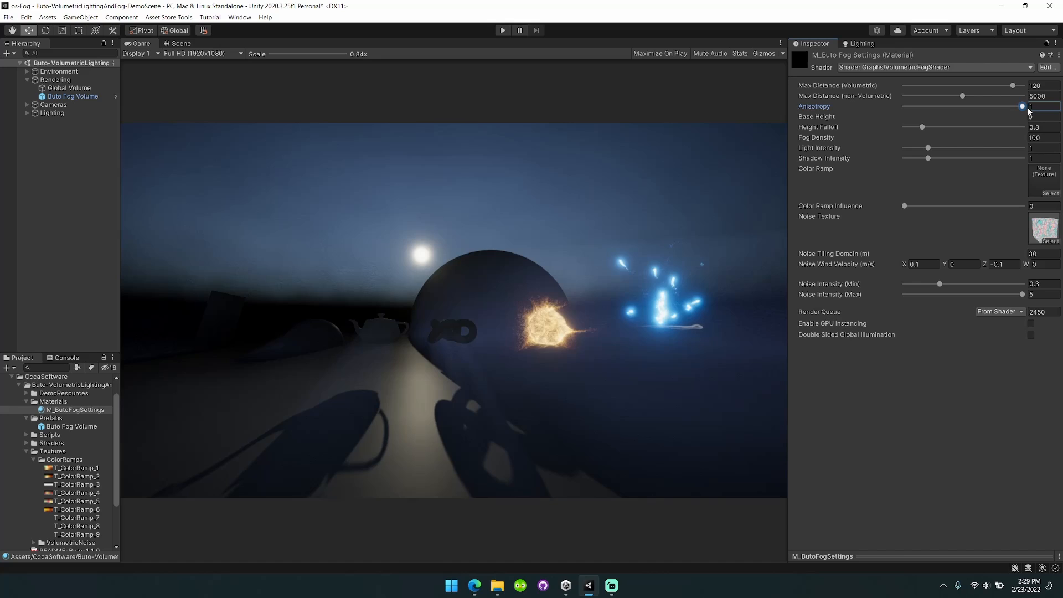
drag(1022, 106, 987, 107)
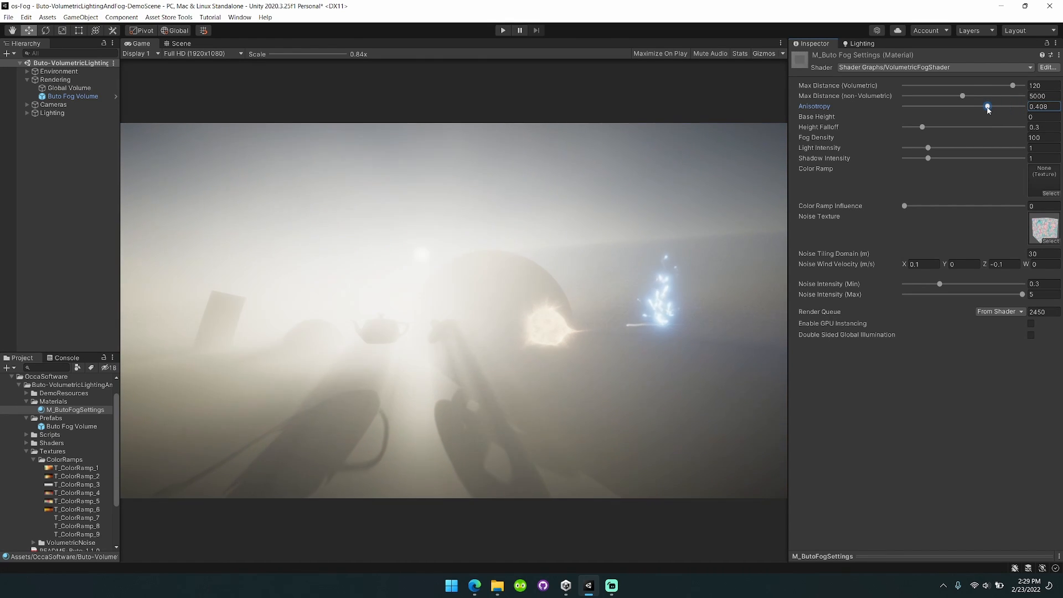
drag(987, 106, 958, 106)
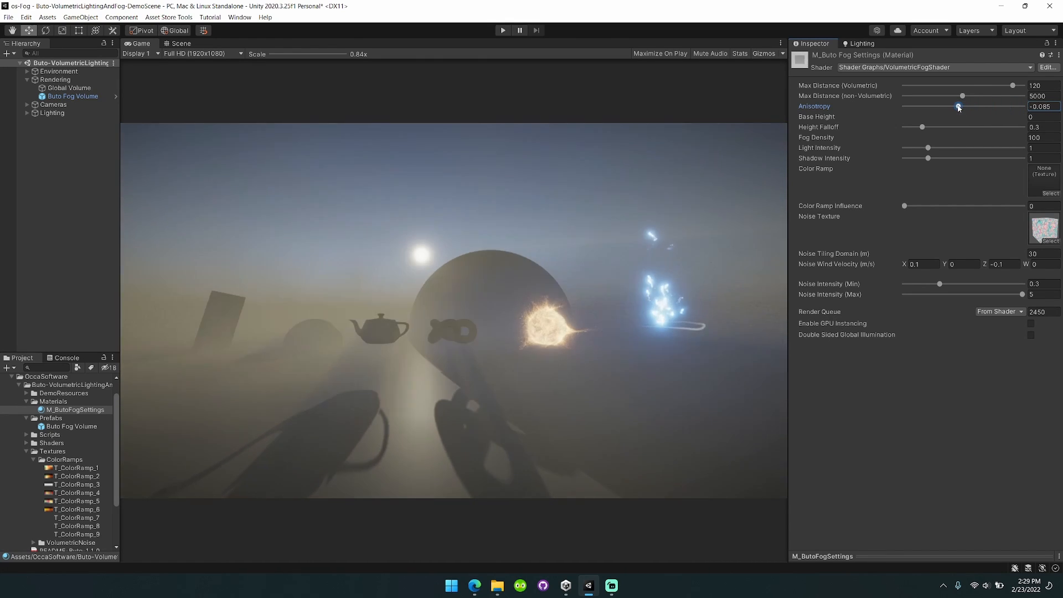
drag(958, 106, 941, 106)
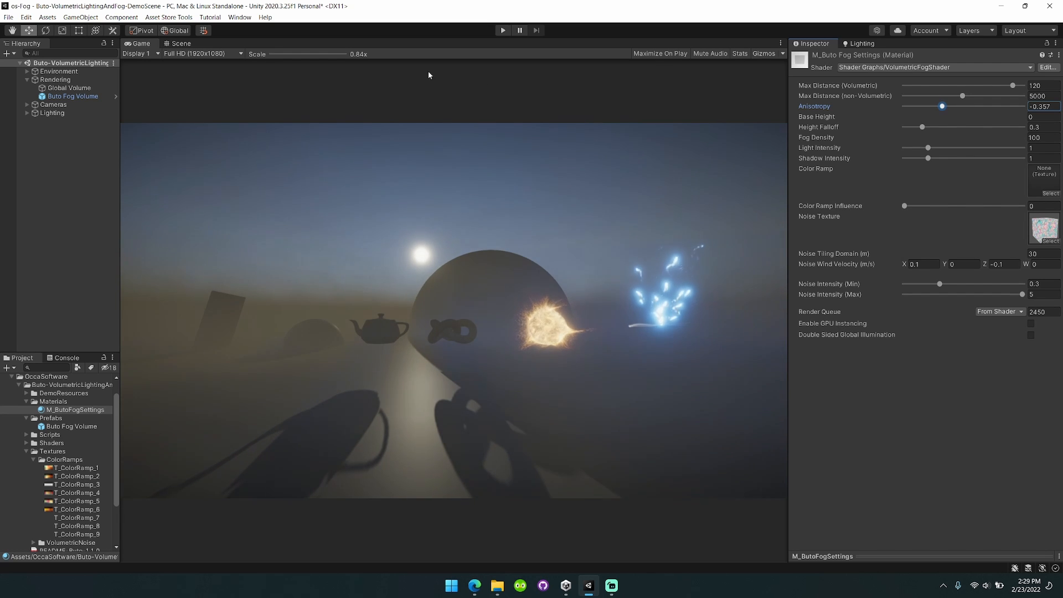
click(180, 43)
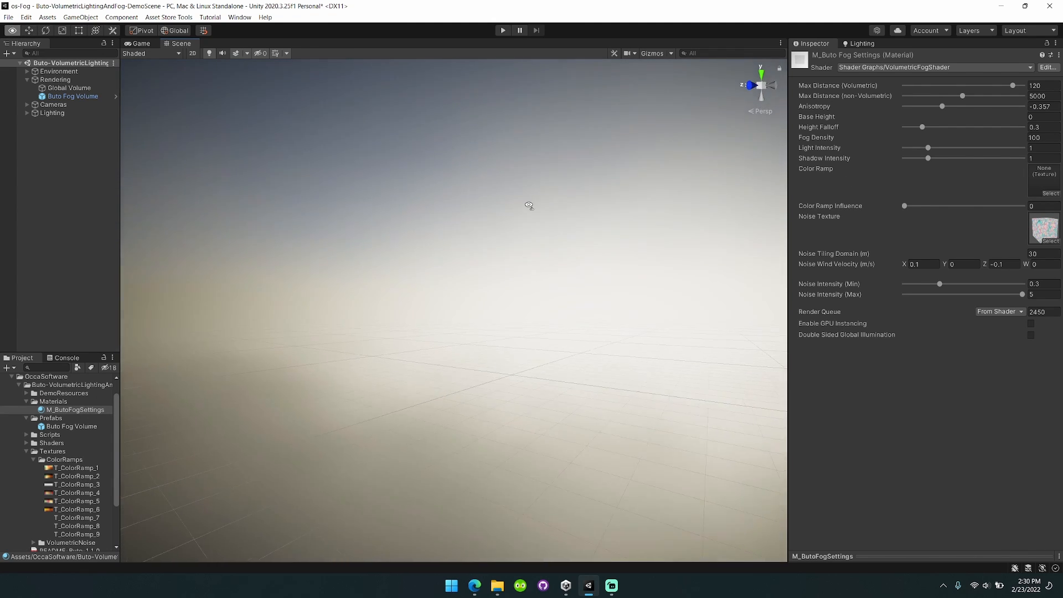
click(140, 43)
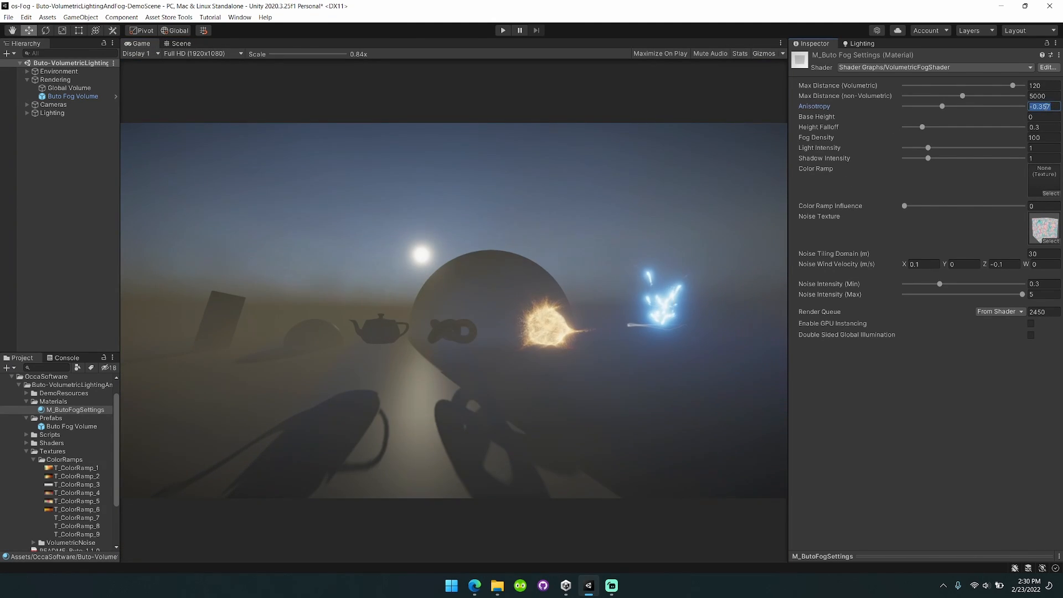
drag(941, 106, 968, 106)
text(.2)
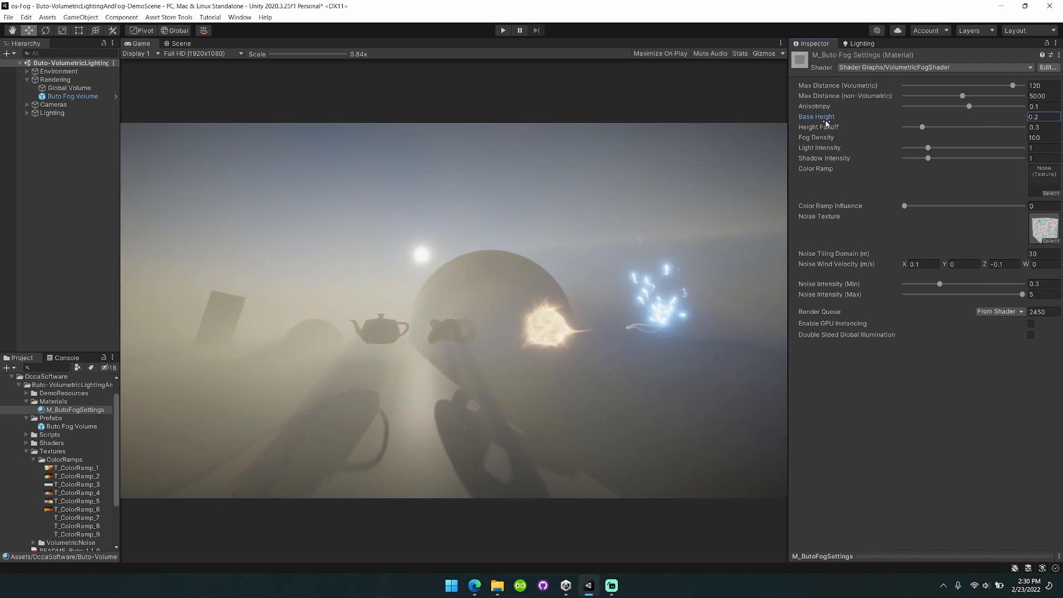
text(8.8)
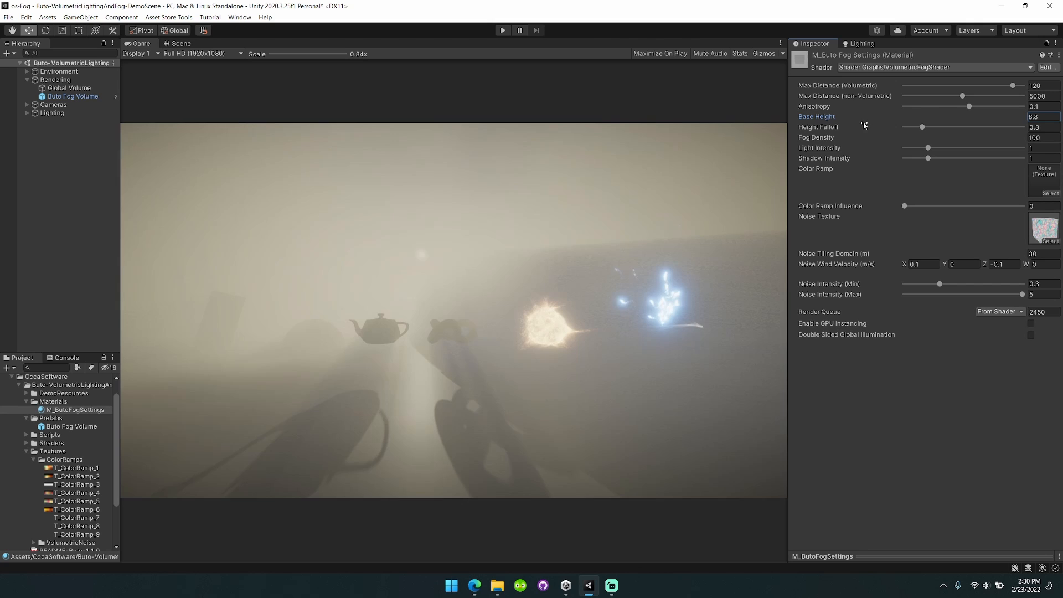
text(0)
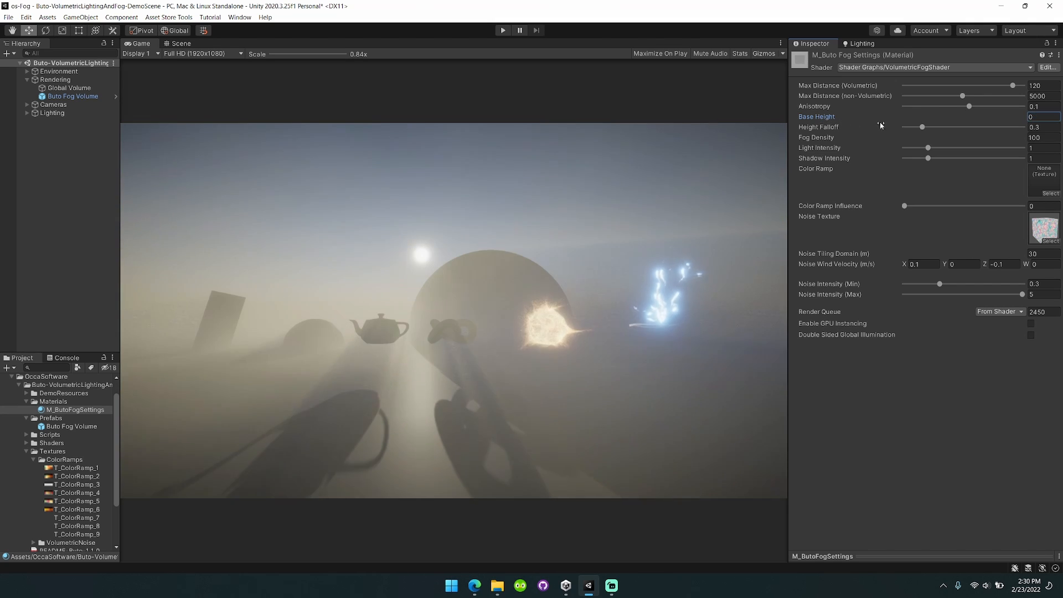
drag(922, 126, 932, 126)
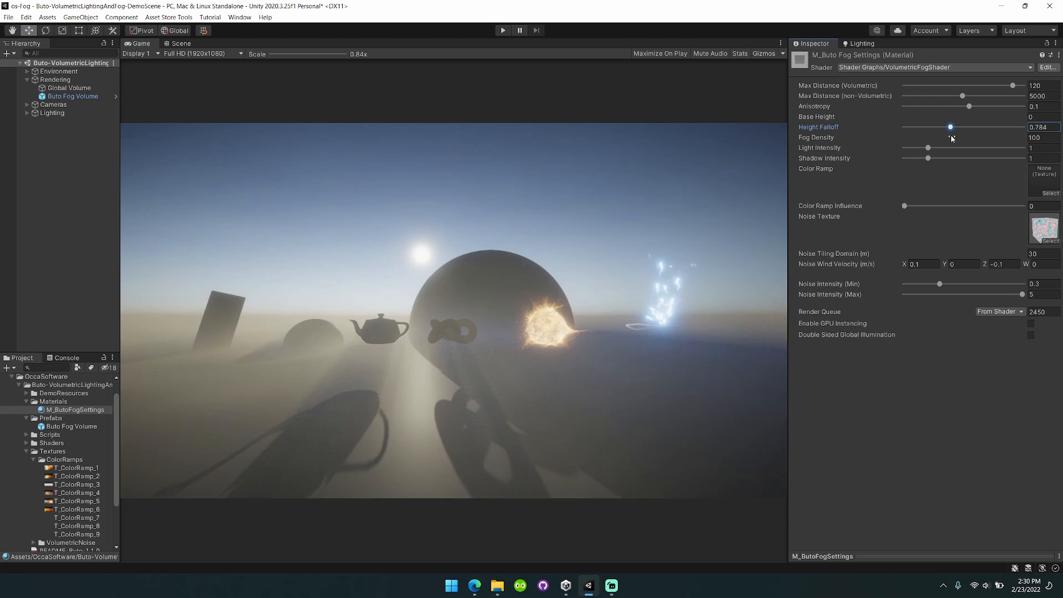
drag(949, 126, 904, 126)
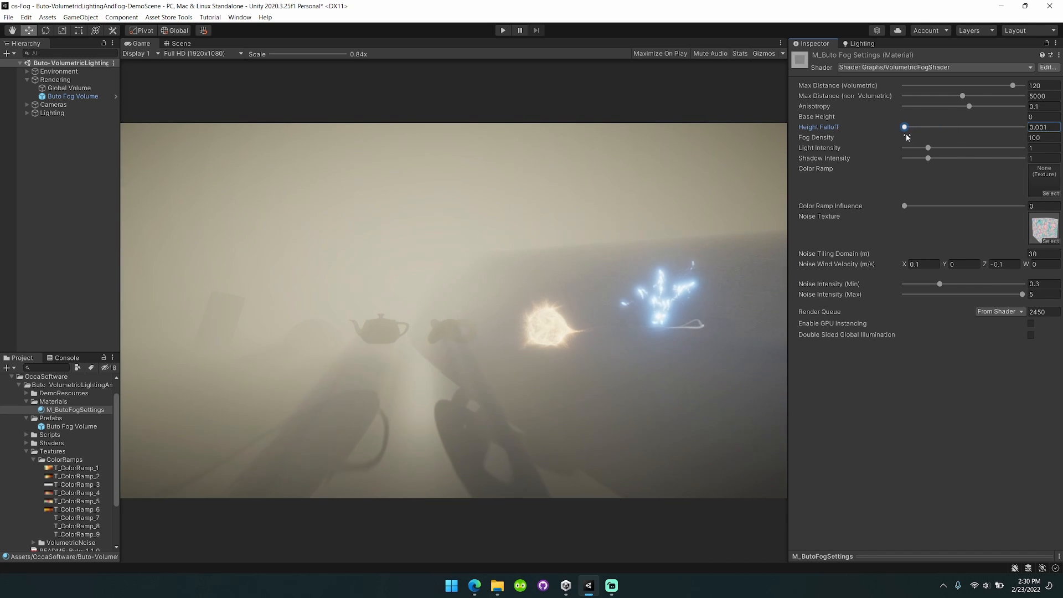
drag(904, 126, 924, 126)
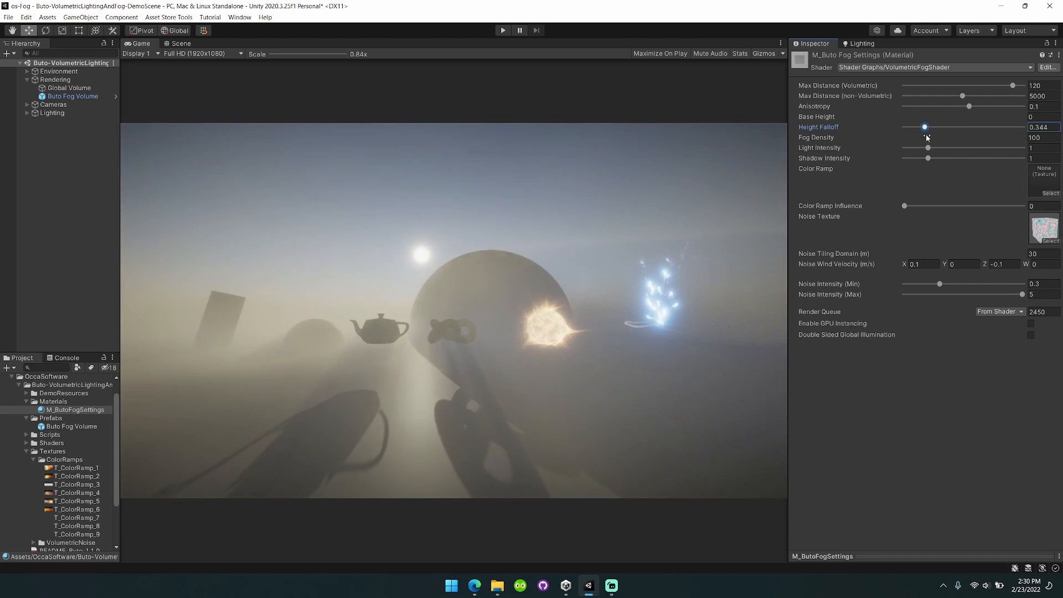
drag(923, 126, 921, 126)
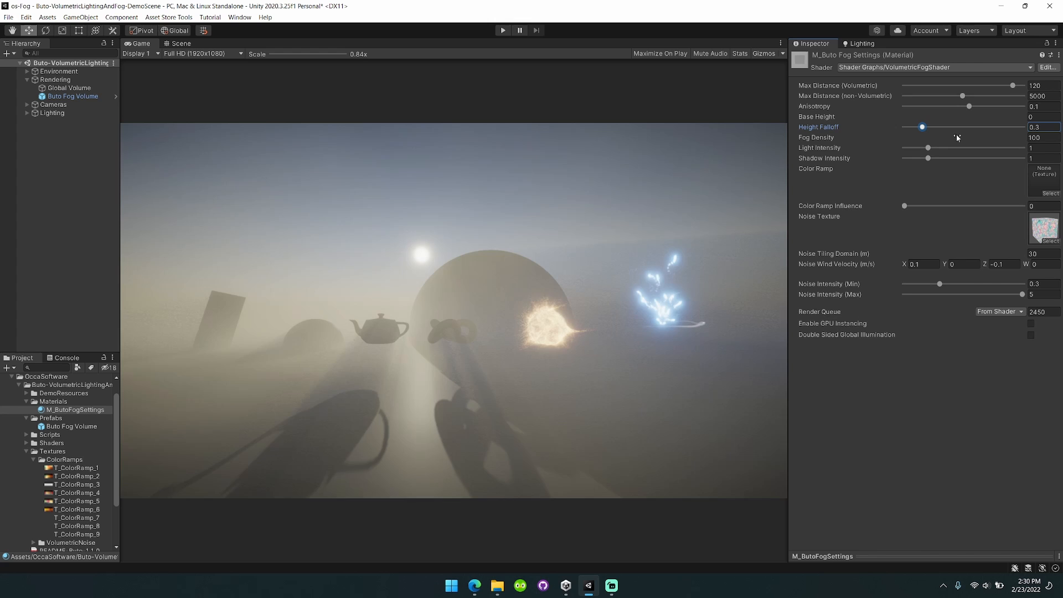
click(1042, 137)
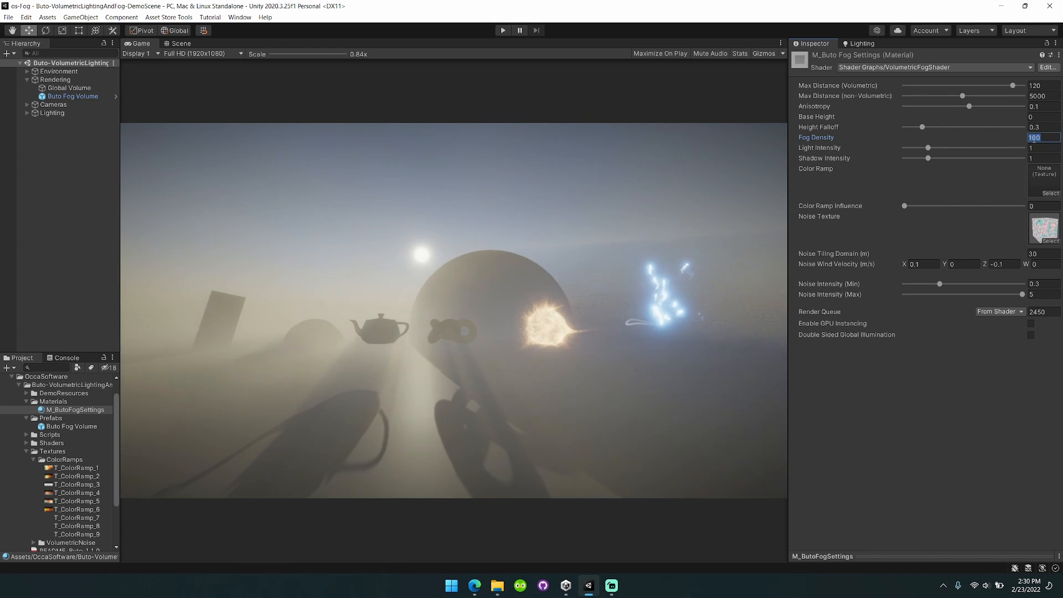
text(1)
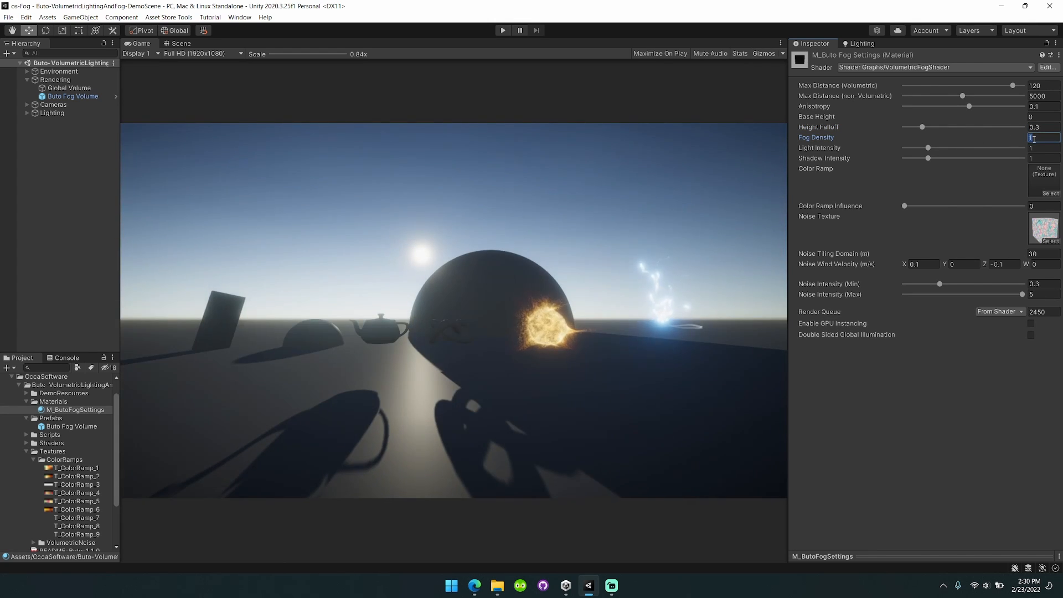
text(1000)
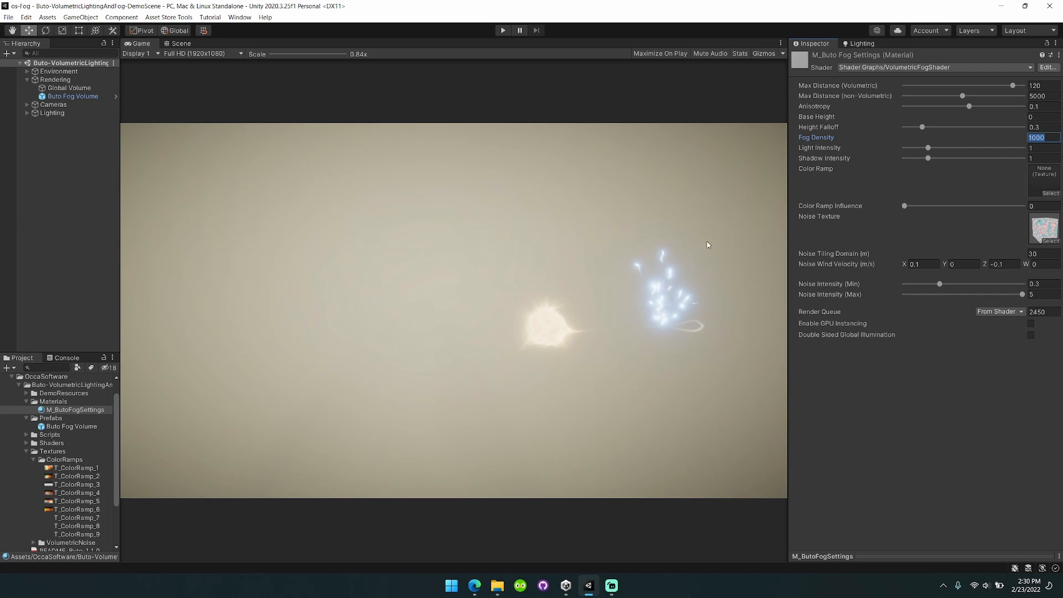
text(1)
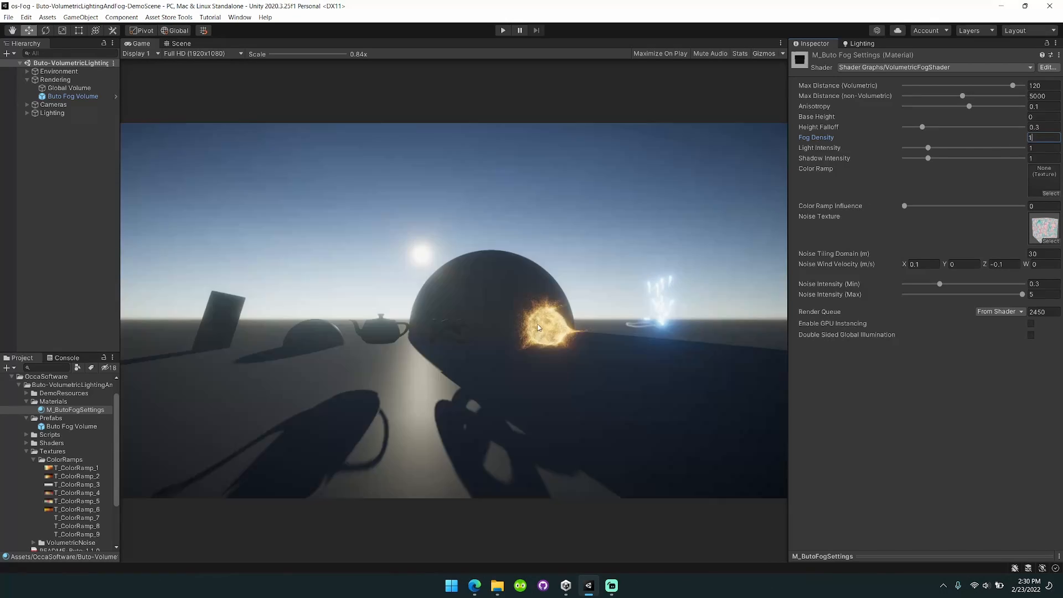
text(100)
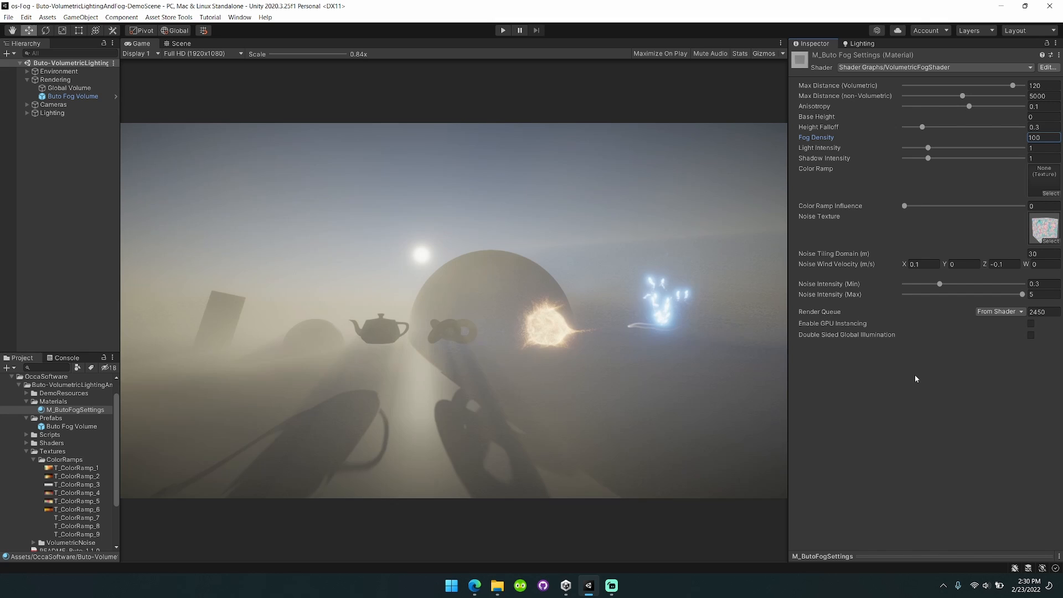
mouse_move(949, 181)
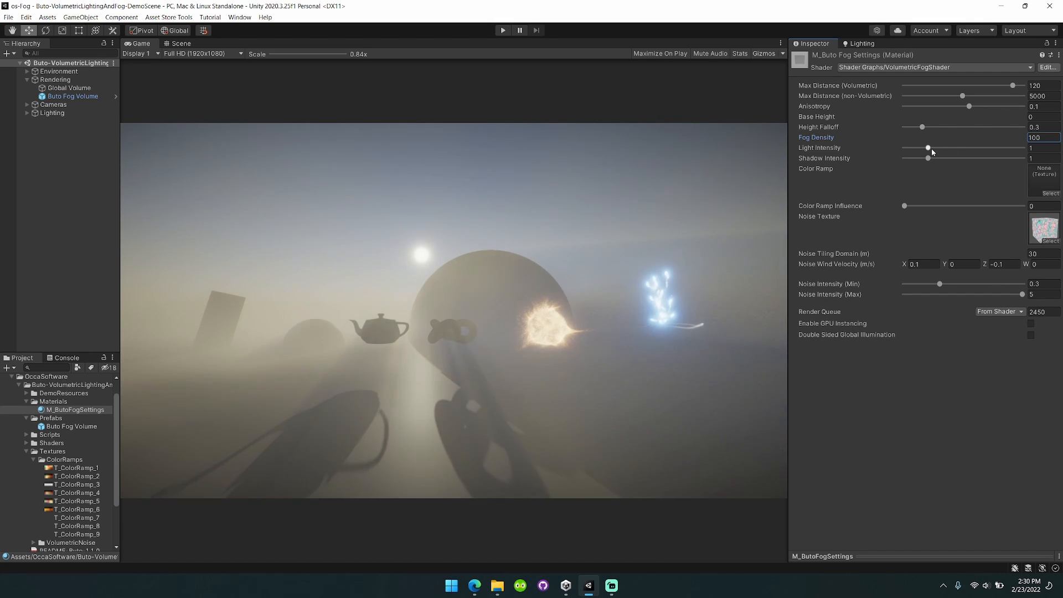
drag(929, 148, 949, 147)
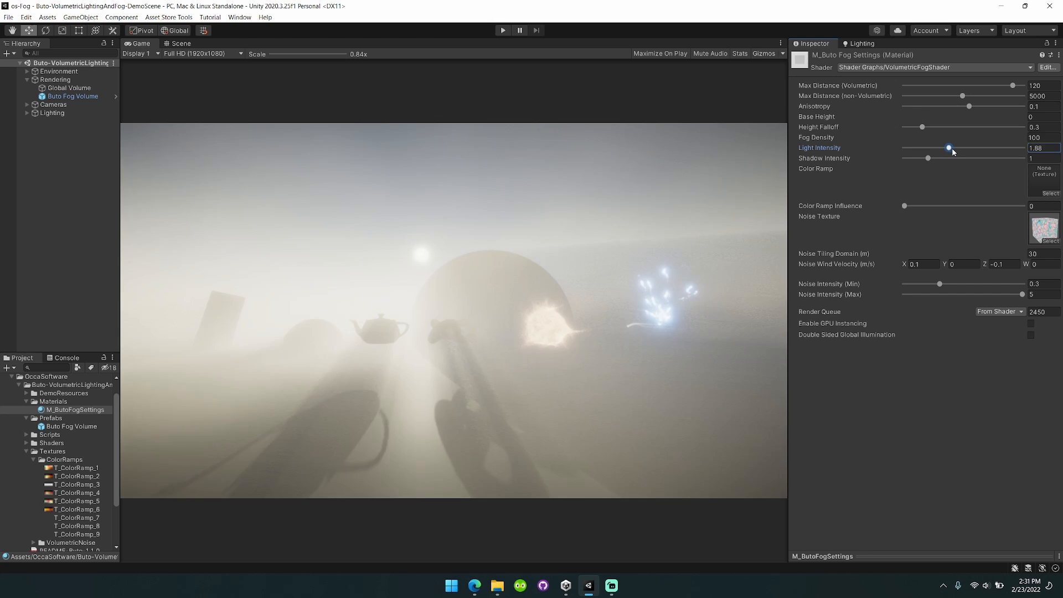
drag(949, 147, 977, 148)
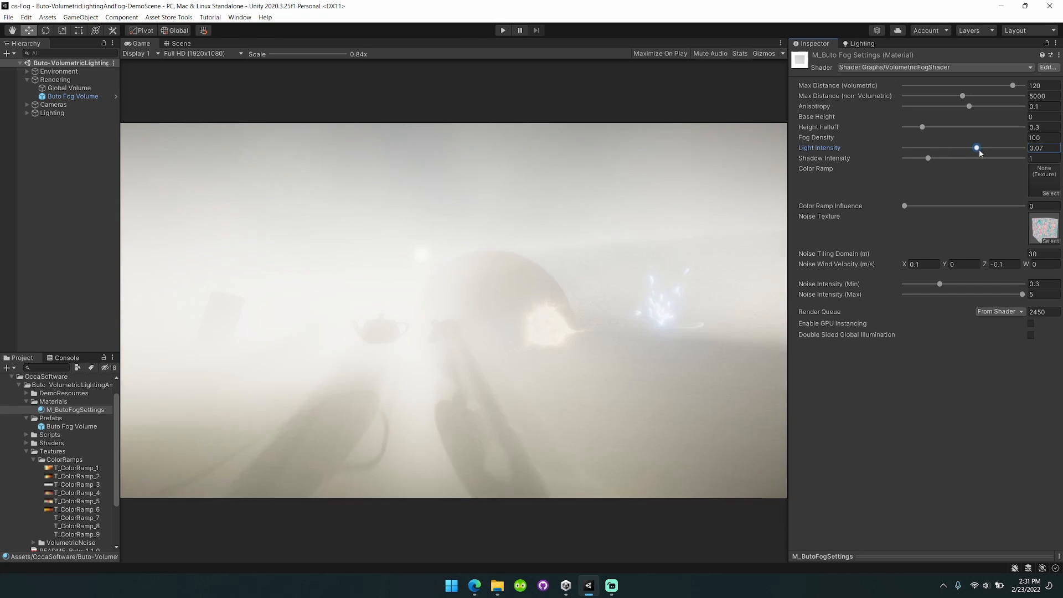
drag(977, 147, 981, 148)
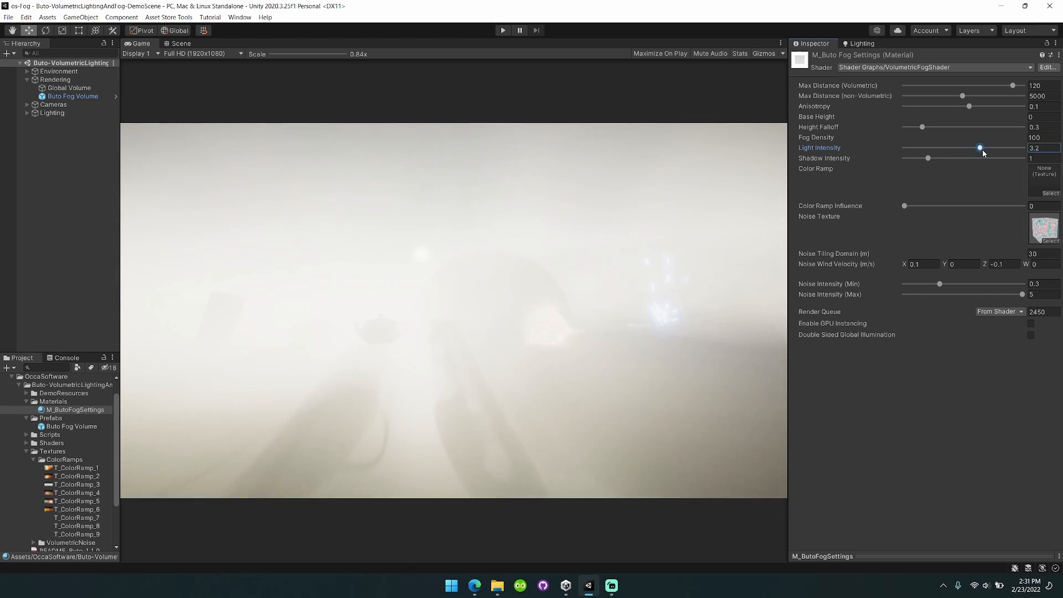
drag(980, 147, 928, 147)
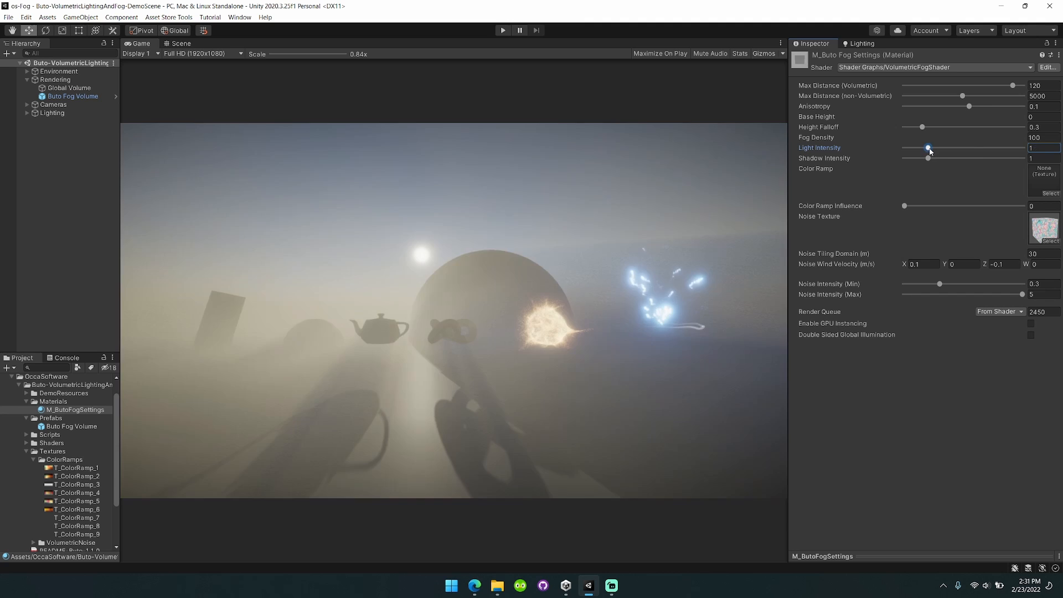
drag(928, 148, 903, 149)
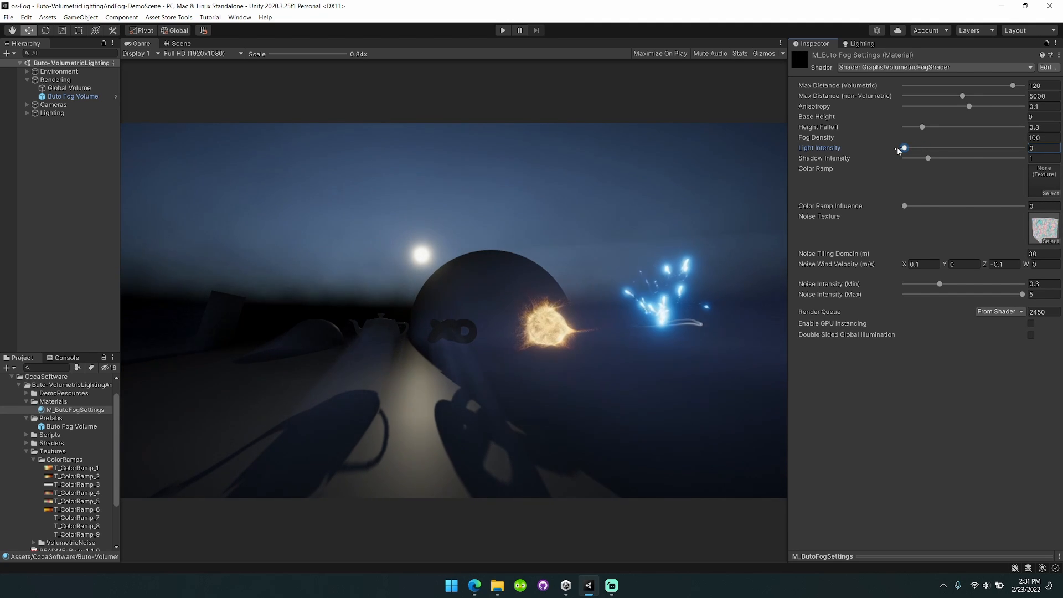
drag(902, 148, 905, 147)
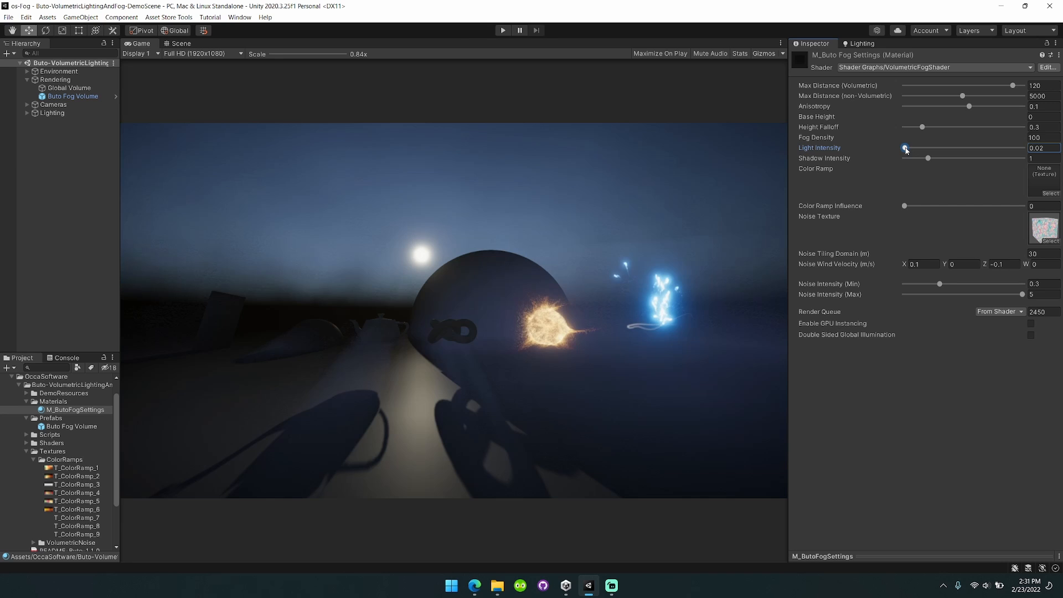
drag(923, 149, 905, 148)
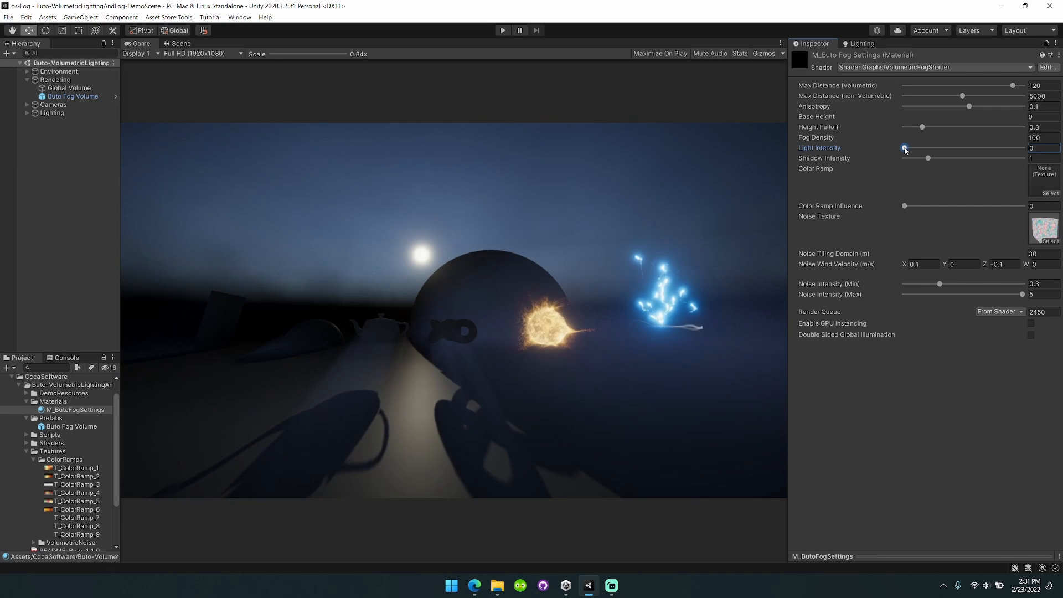
drag(905, 147, 929, 148)
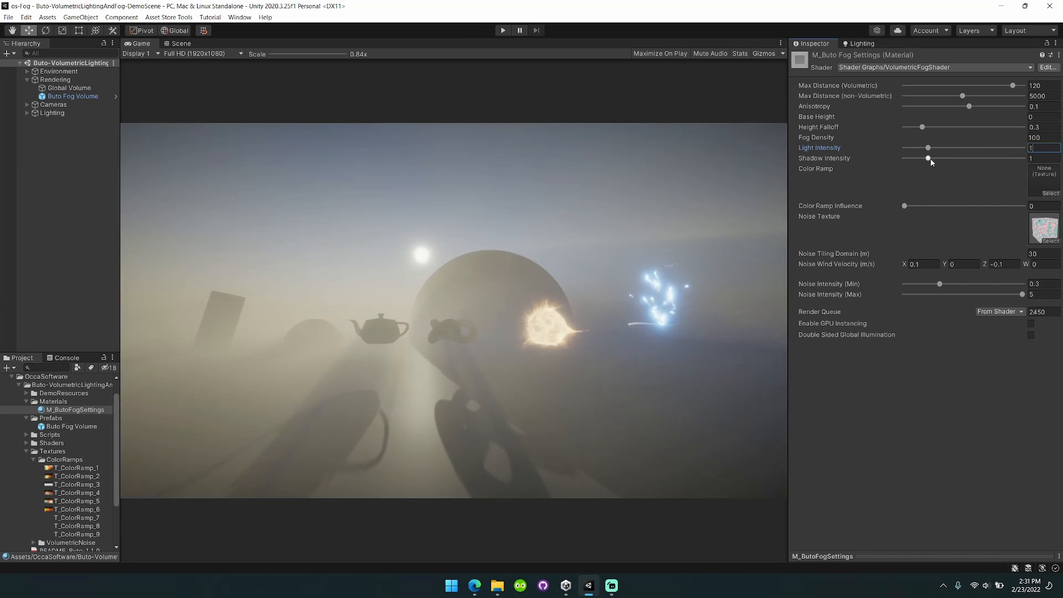
drag(928, 147, 947, 148)
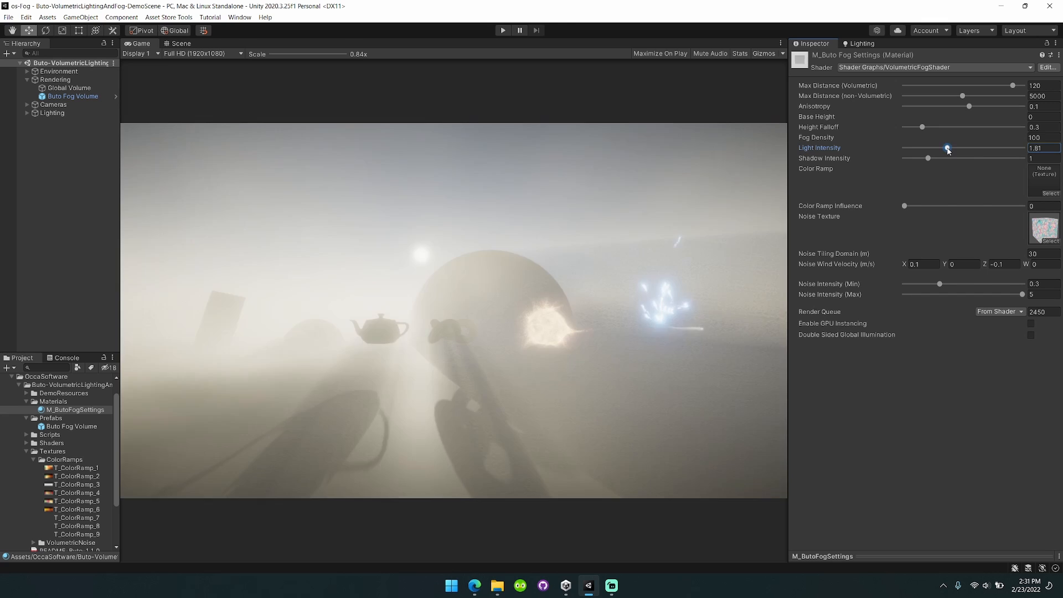
drag(947, 148, 908, 148)
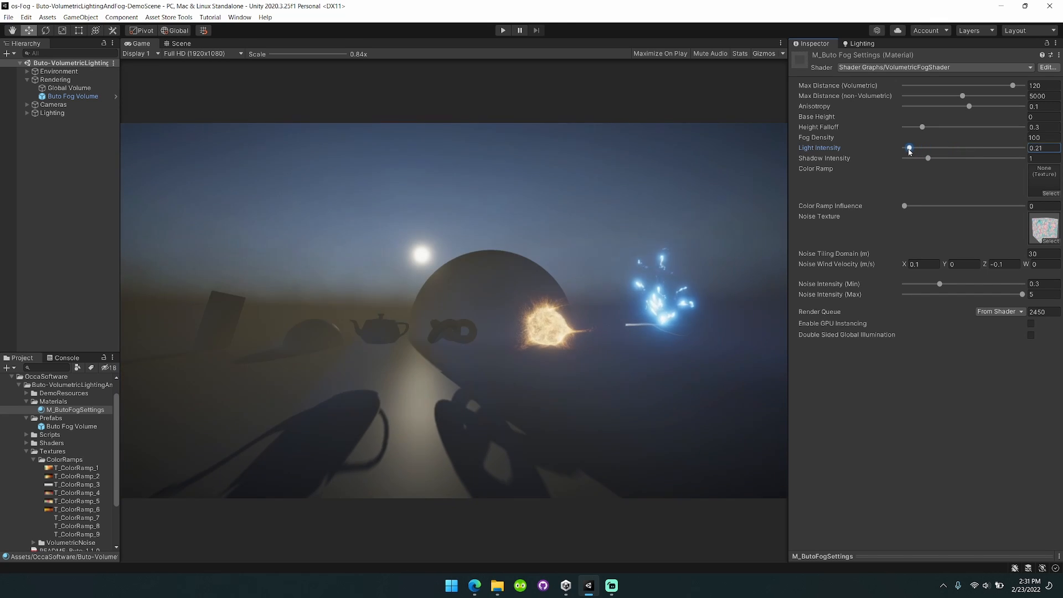
drag(909, 147, 928, 148)
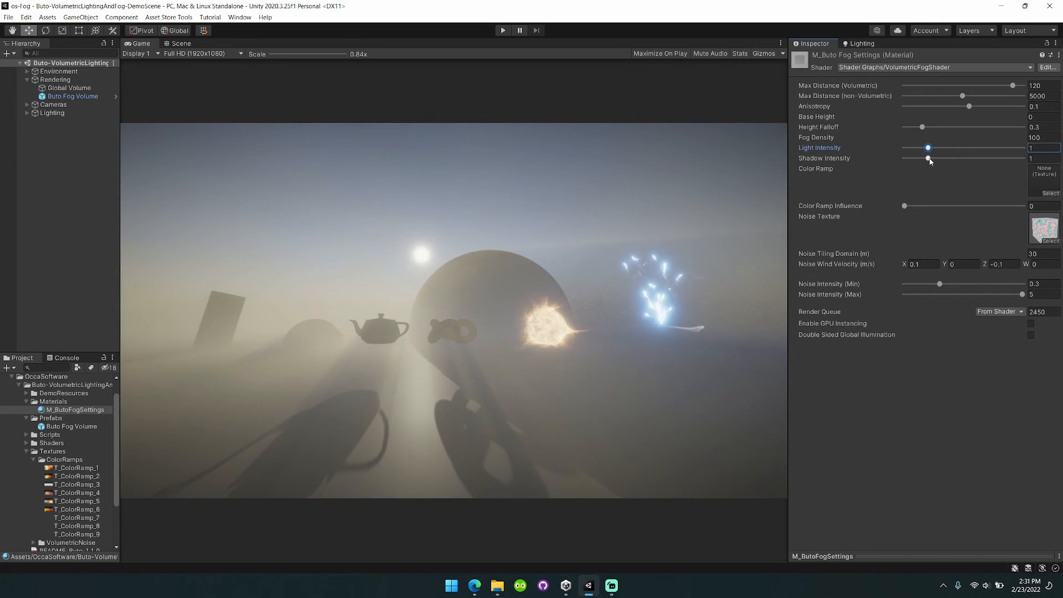
drag(929, 158, 970, 159)
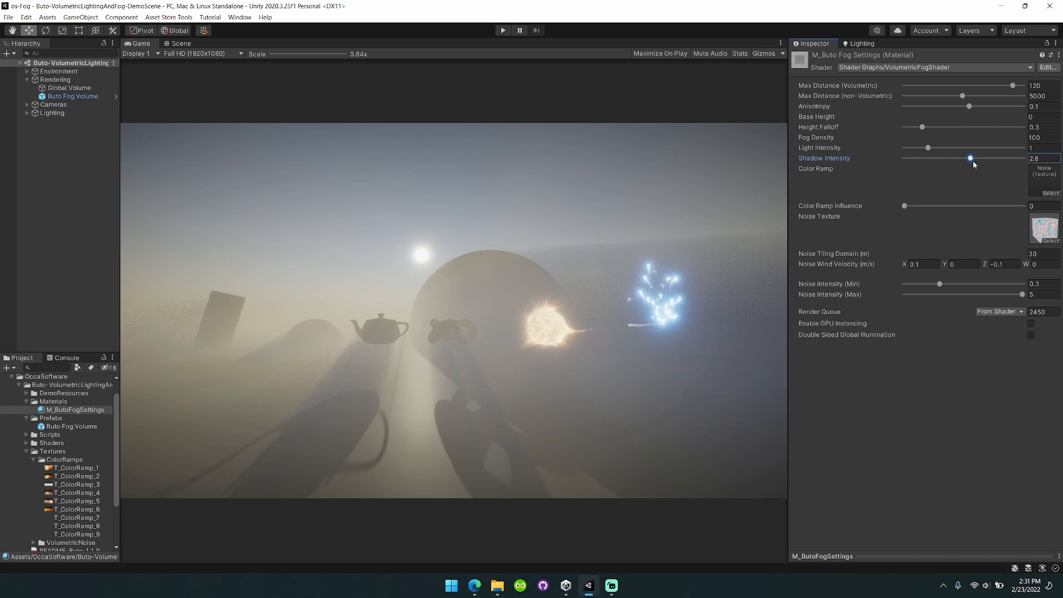
drag(970, 159, 904, 158)
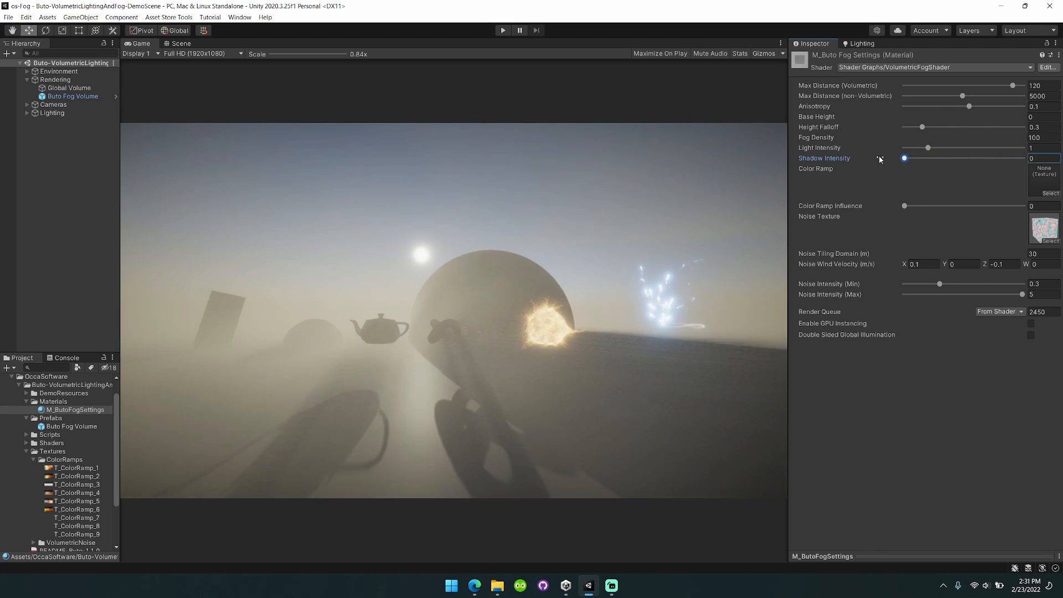
drag(904, 157, 1022, 157)
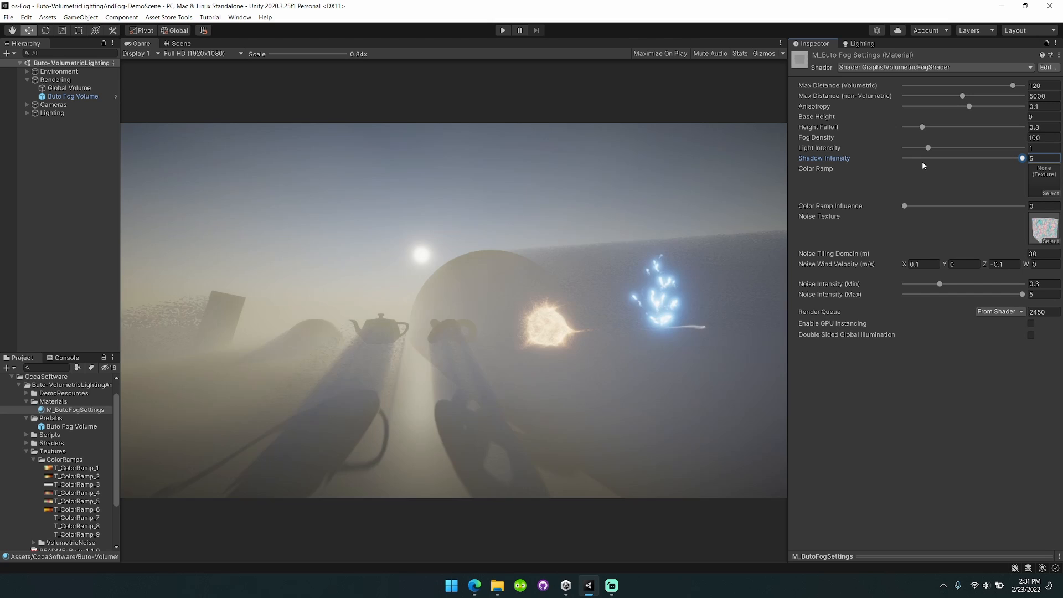
drag(1022, 159, 928, 159)
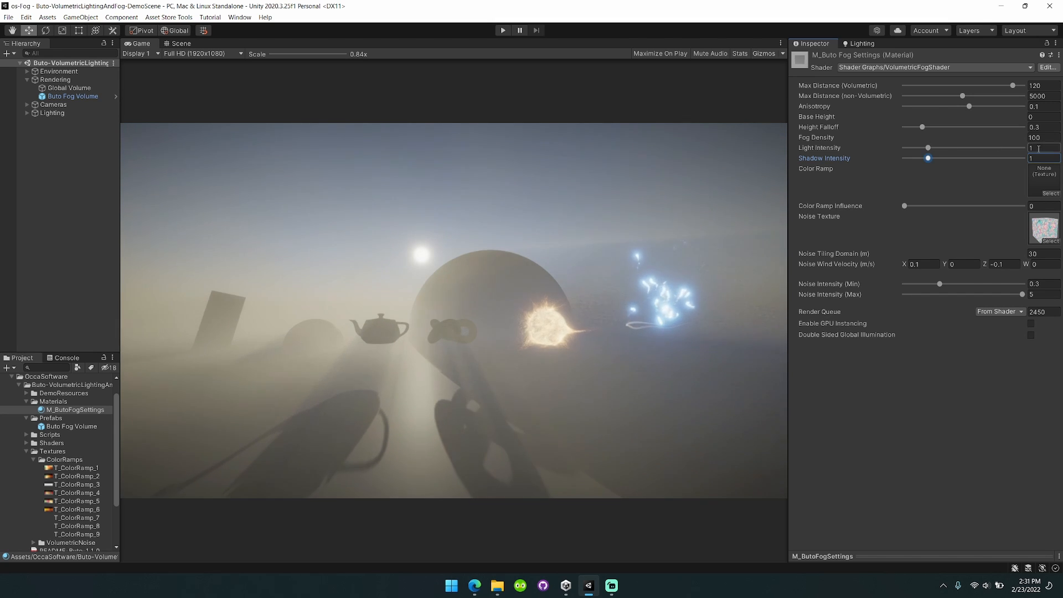
drag(928, 158, 958, 159)
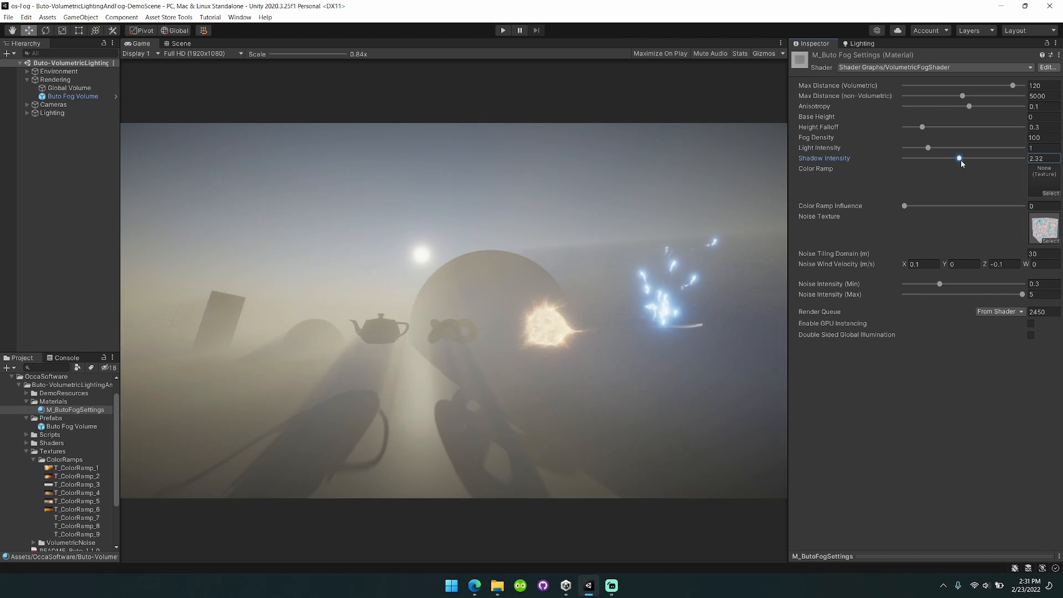
drag(958, 158, 904, 158)
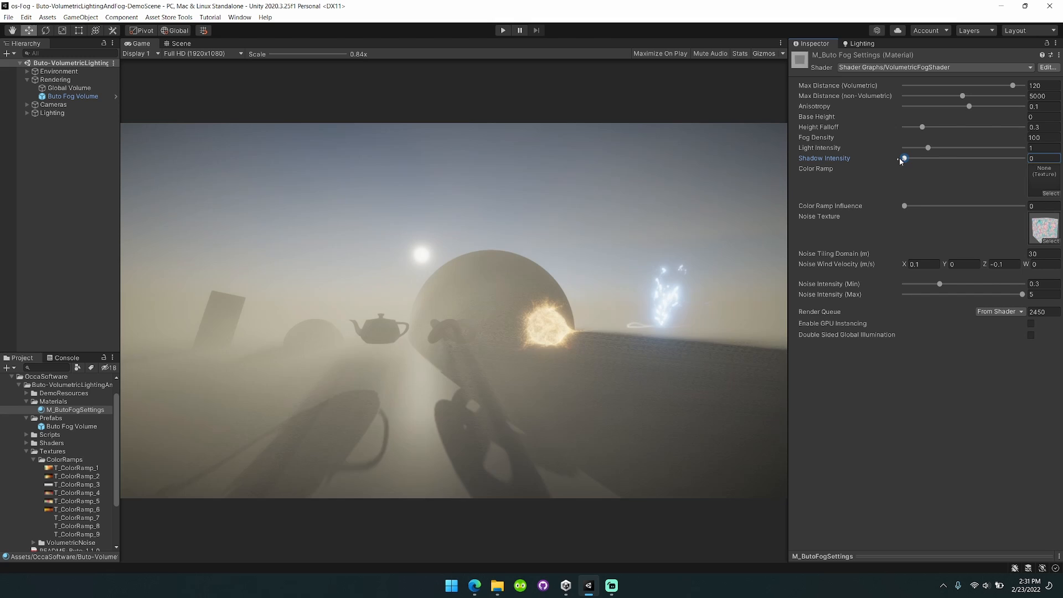
drag(903, 159, 928, 158)
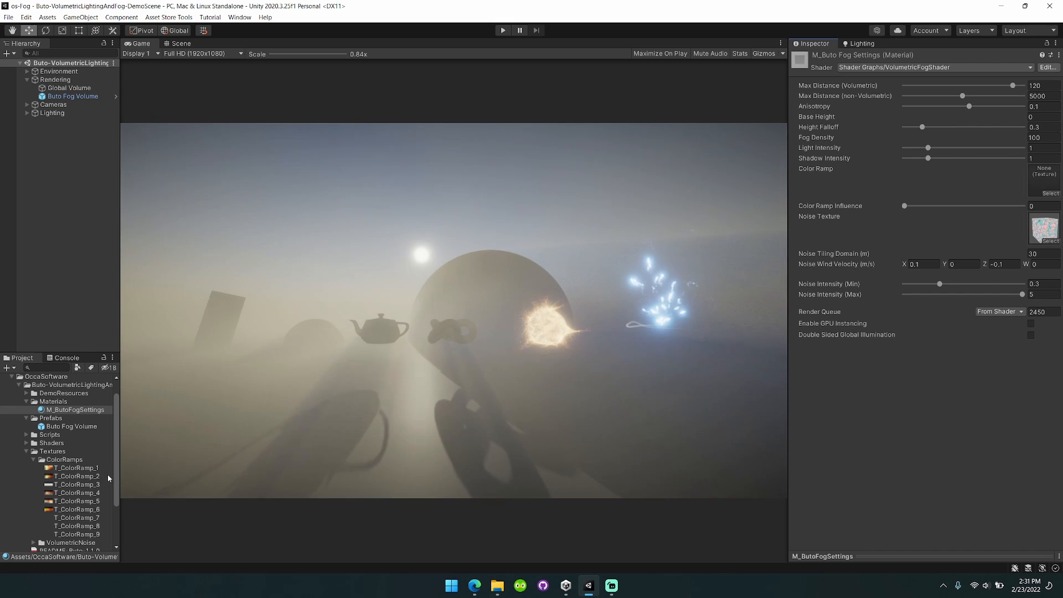
- Assign a color ramp texture to the fog material and bring its influence up to 1
click(1044, 180)
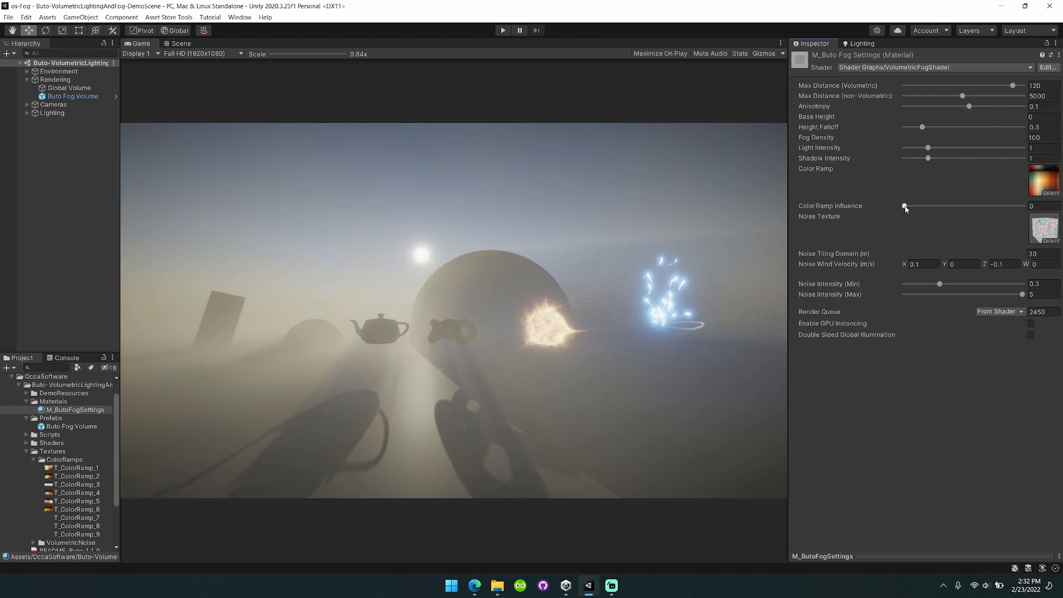
drag(904, 207, 987, 207)
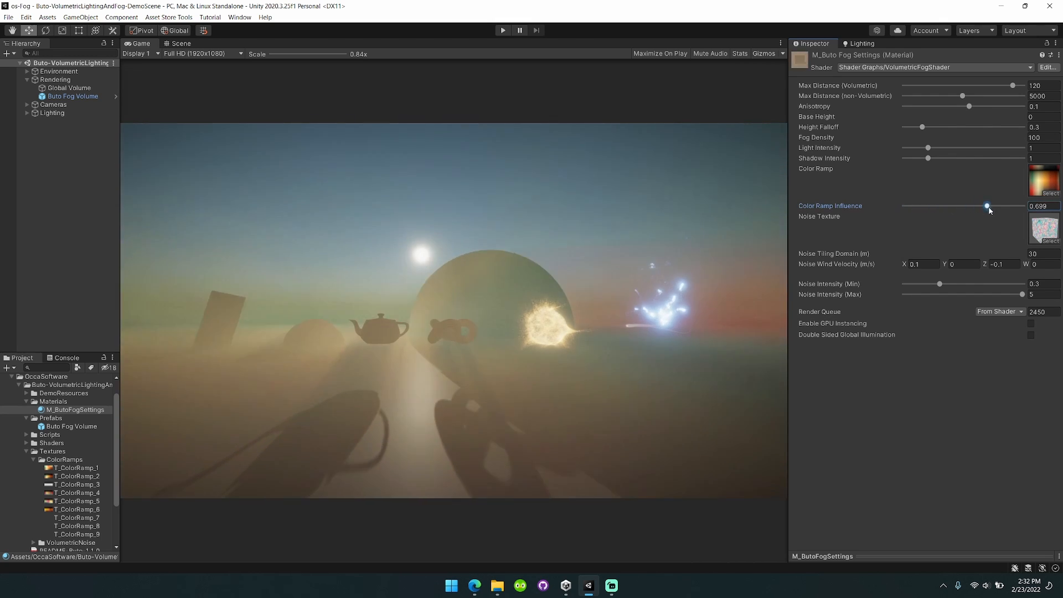
drag(987, 207, 1022, 206)
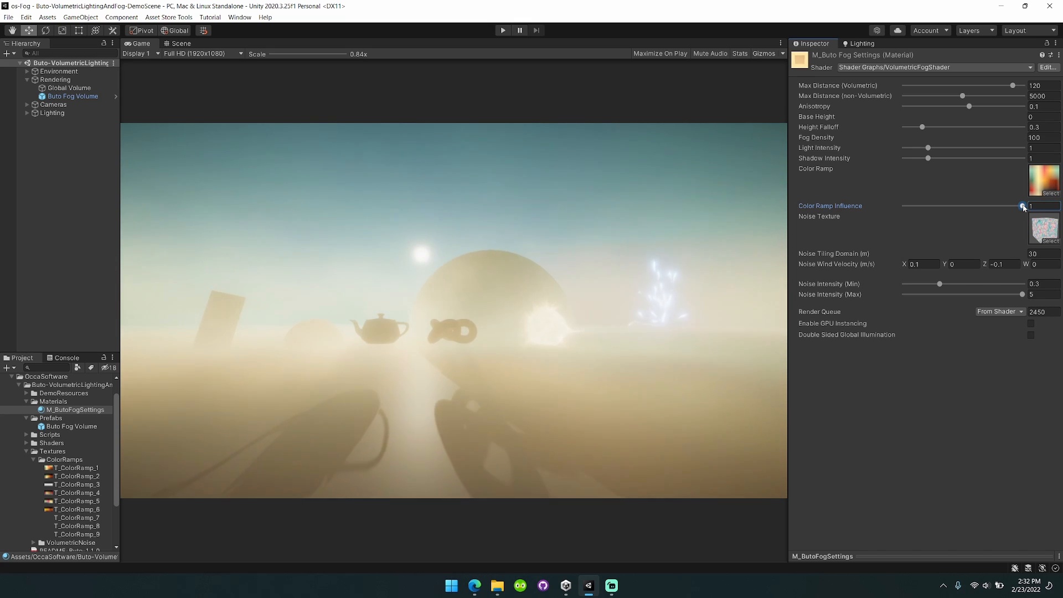
drag(1022, 206, 946, 206)
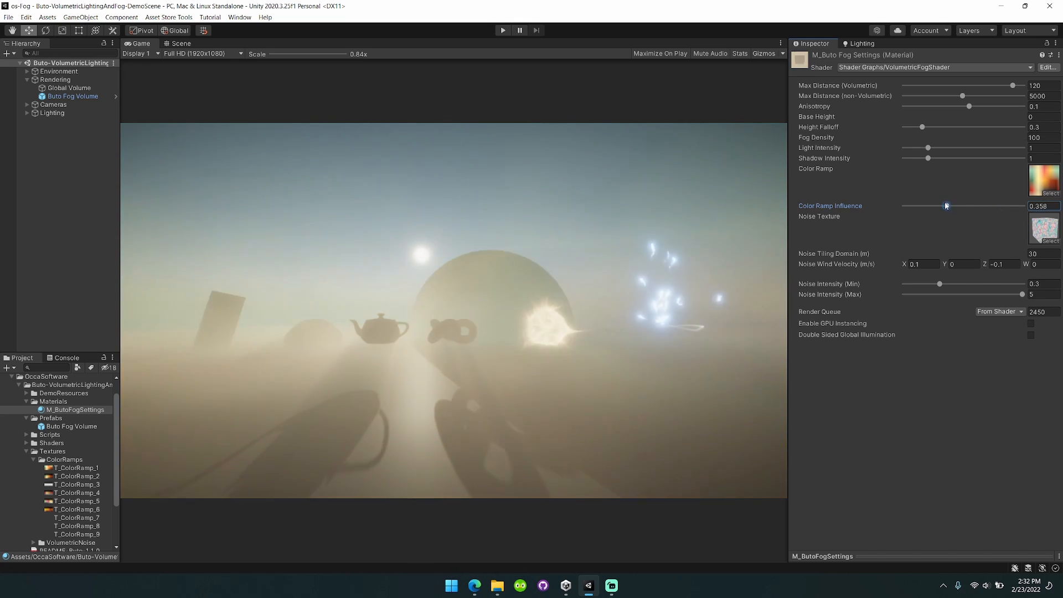
drag(944, 206, 1022, 206)
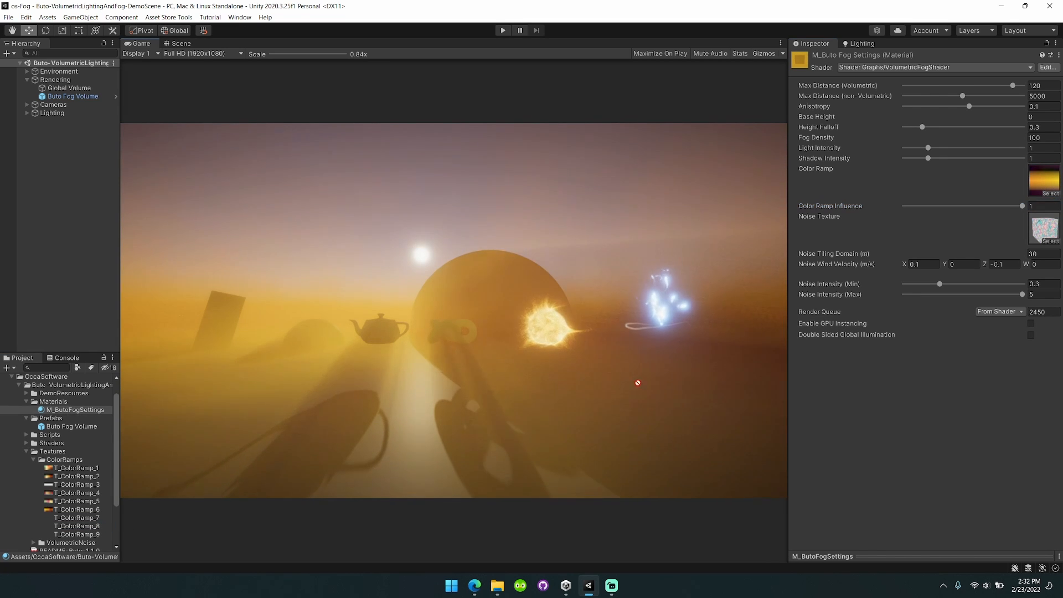
- Try reddish and multicoloured T_ColorRamp textures, settle on the grey ramp at influence 0
click(1043, 180)
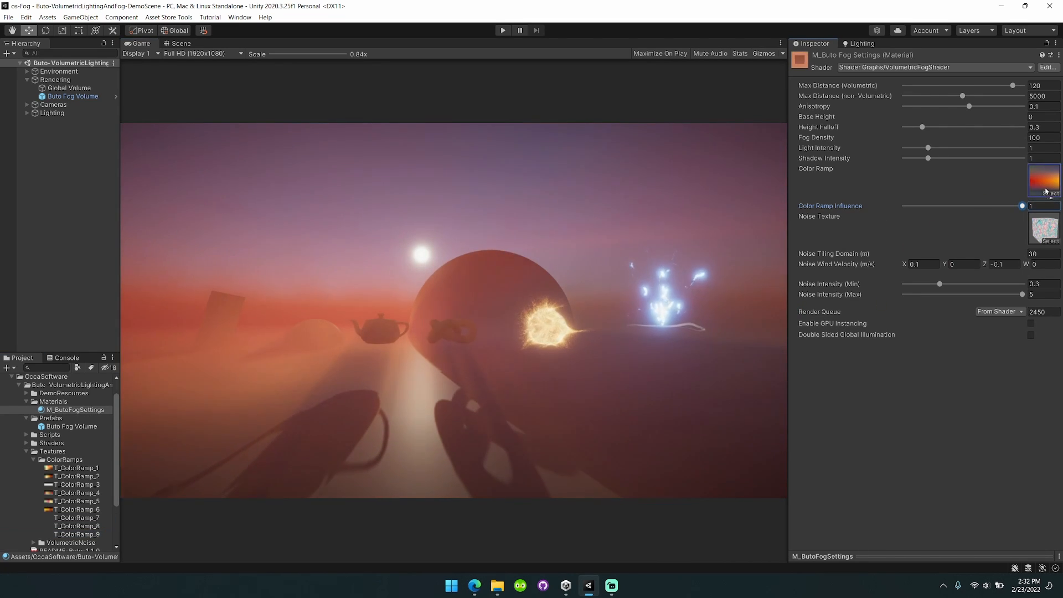
click(74, 492)
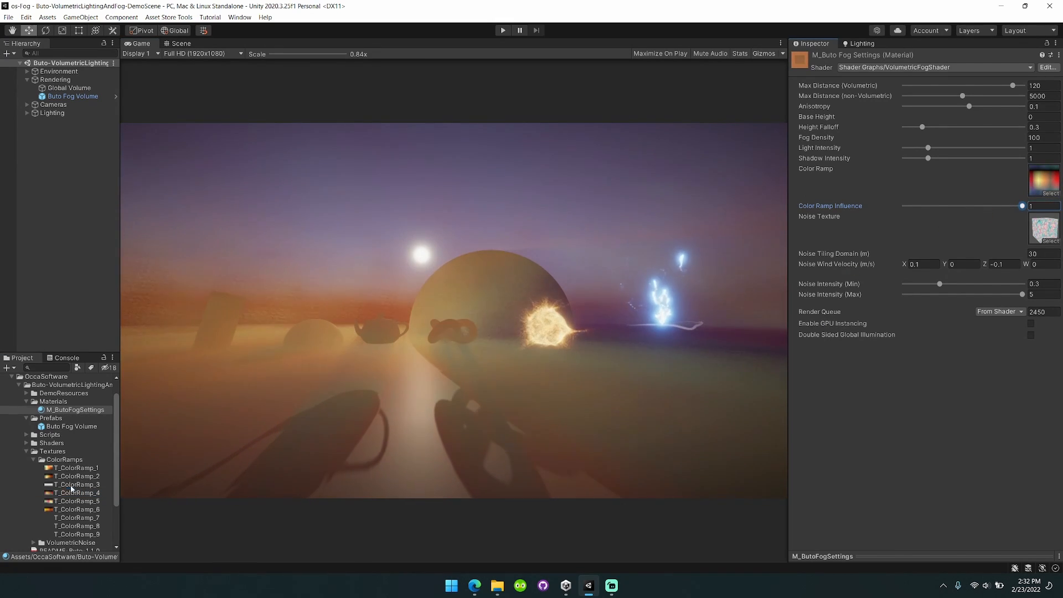
click(1044, 179)
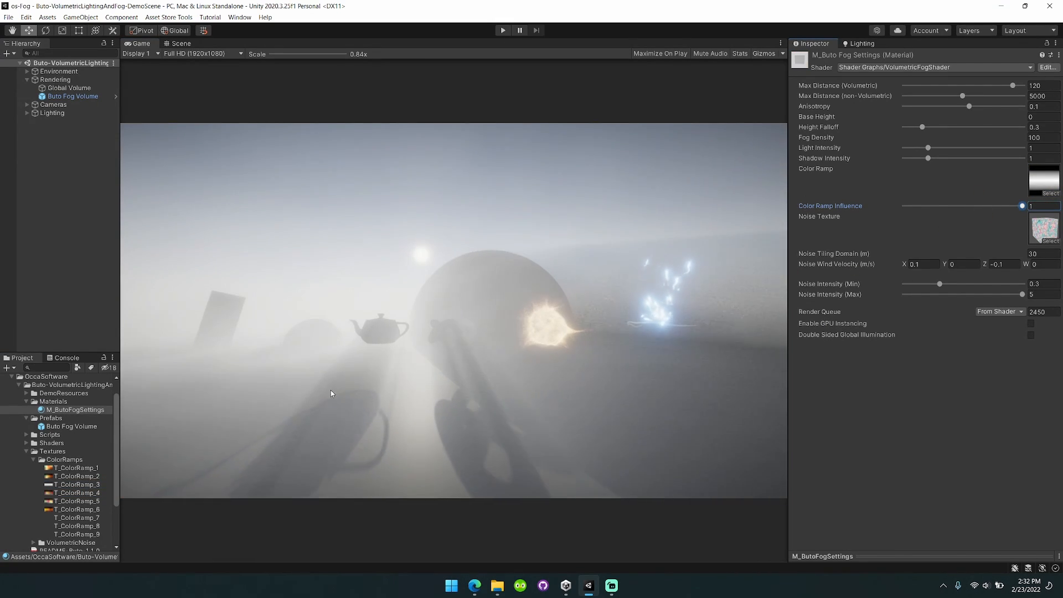
drag(1022, 206, 903, 206)
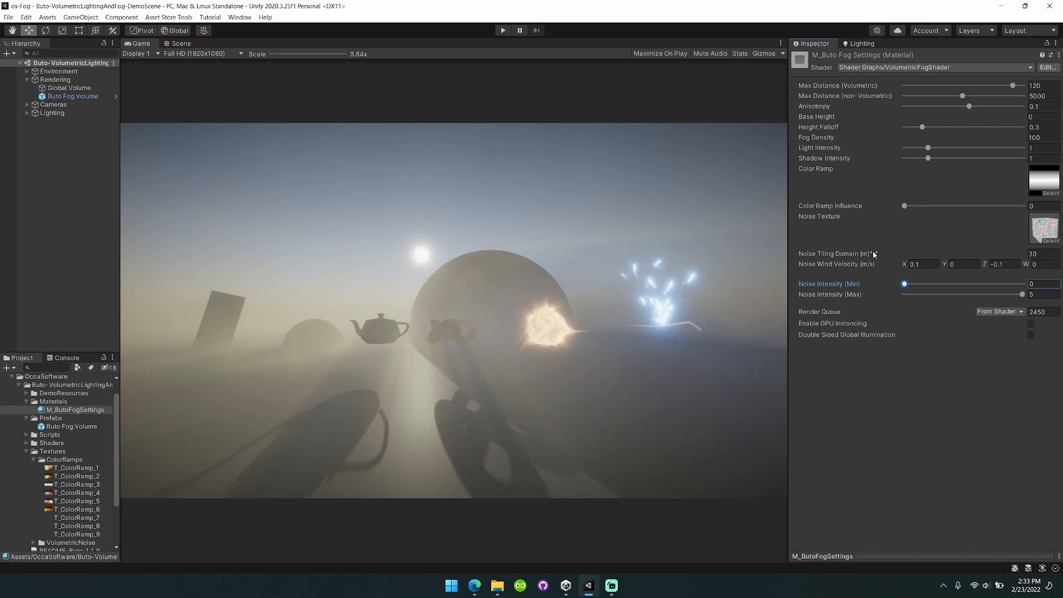
- Try noise tiling domain values 100, 60 and 20, then confirm it back at 30
click(1041, 254)
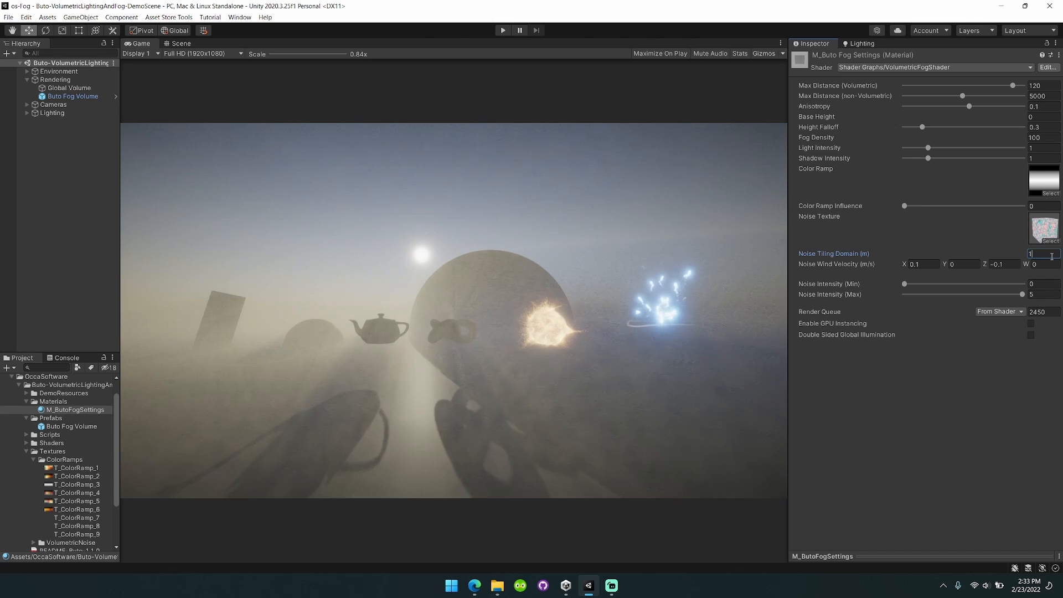
text(100)
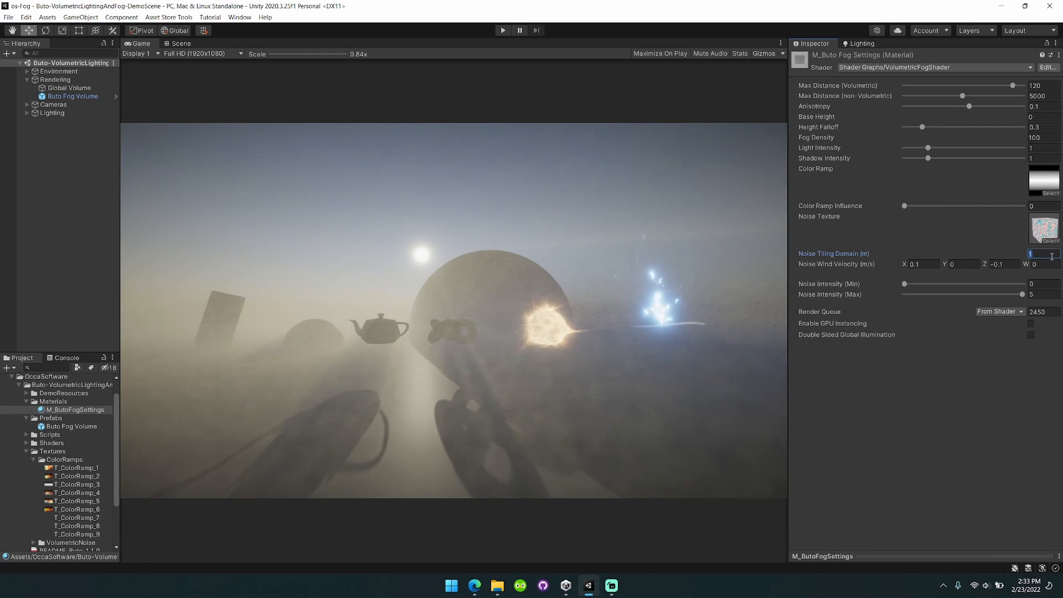
text(60)
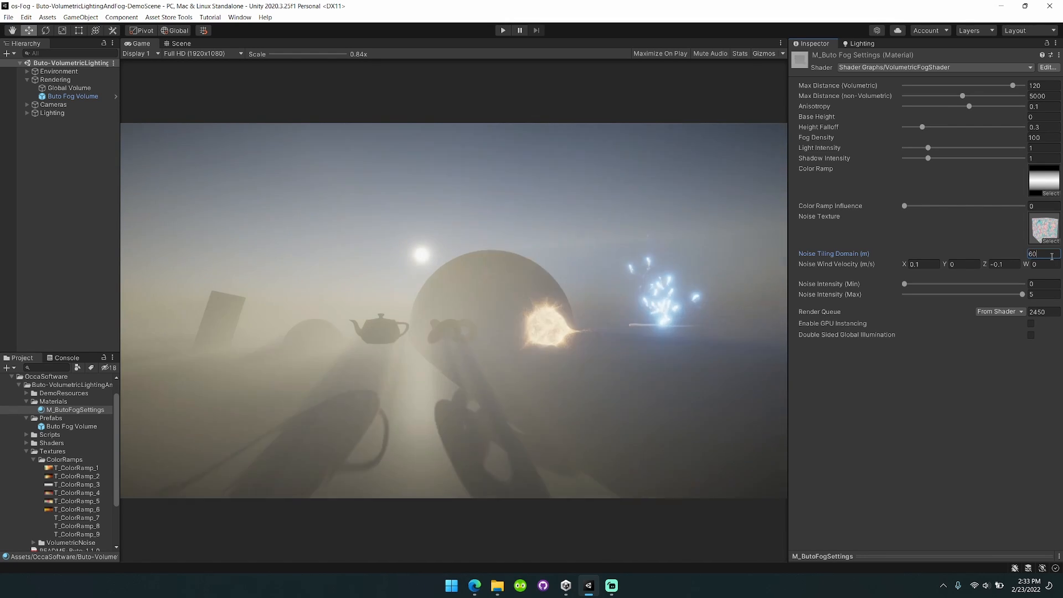
text(20)
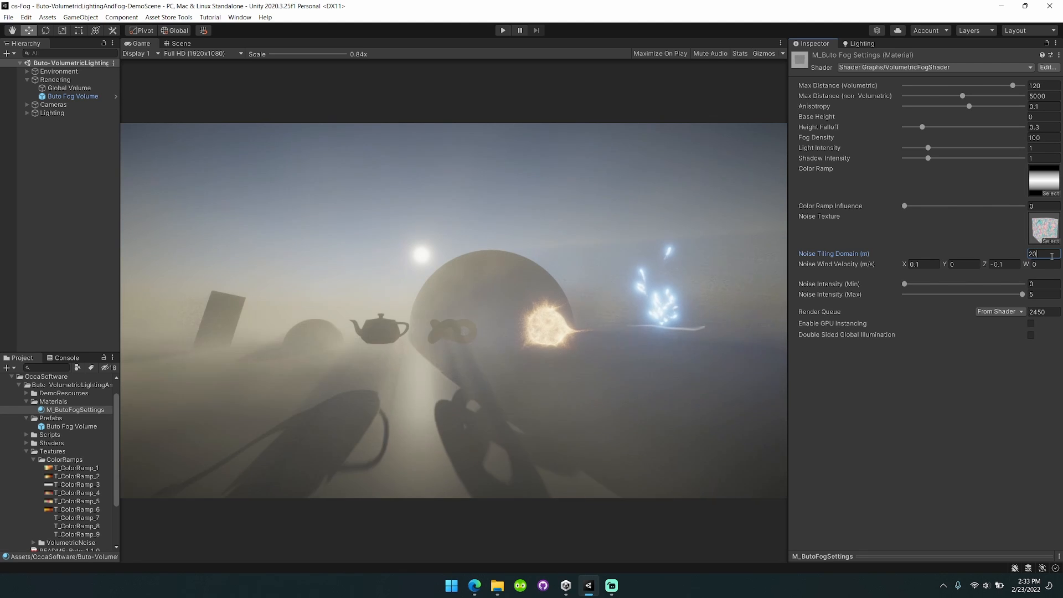
text(30)
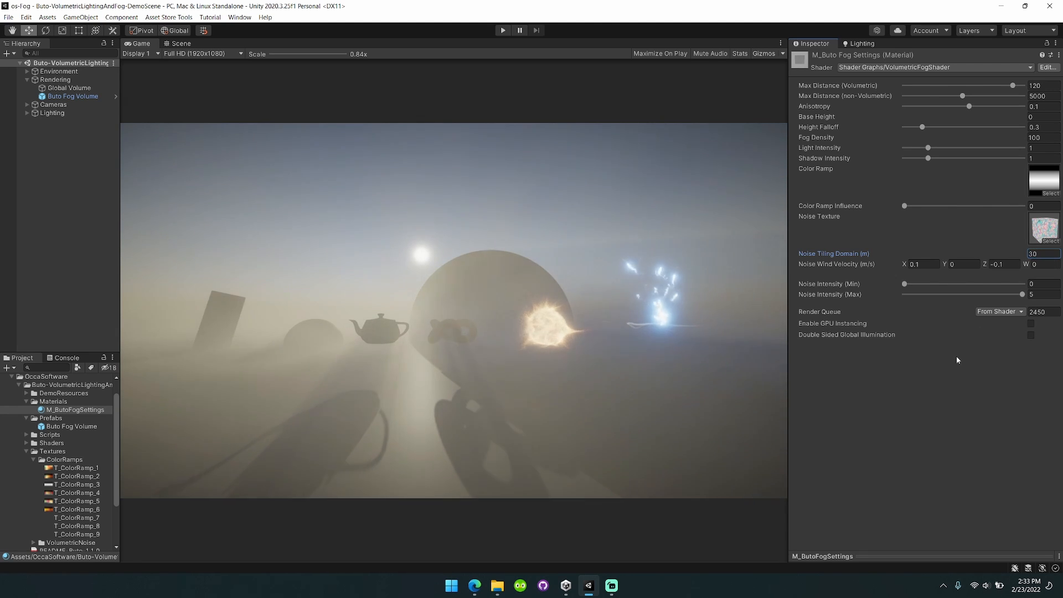
click(922, 264)
text(1)
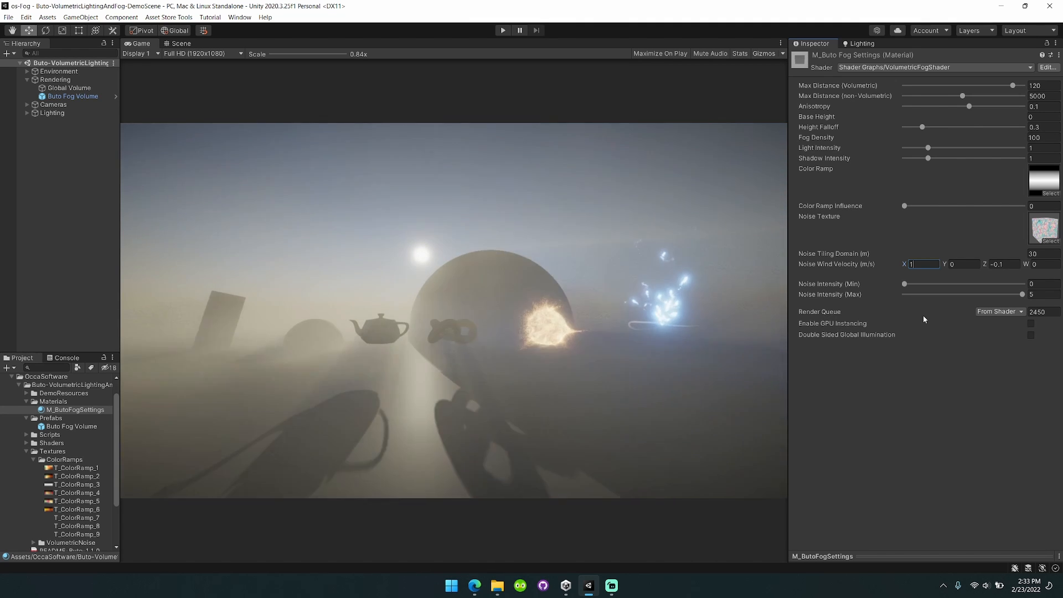
- Enter noise wind velocity values 0.1, 1 and -0.1 for X, Y and Z
text(0.1)
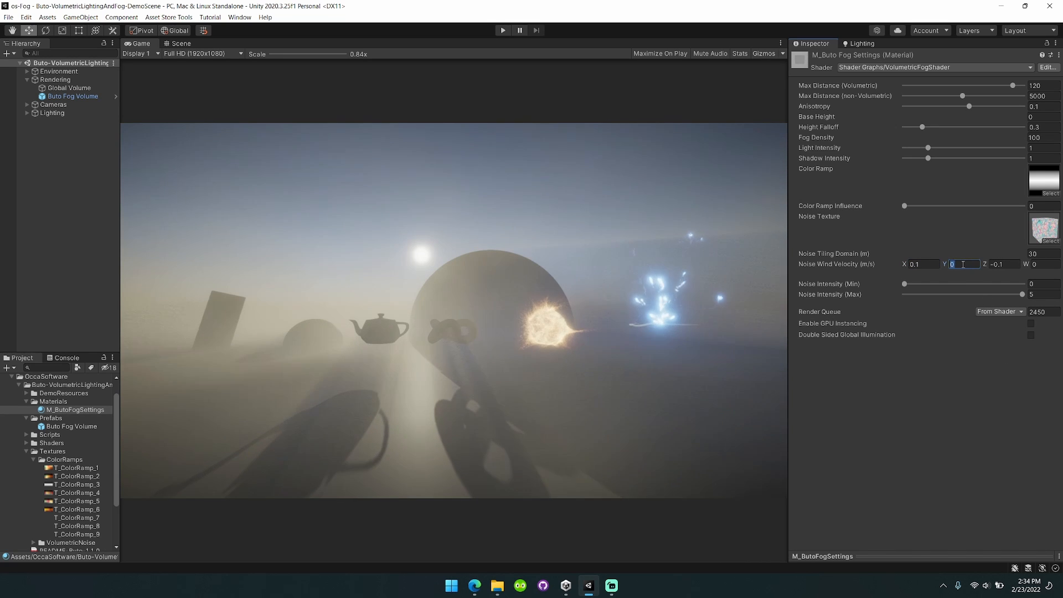
text(1)
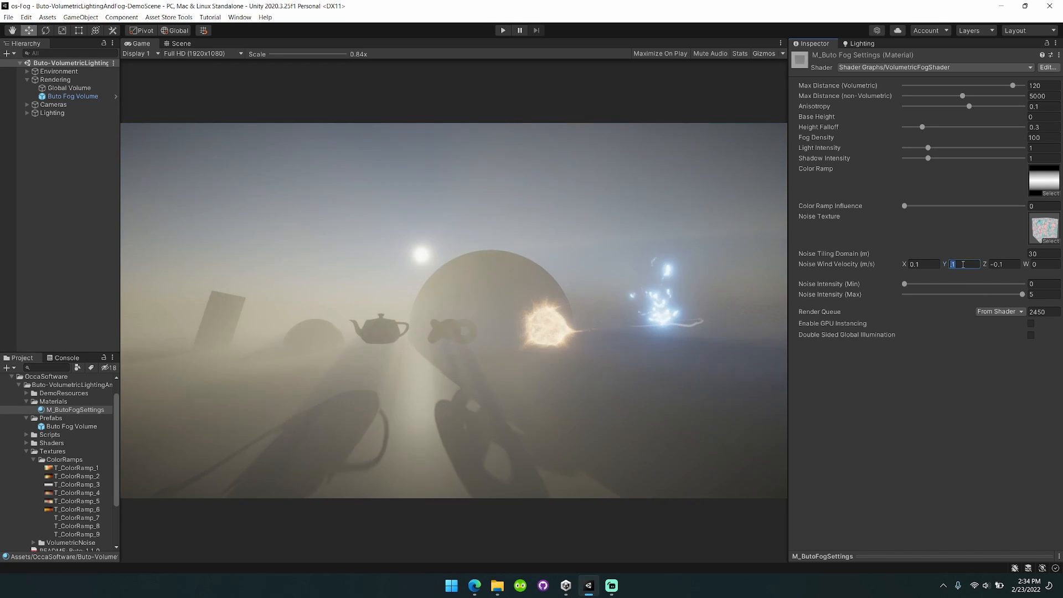
text(-0.1)
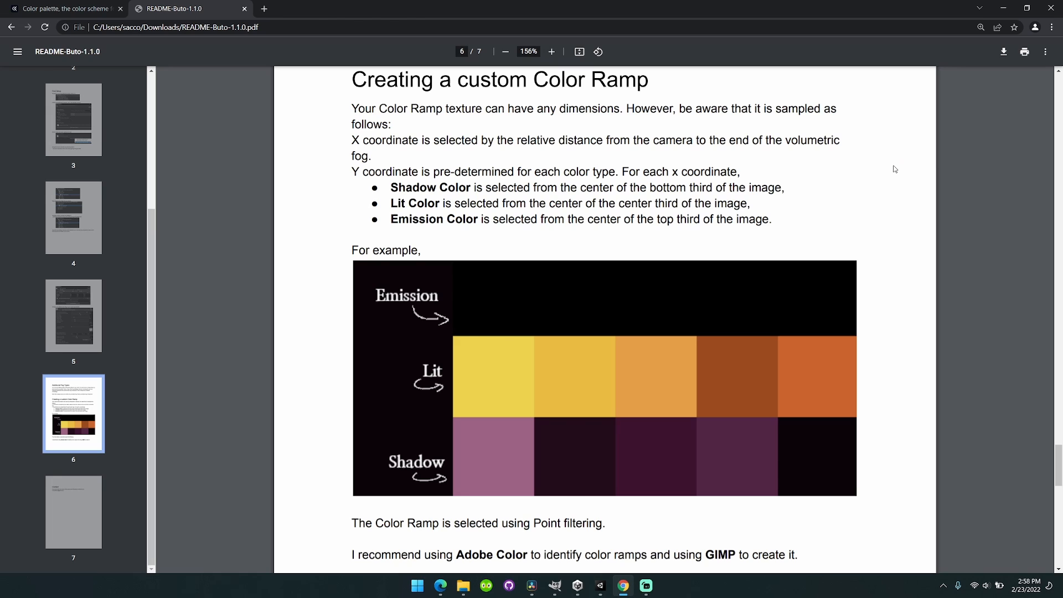
mouse_move(635, 310)
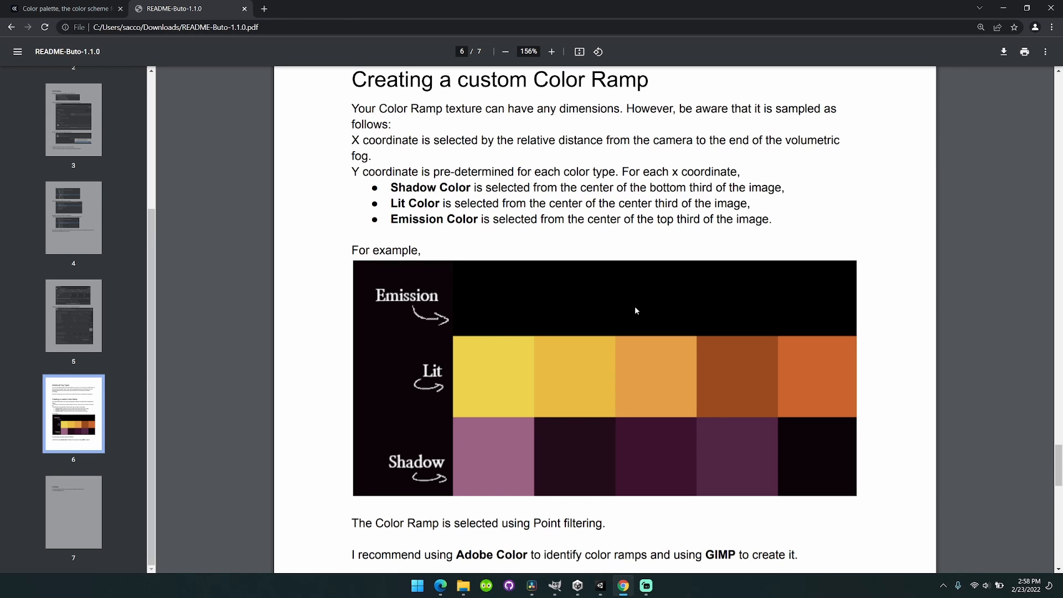
mouse_move(830, 300)
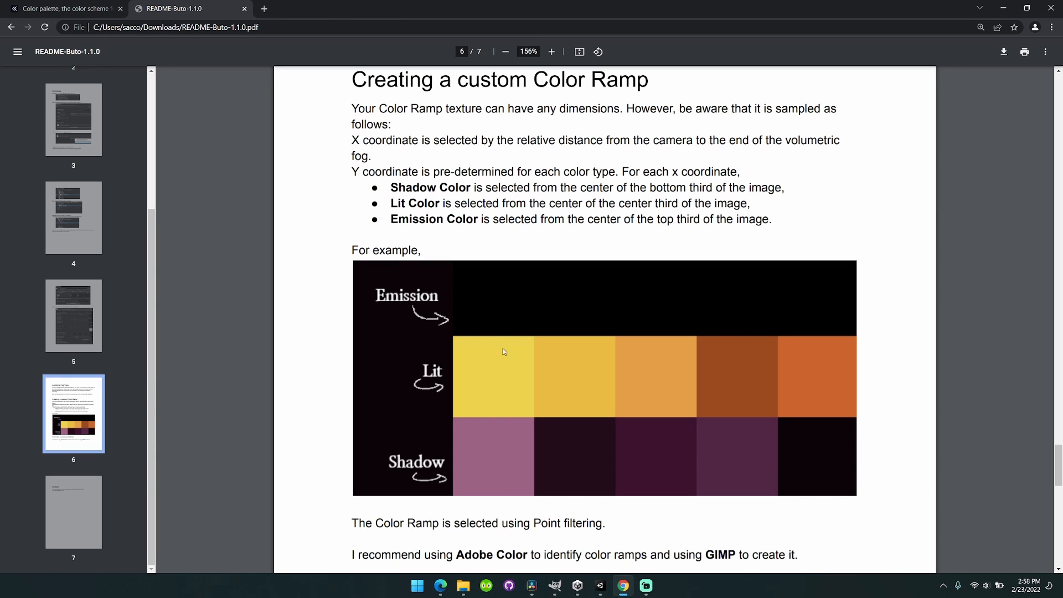
mouse_move(422, 324)
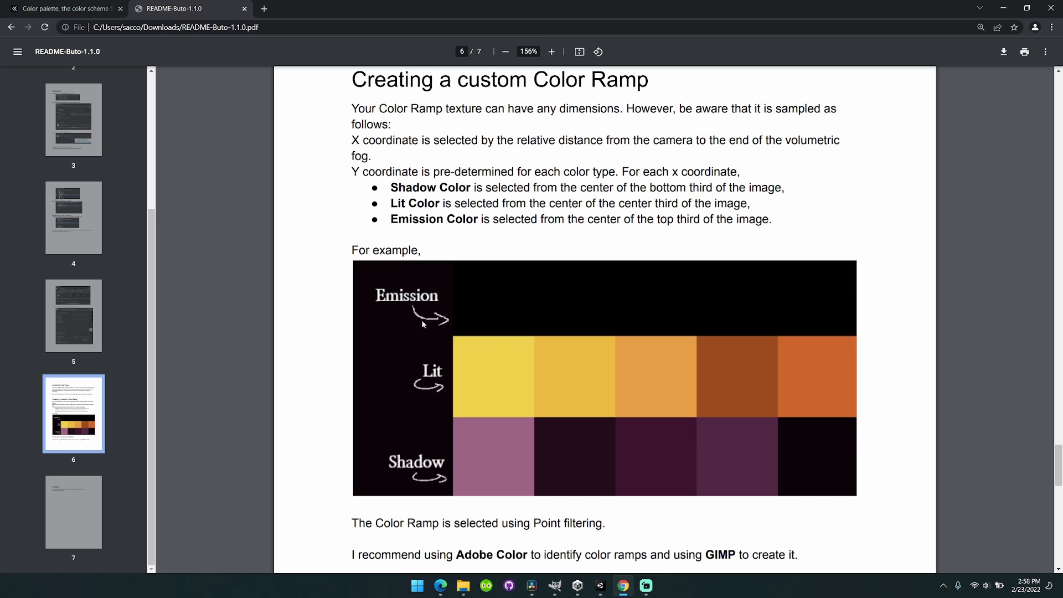
mouse_move(355, 341)
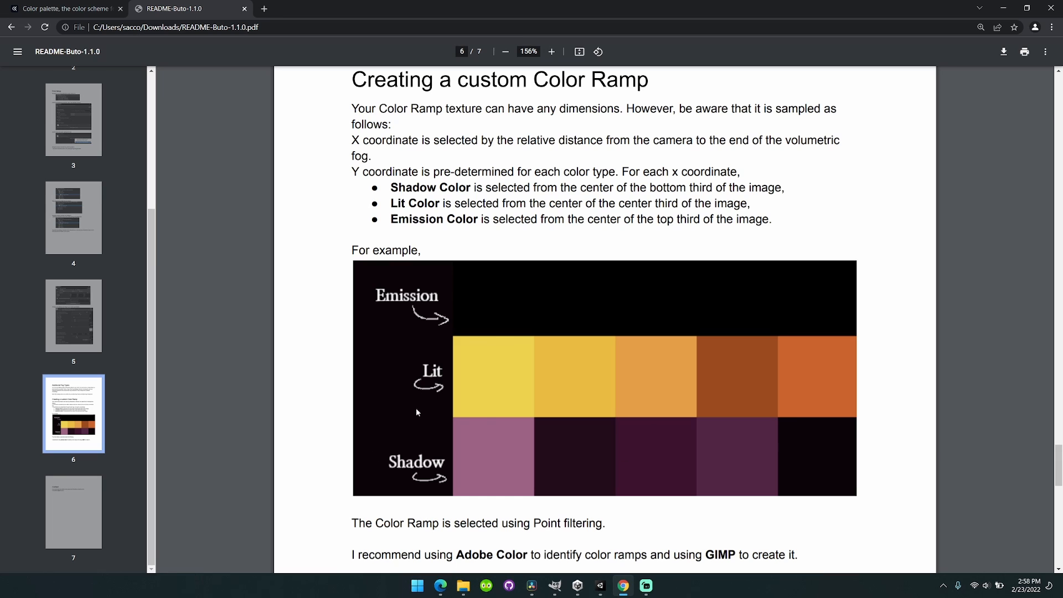
mouse_move(833, 389)
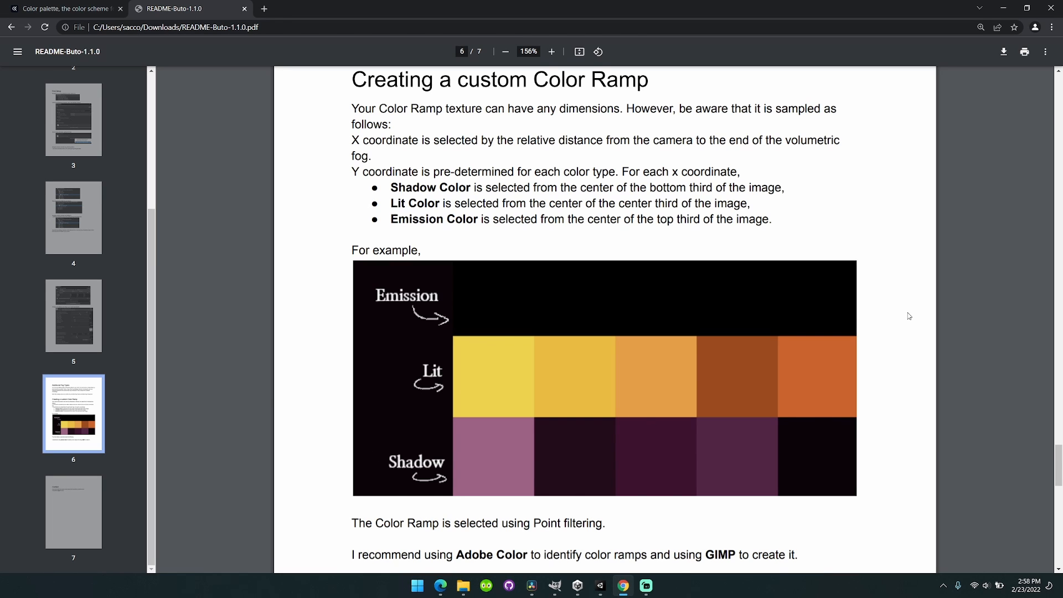
mouse_move(894, 318)
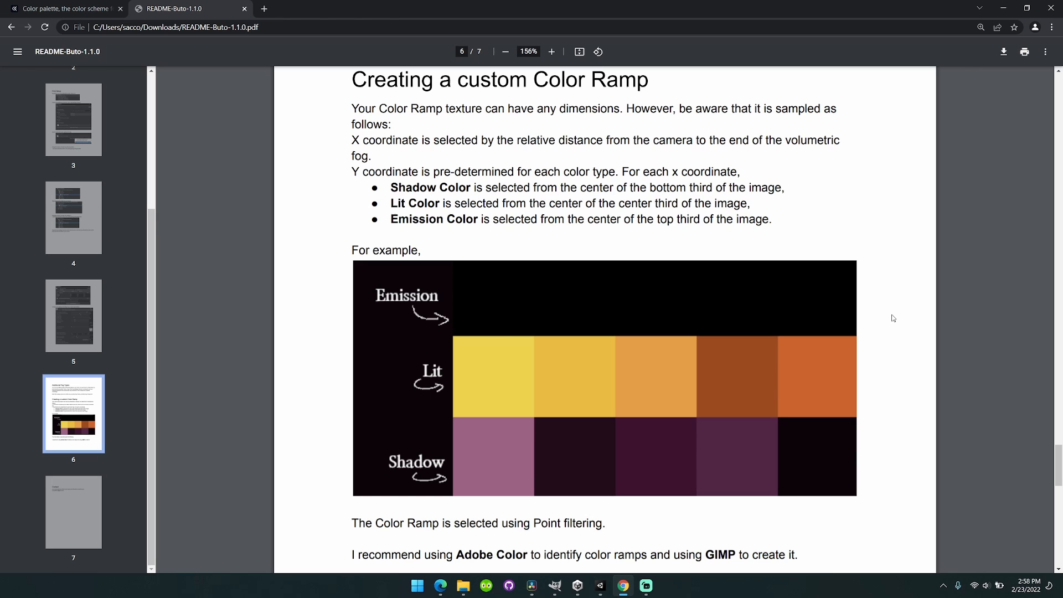
- Switch from the Buto README PDF to the Adobe Color palette tab in Chrome
click(65, 8)
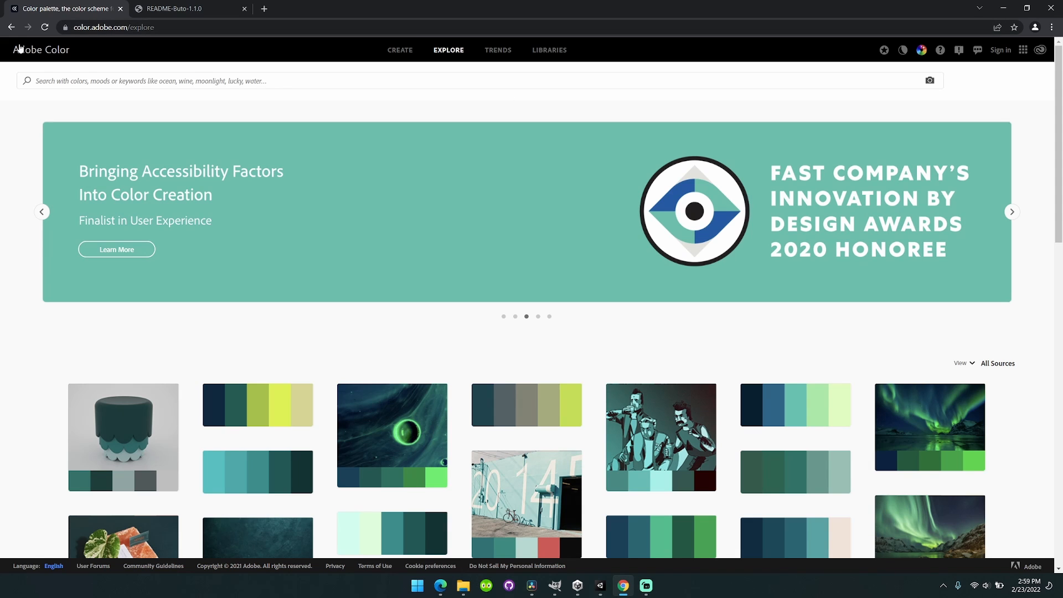
mouse_move(602, 64)
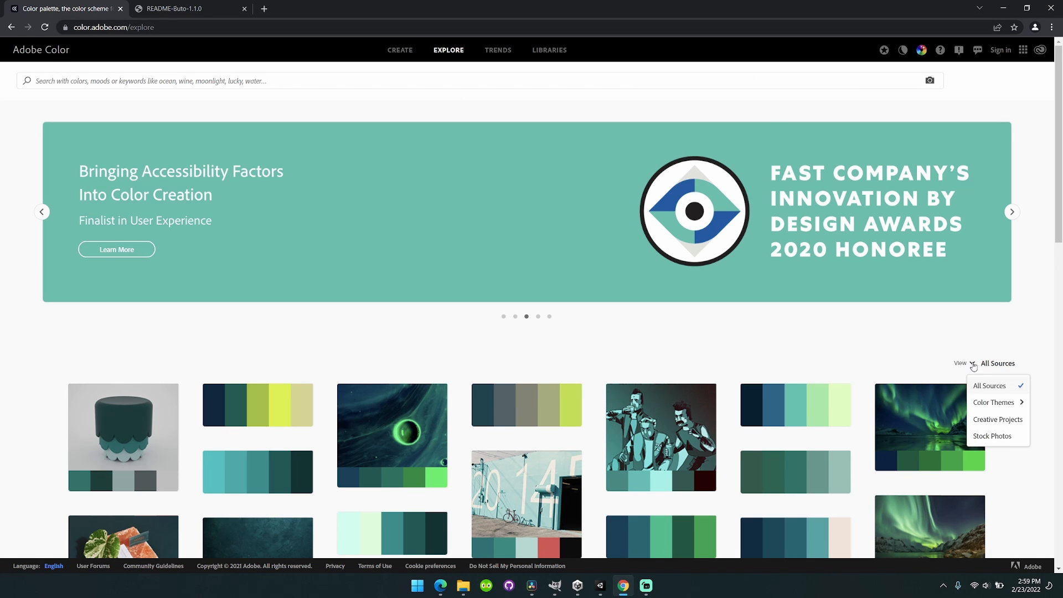
- Filter Adobe Color Explore to Color Themes only and browse down the palette grid
click(993, 402)
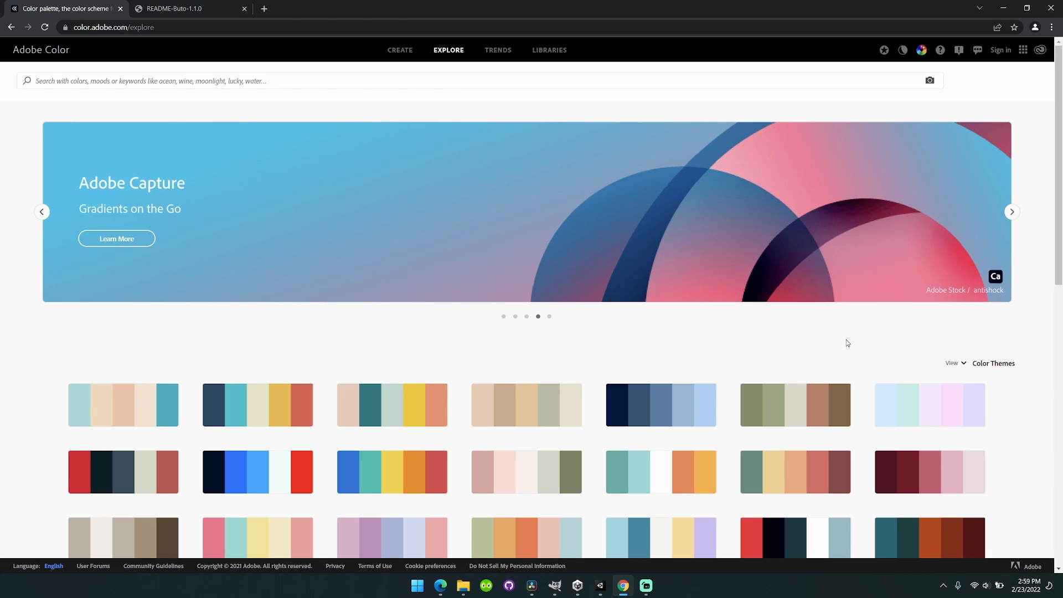
click(1011, 212)
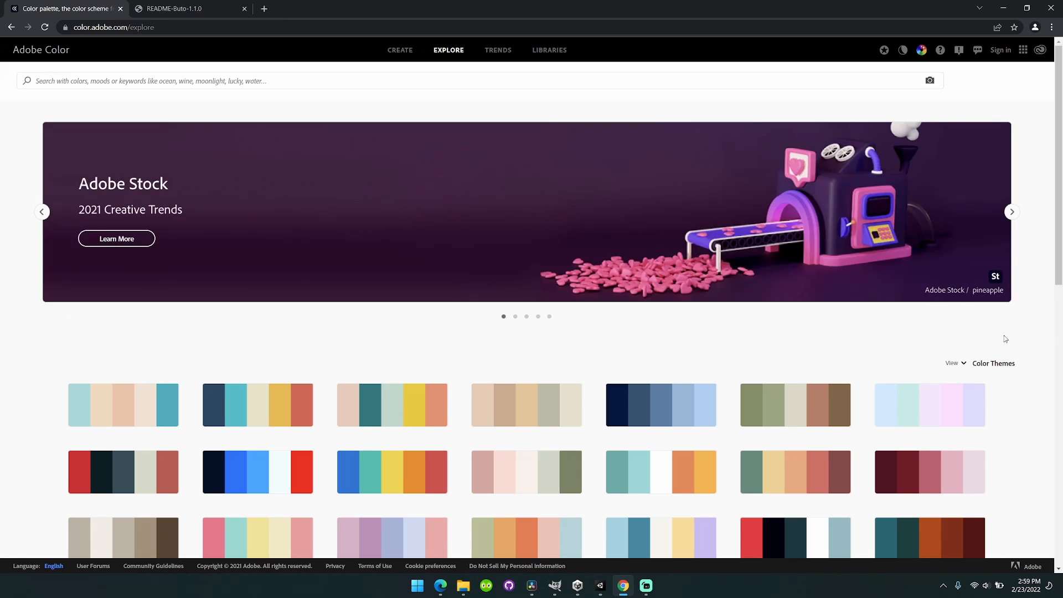
scroll(down, 3)
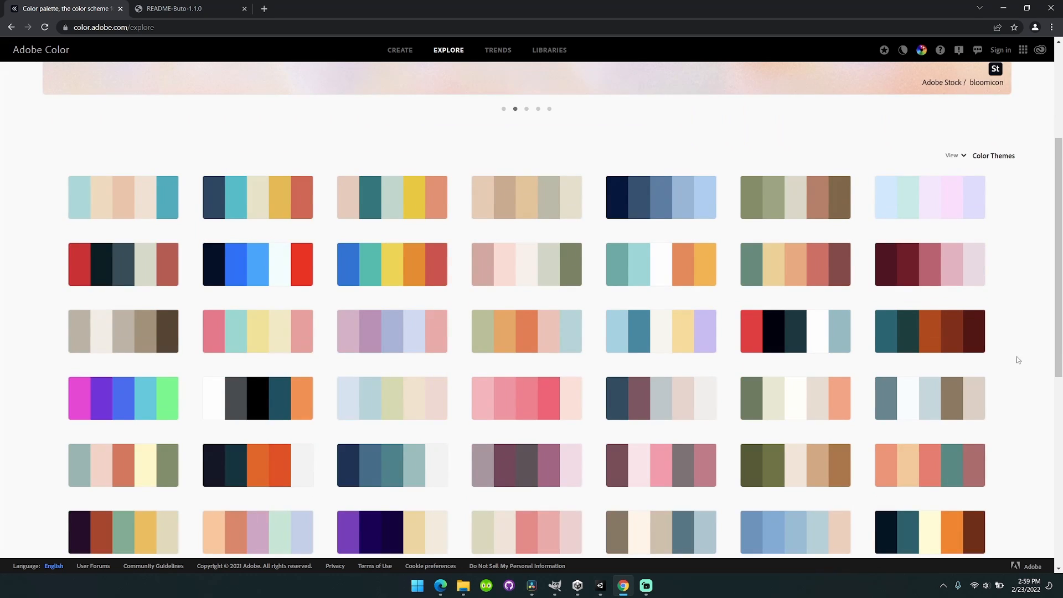
scroll(down, 3)
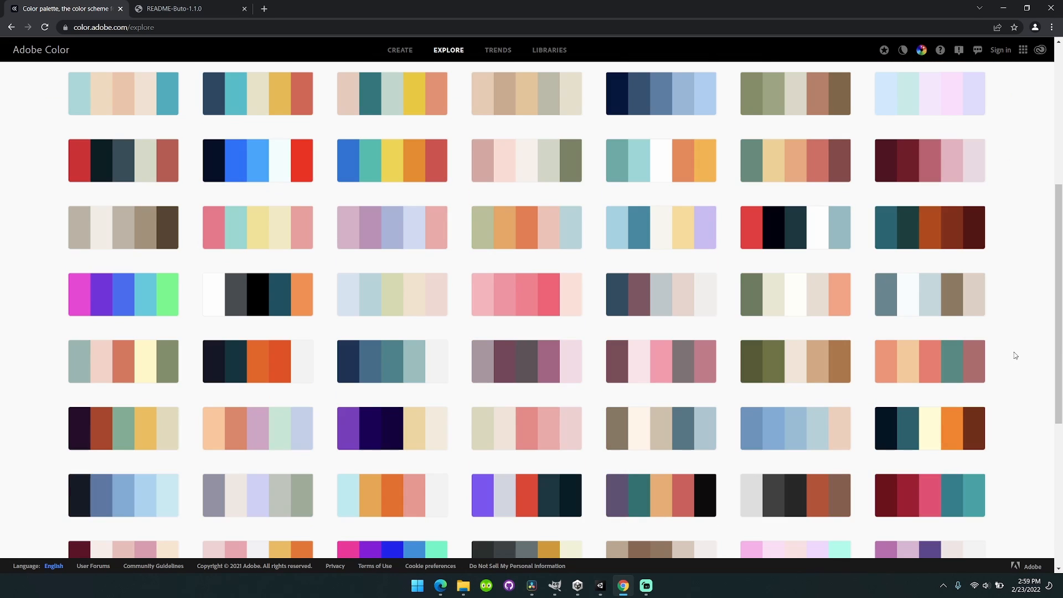
mouse_move(1006, 326)
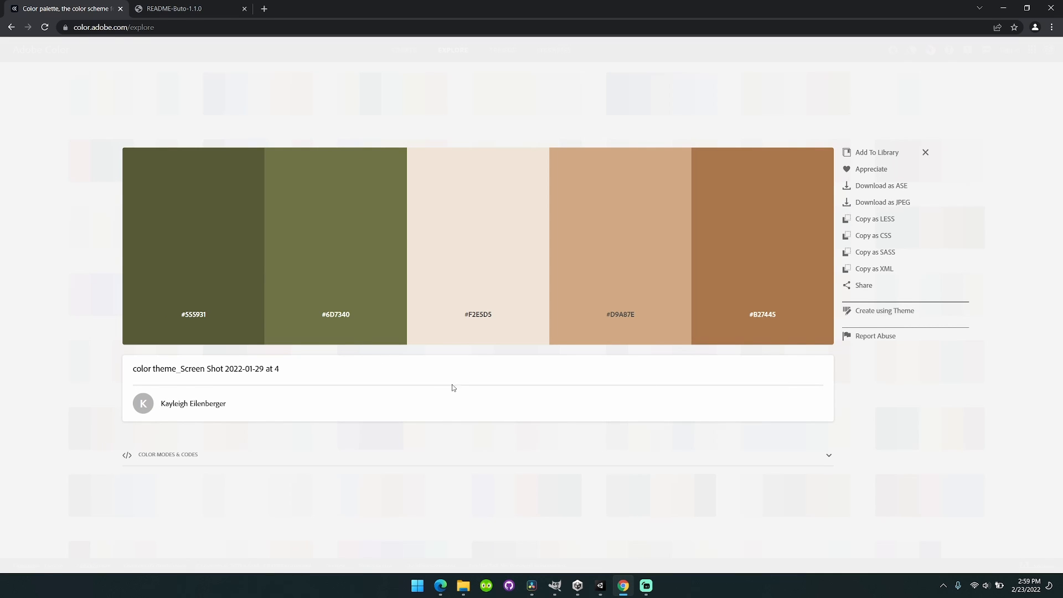
- Switch to GIMP and create a new 5 by 3 pixel image via File > New
click(555, 586)
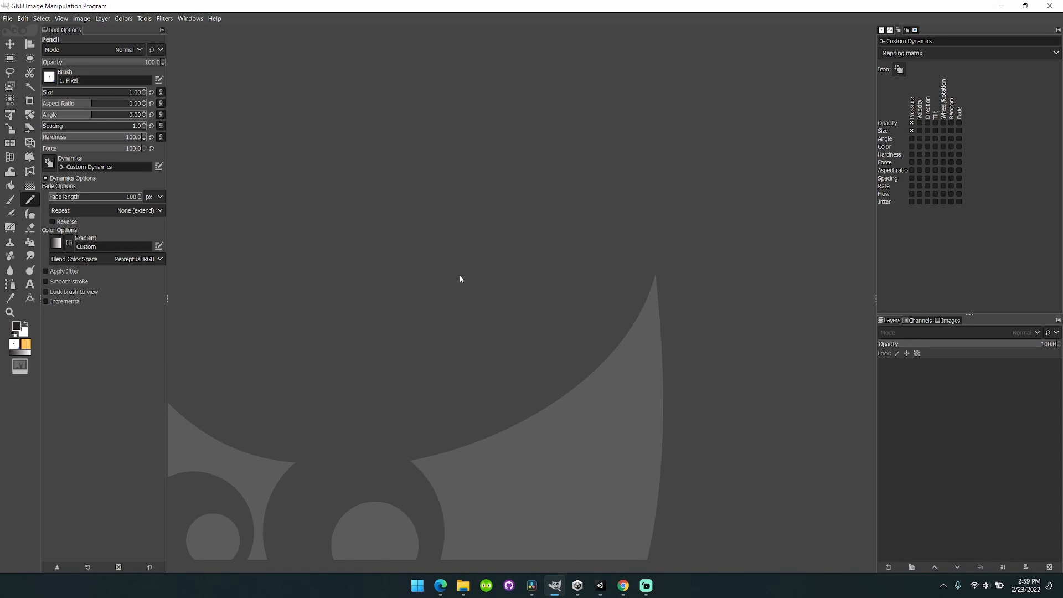
click(7, 19)
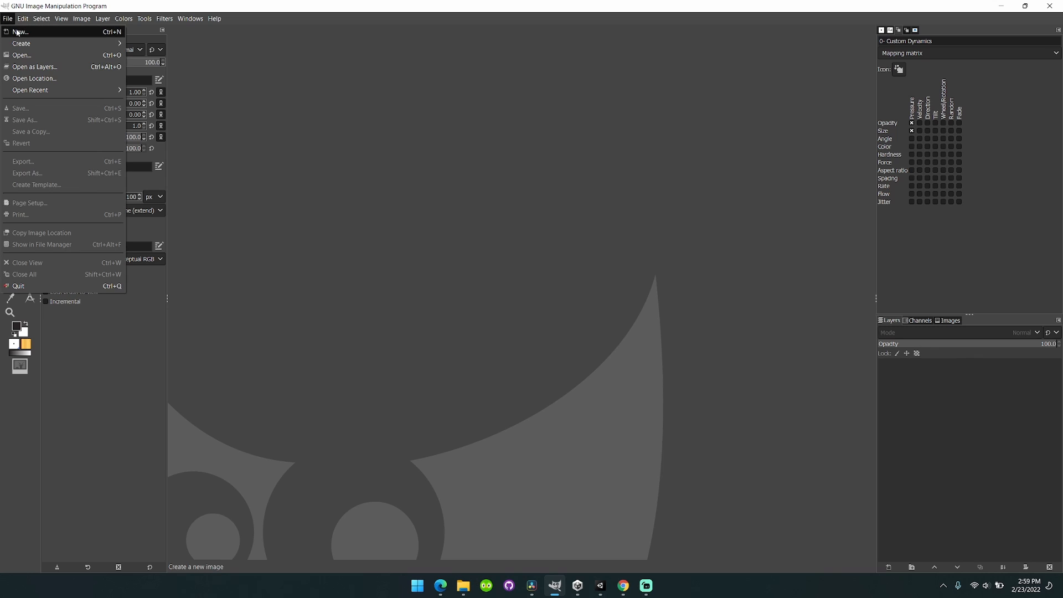
click(20, 32)
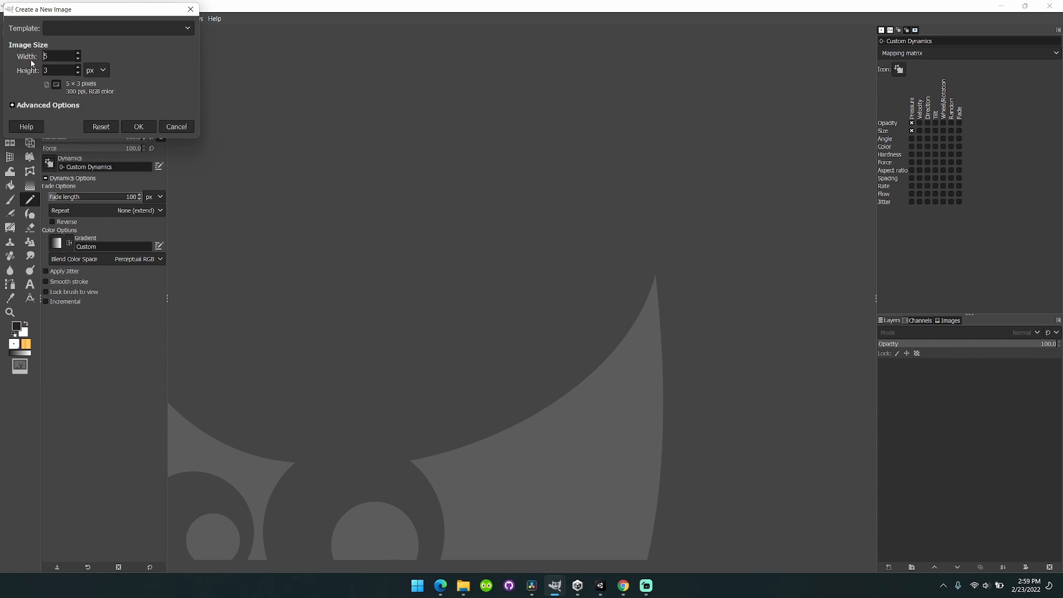
click(138, 127)
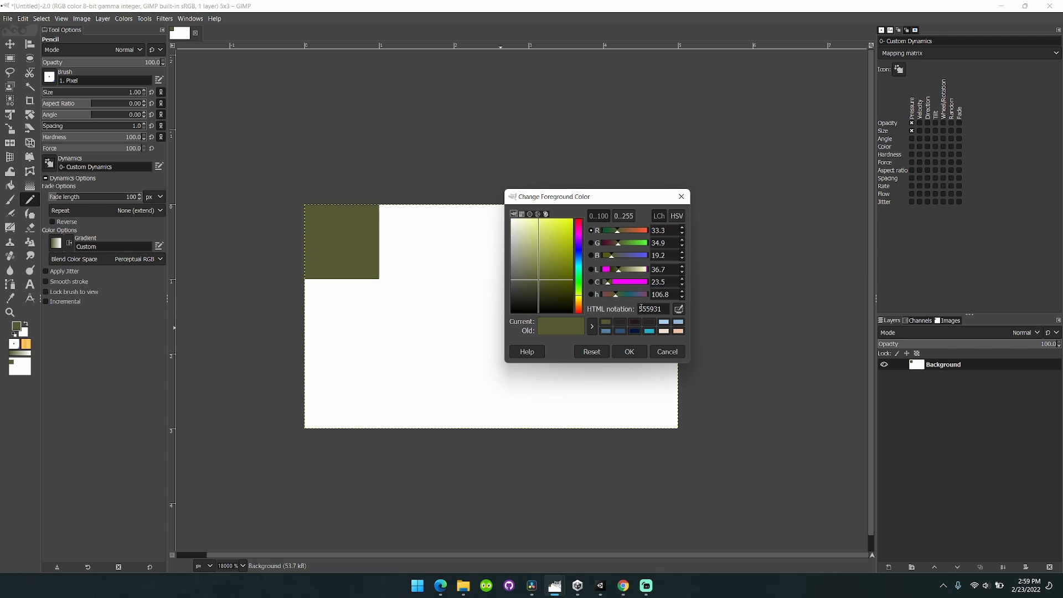
- Set foreground colours from the olive-brown theme's hex codes and pencil the top-row pixels
click(676, 216)
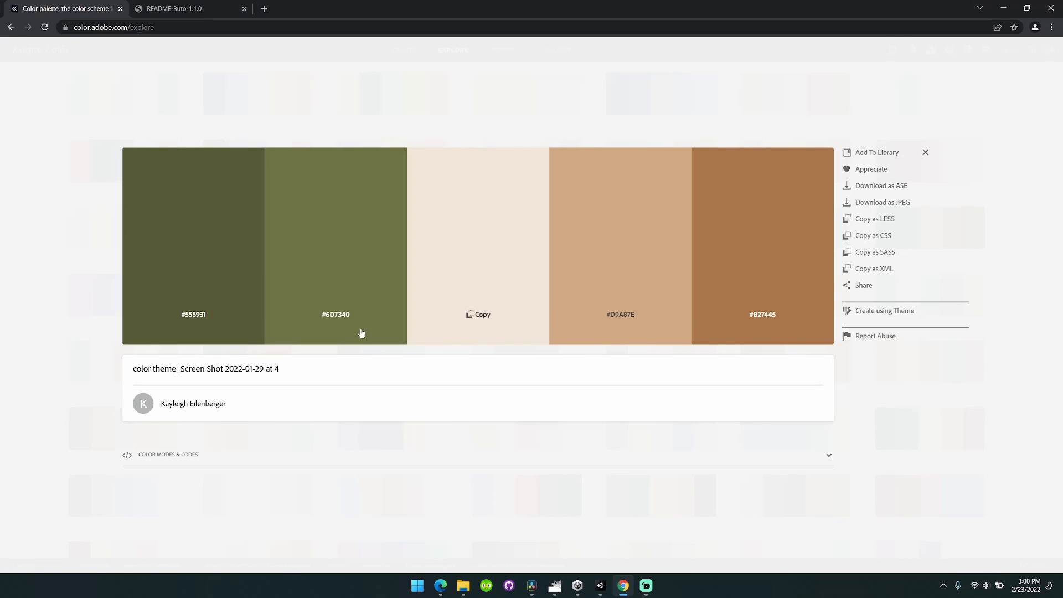
click(554, 585)
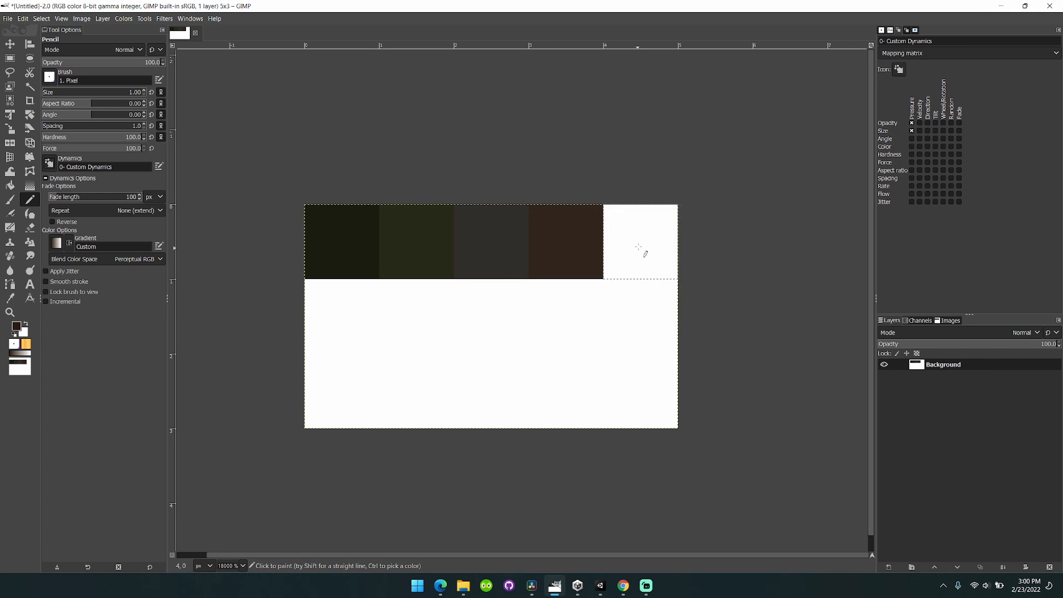
click(621, 585)
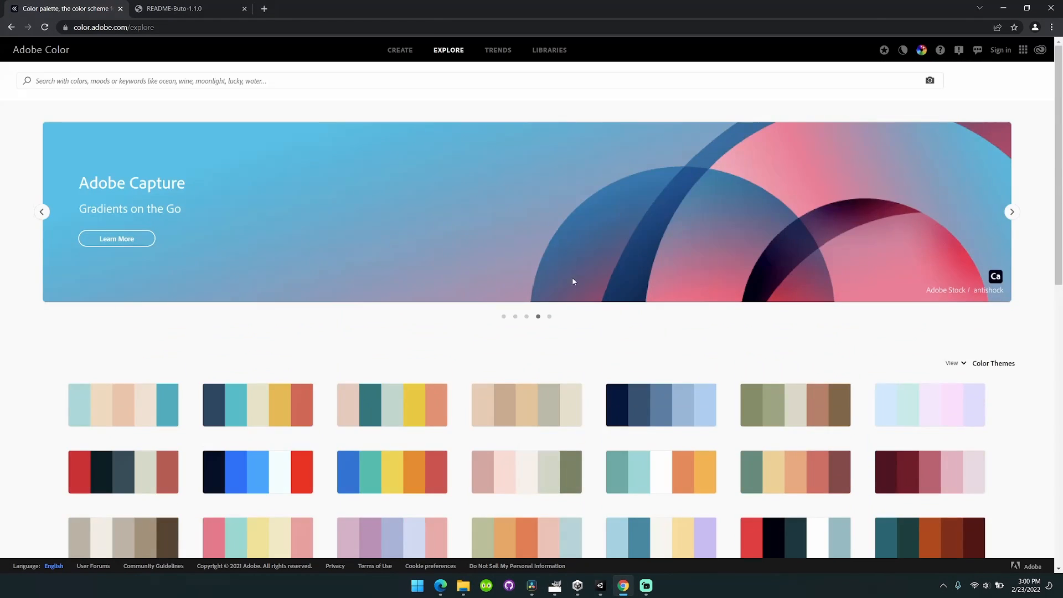
- Browse further down the Adobe Color theme grid to find a pink palette
scroll(down, 3)
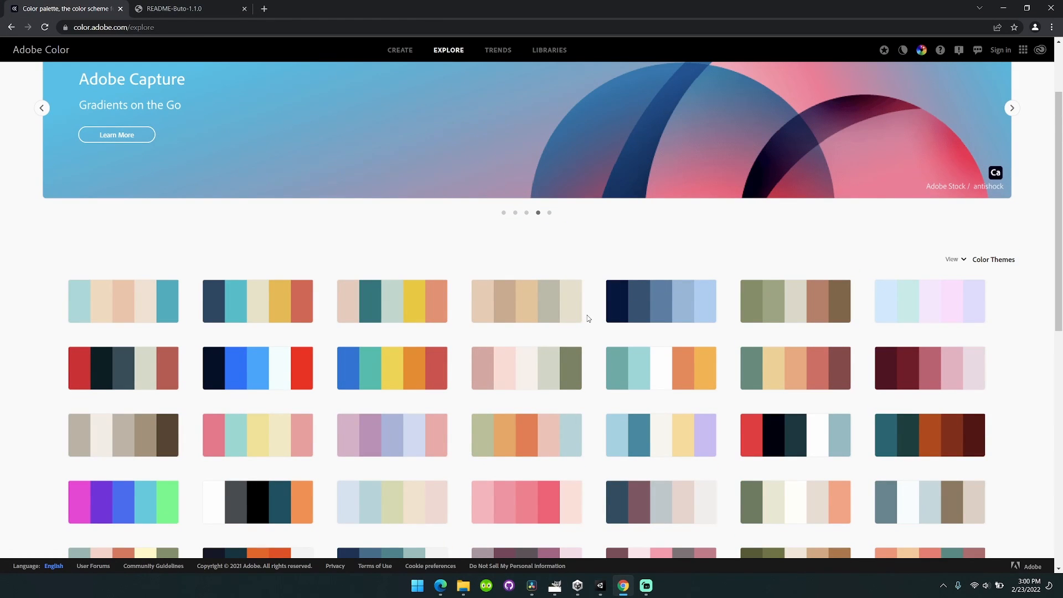
click(1012, 107)
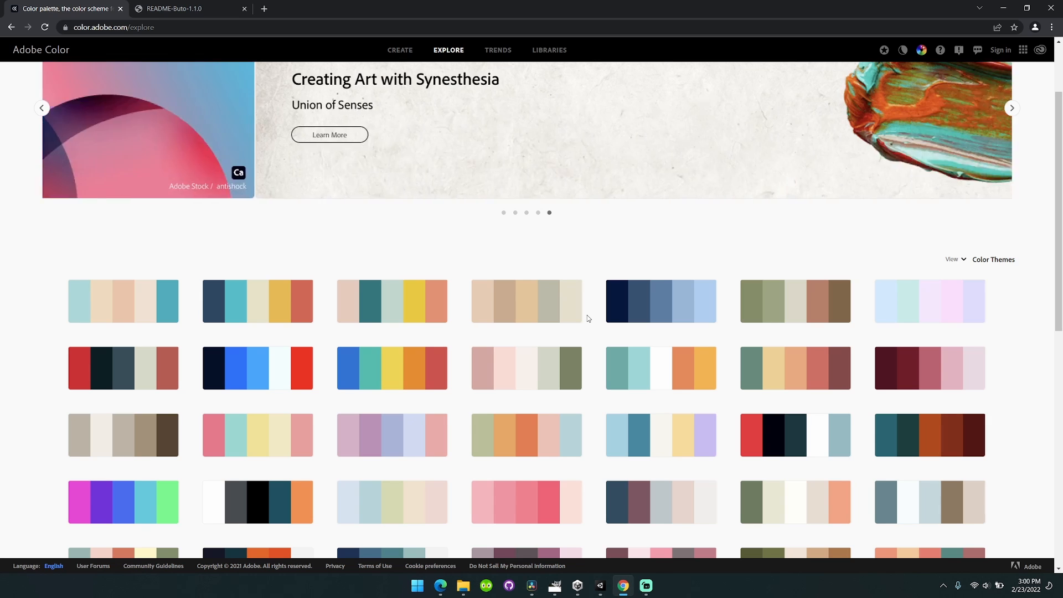
scroll(down, 3)
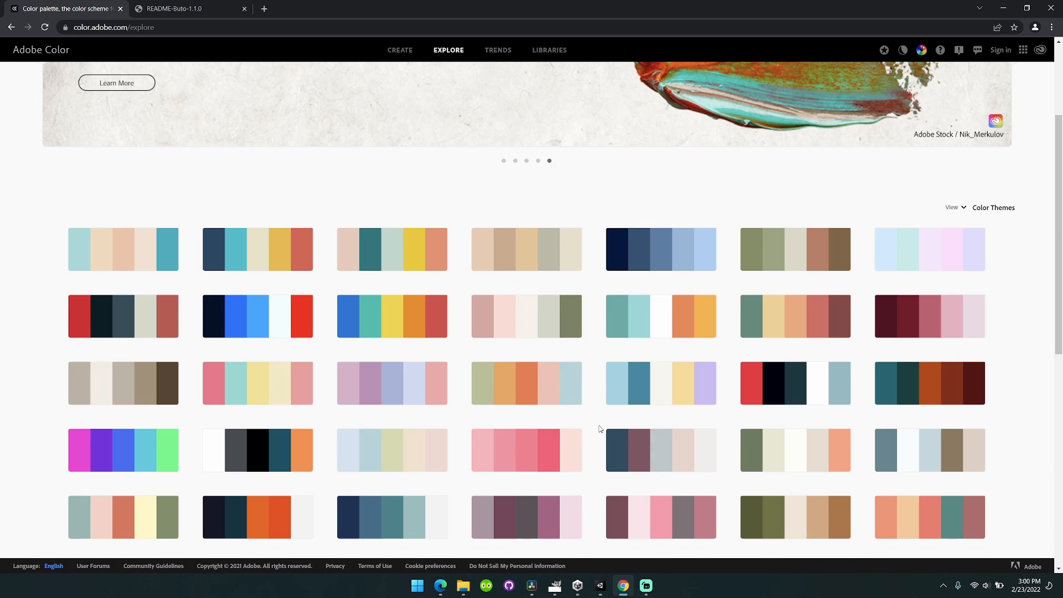
scroll(down, 3)
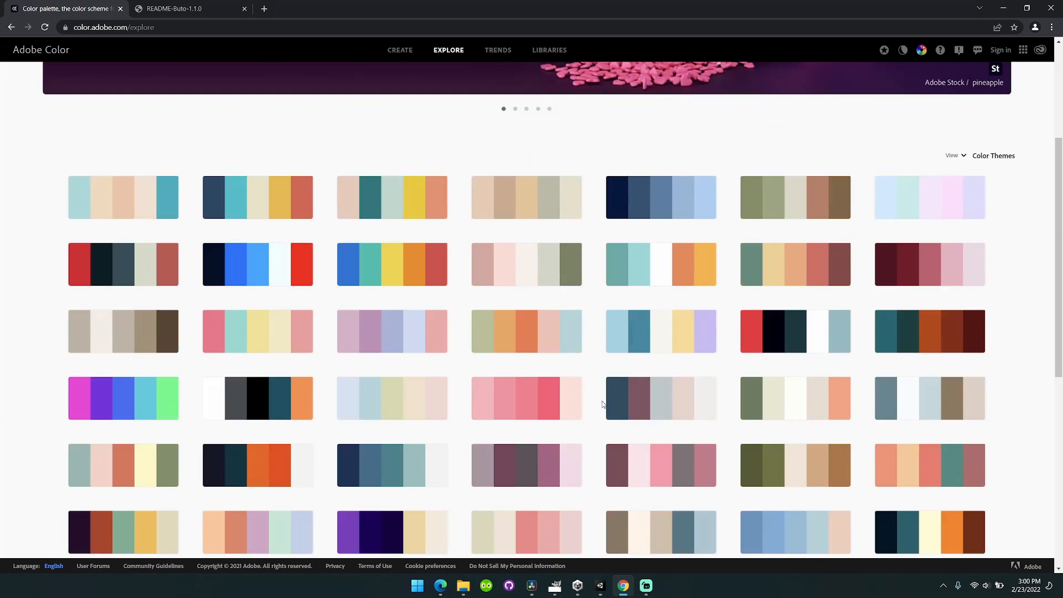
scroll(down, 3)
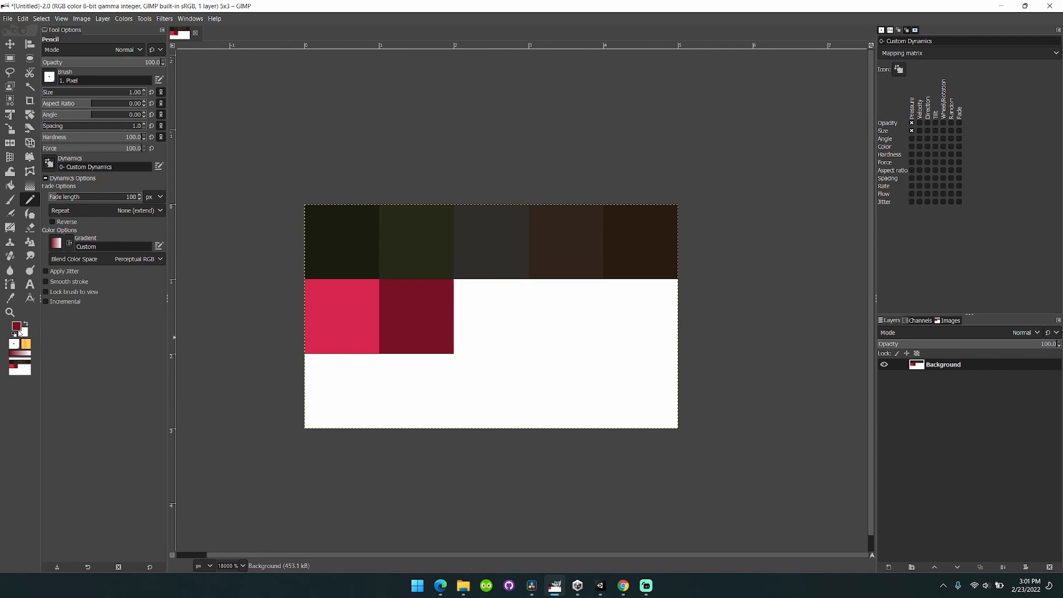
- Paint the middle row with crimson-to-blush pinks, then return to the Adobe Color palettes
click(426, 323)
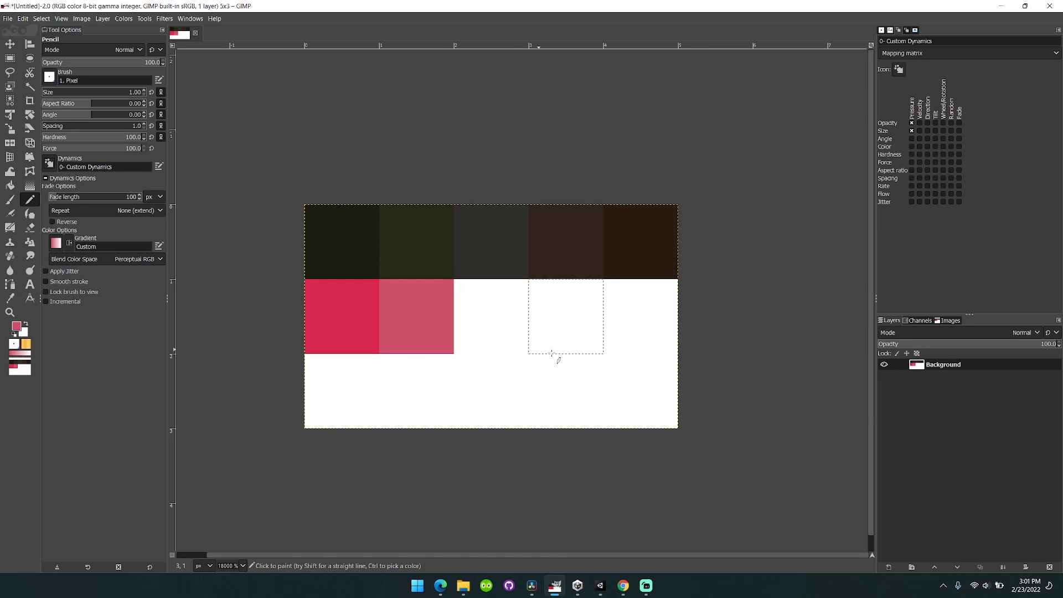
click(20, 325)
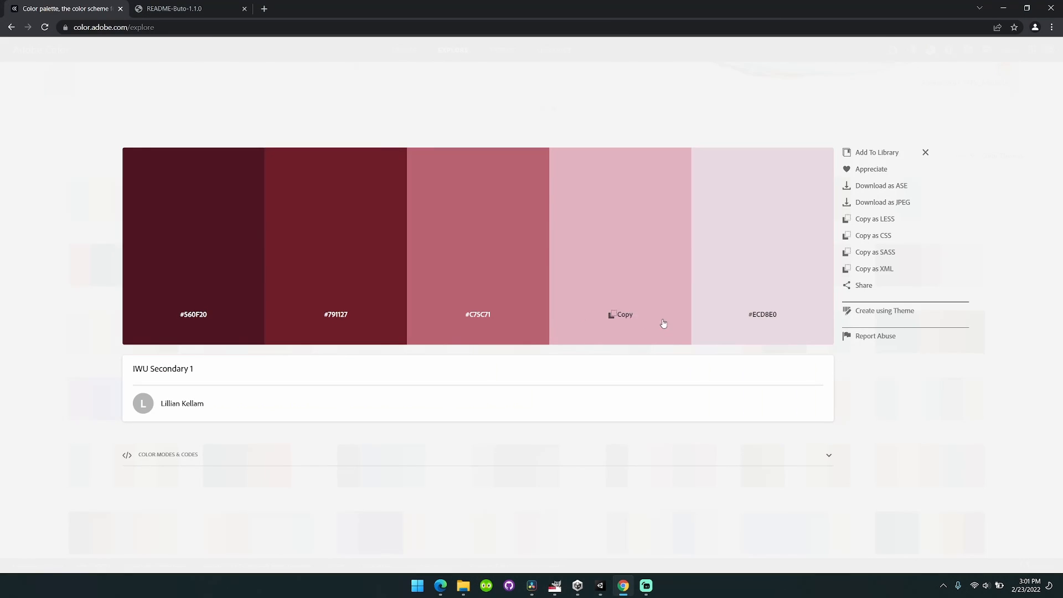
click(554, 584)
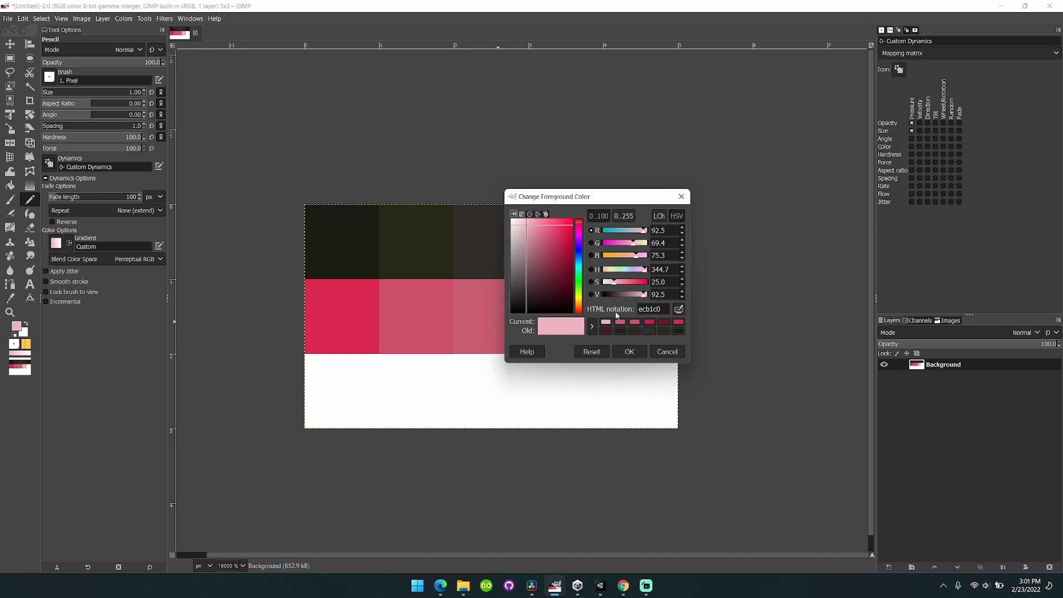
click(628, 351)
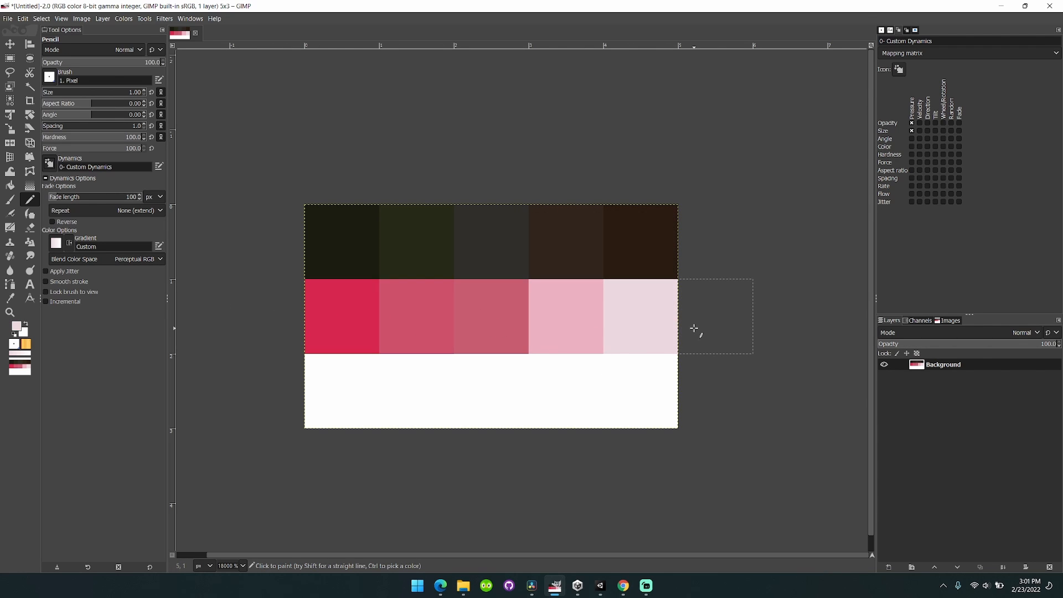
click(621, 591)
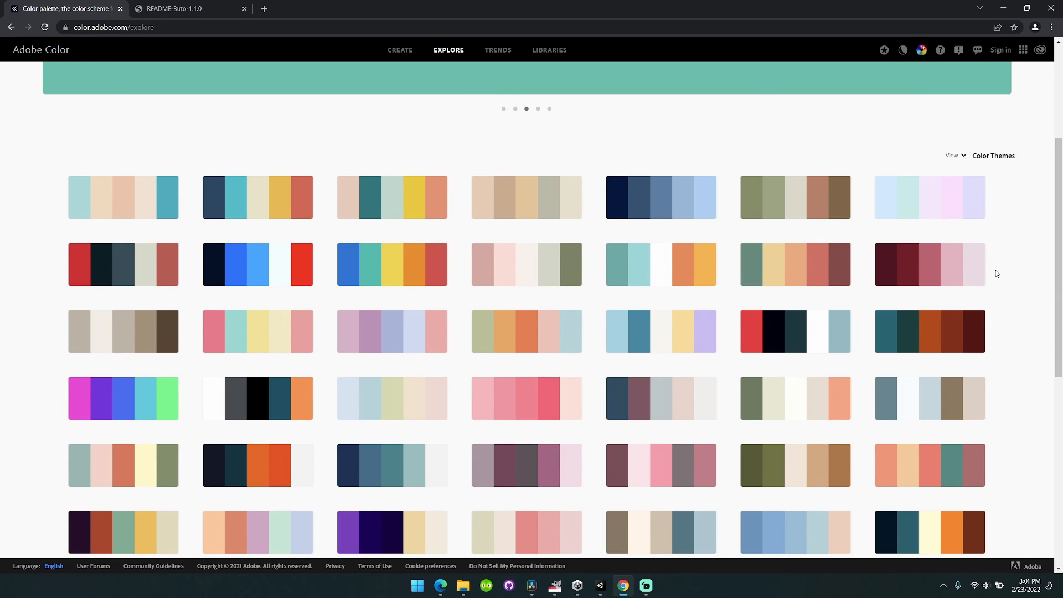
- Pick a blue theme in Adobe Color and paint the first bottom-row pixel dark navy
scroll(down, 3)
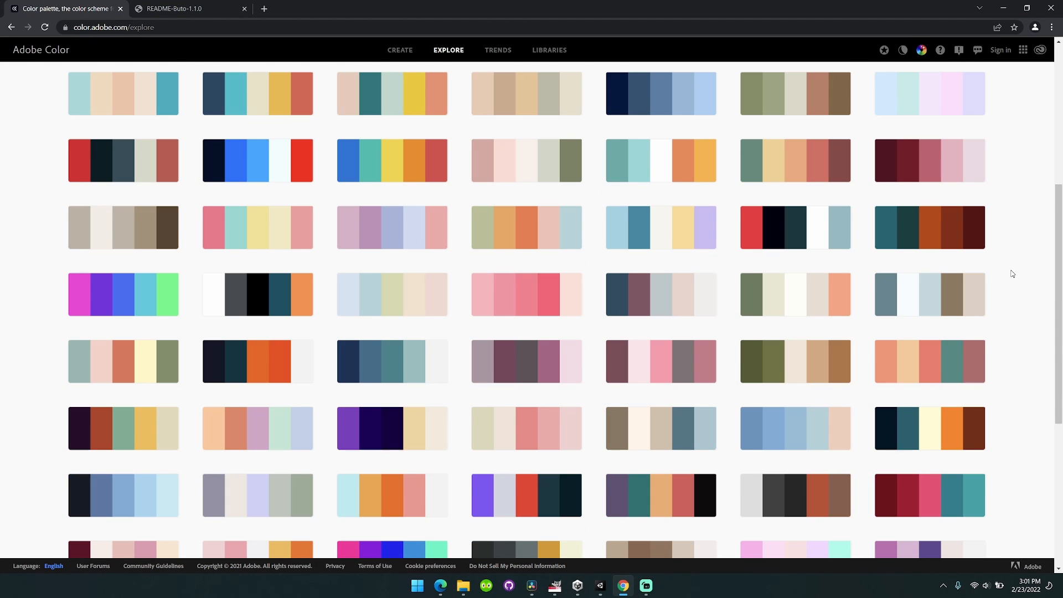
scroll(down, 3)
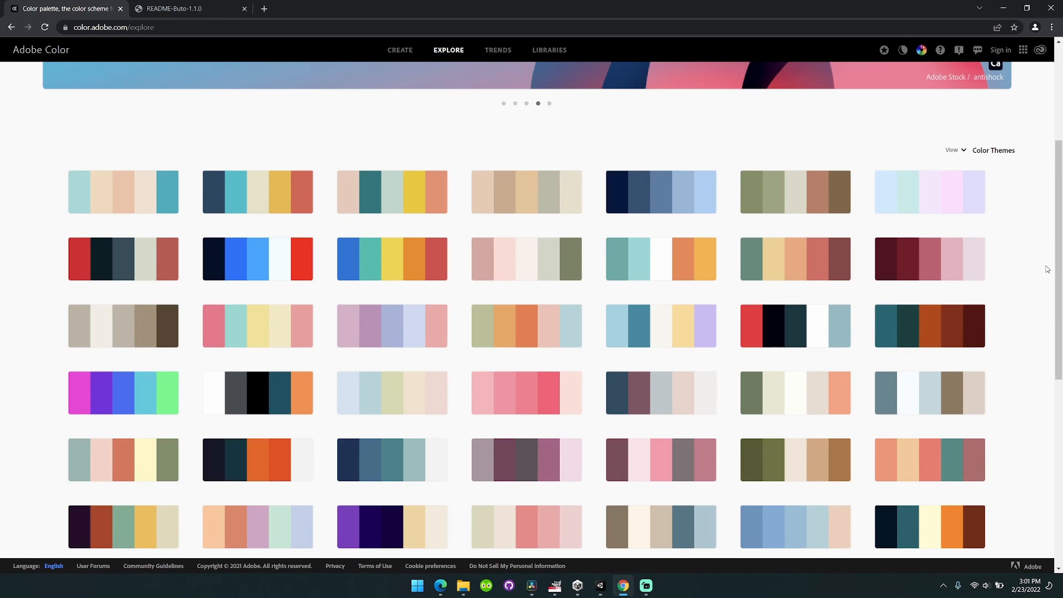
scroll(down, 3)
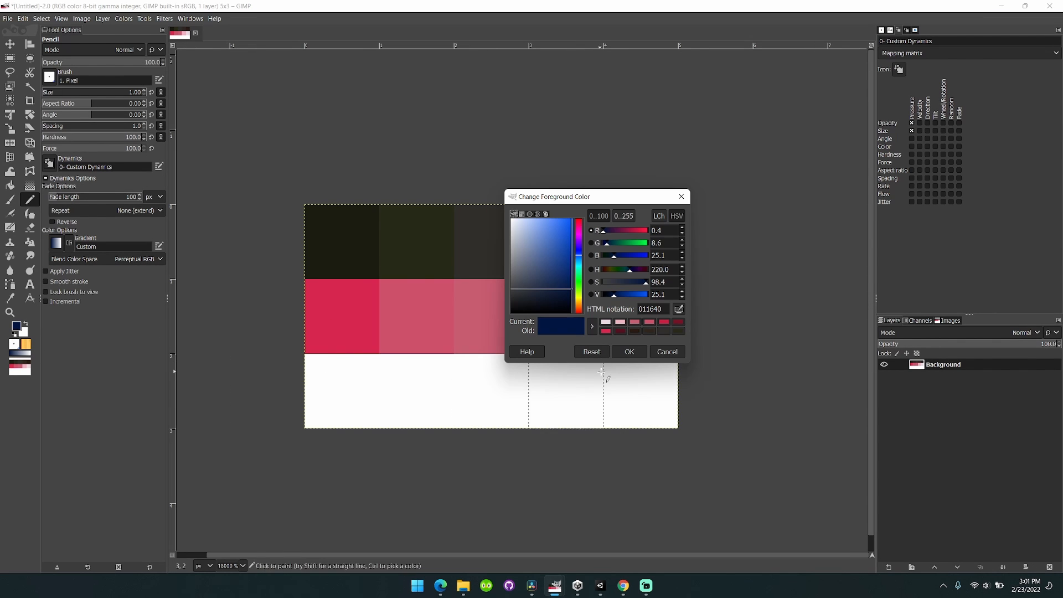
click(628, 351)
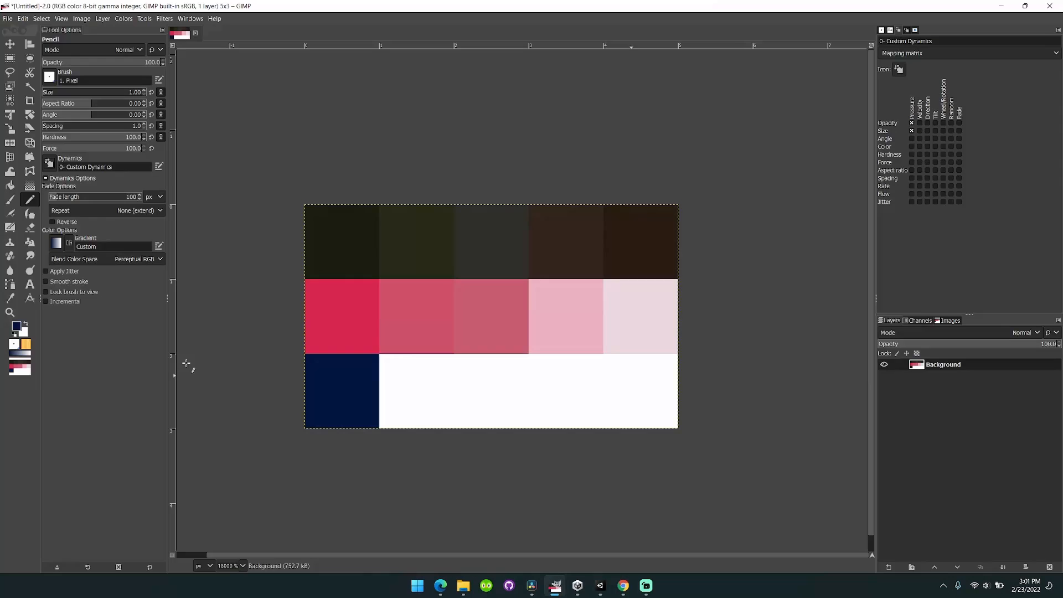
click(13, 325)
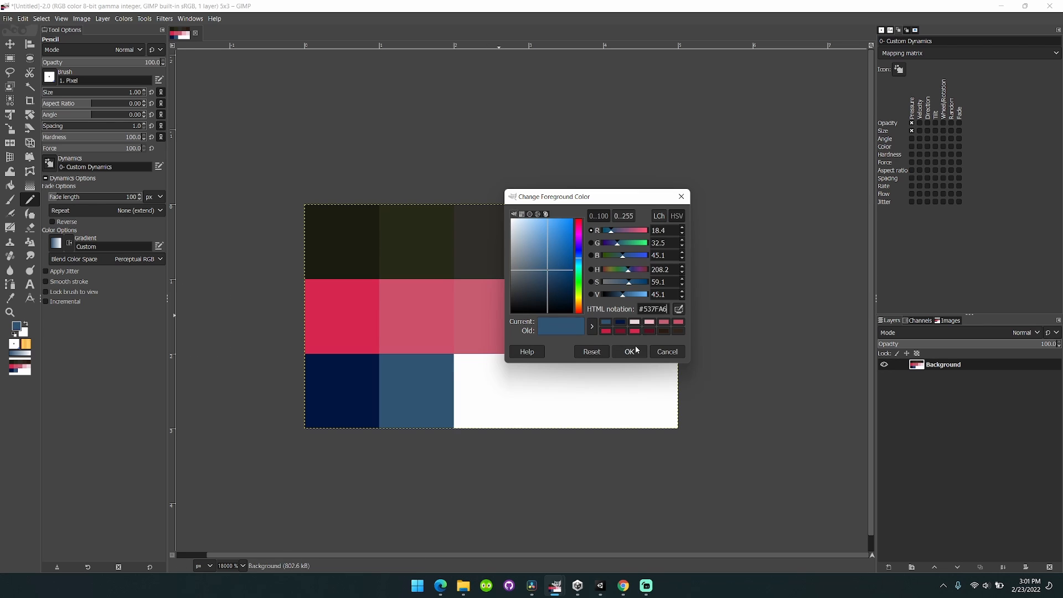
- Paint the remaining bottom-row pixels steel to pale sky blue, completing the ramp
click(629, 351)
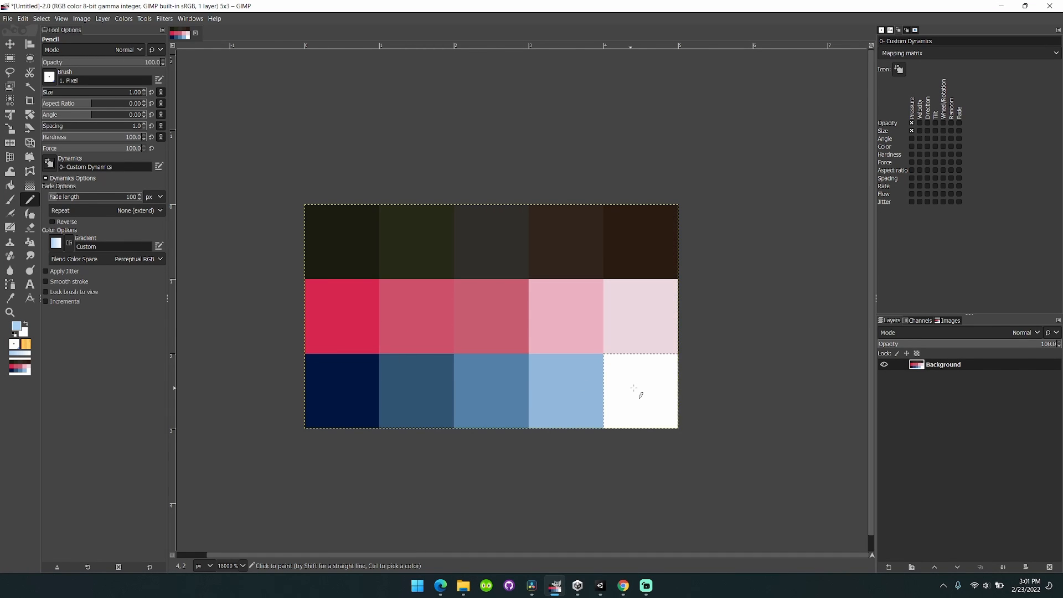
click(638, 392)
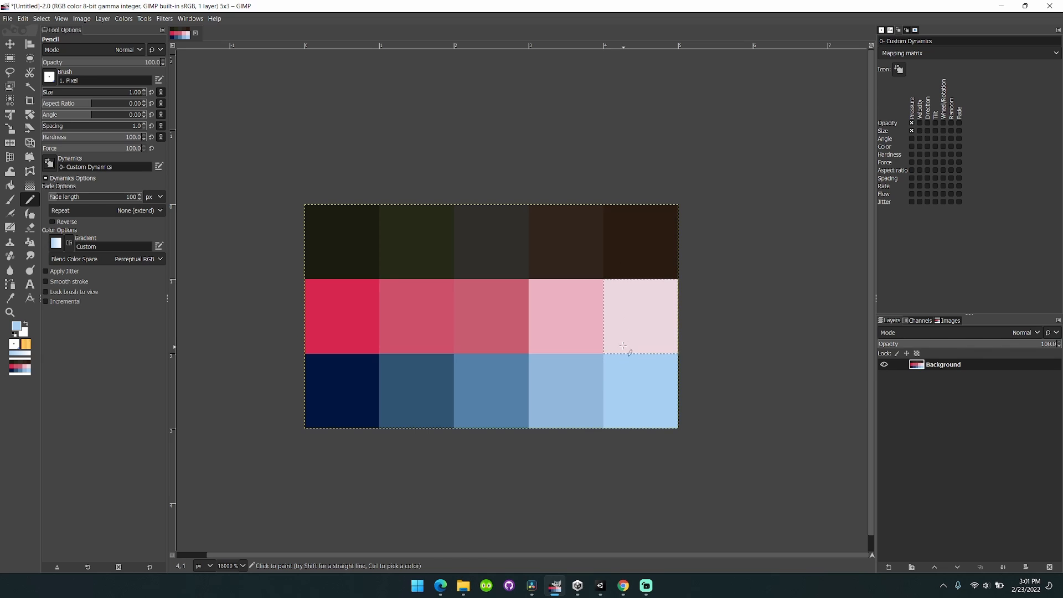
click(10, 201)
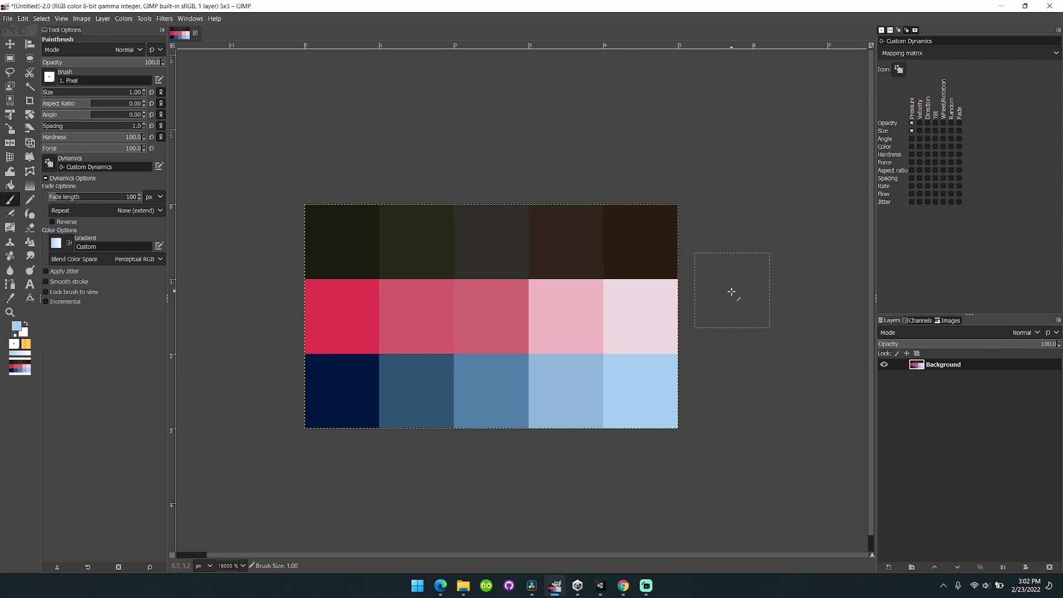
click(7, 18)
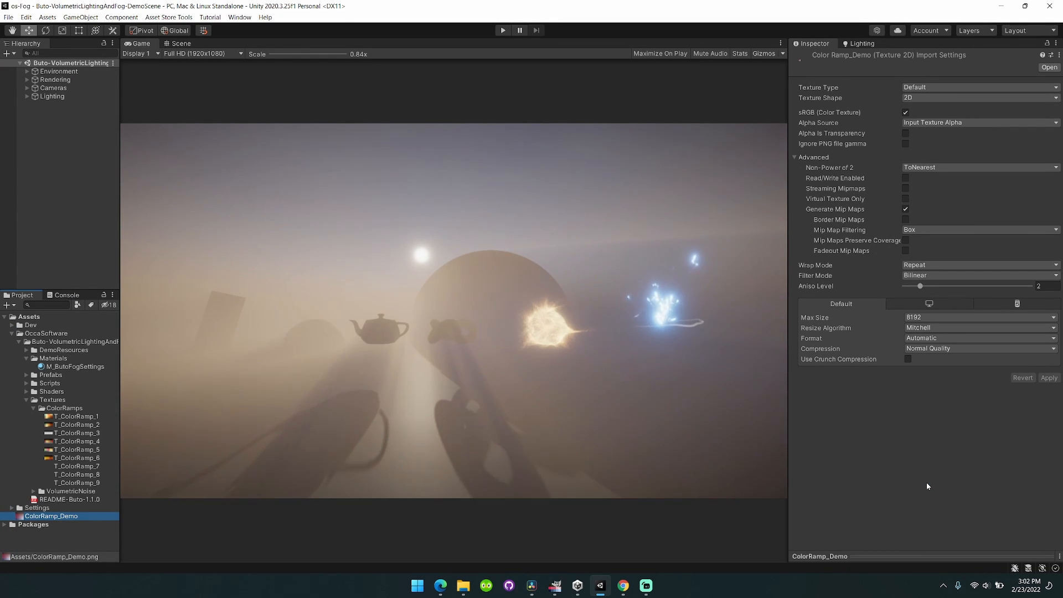
- Set ColorRamp_Demo import to Alpha Source None and Max Size 32, and apply the settings
click(977, 122)
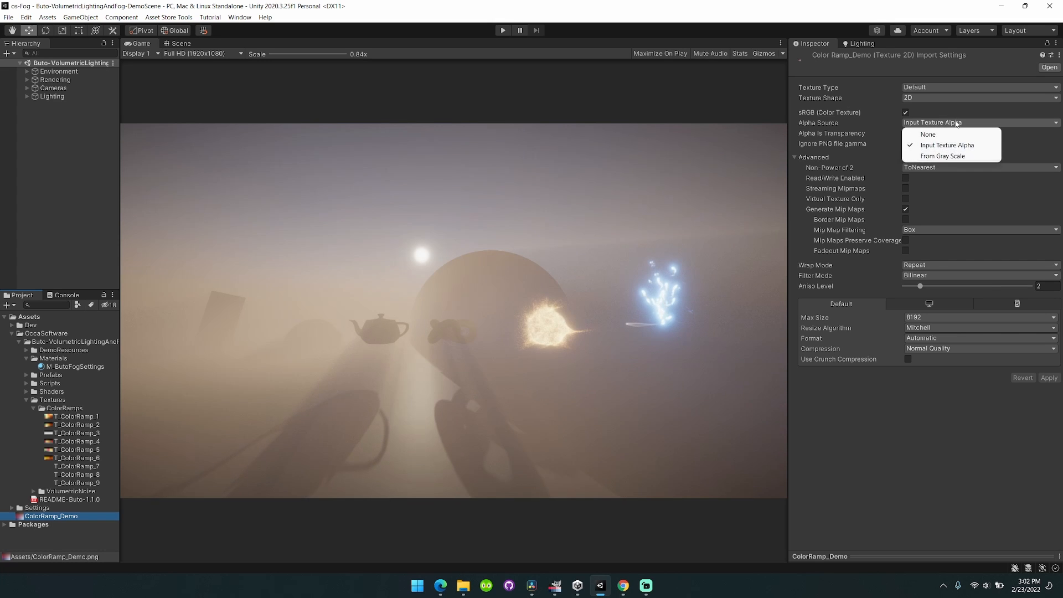
click(928, 134)
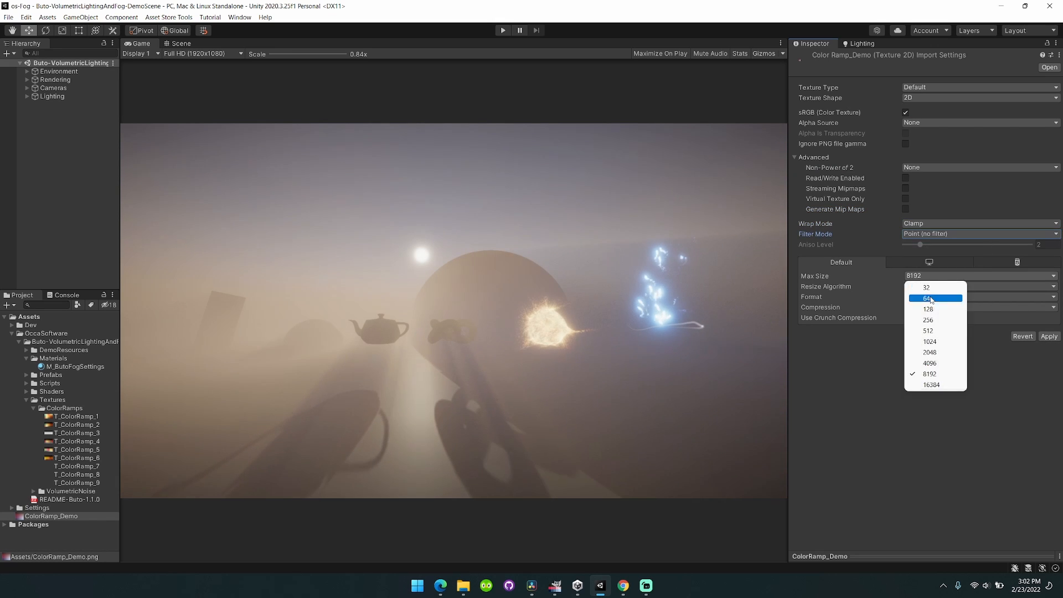
click(926, 287)
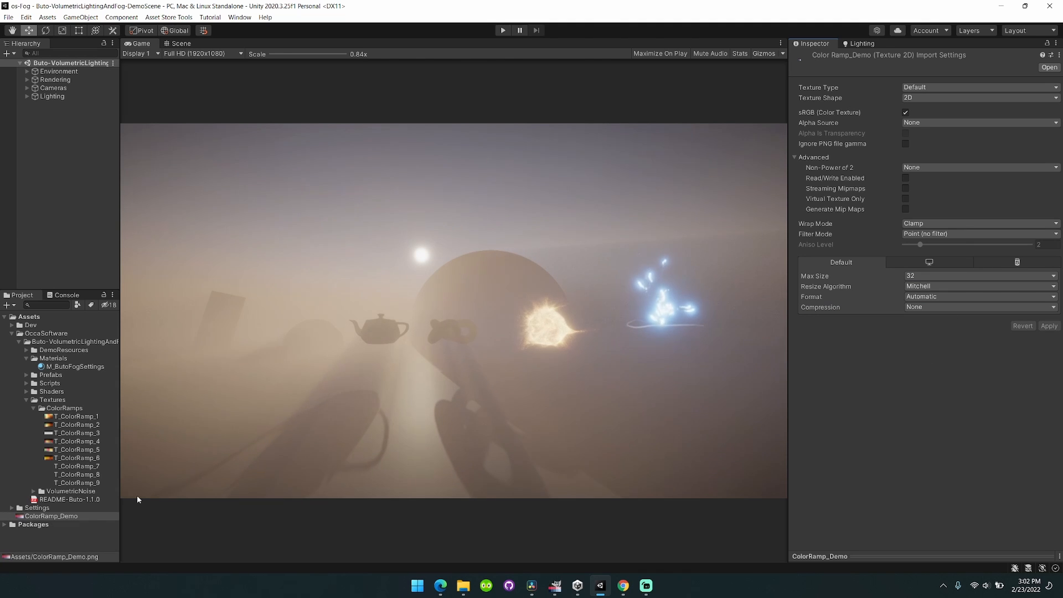
click(77, 367)
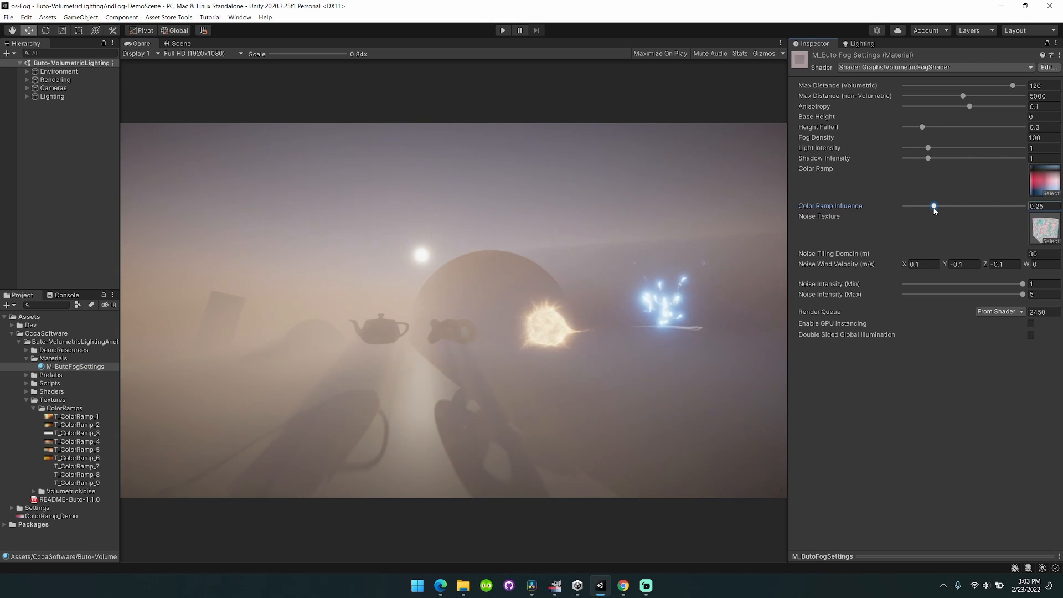
- Sweep the fog material's Color Ramp Influence from full to low and settle it around 0.3
drag(934, 206, 937, 206)
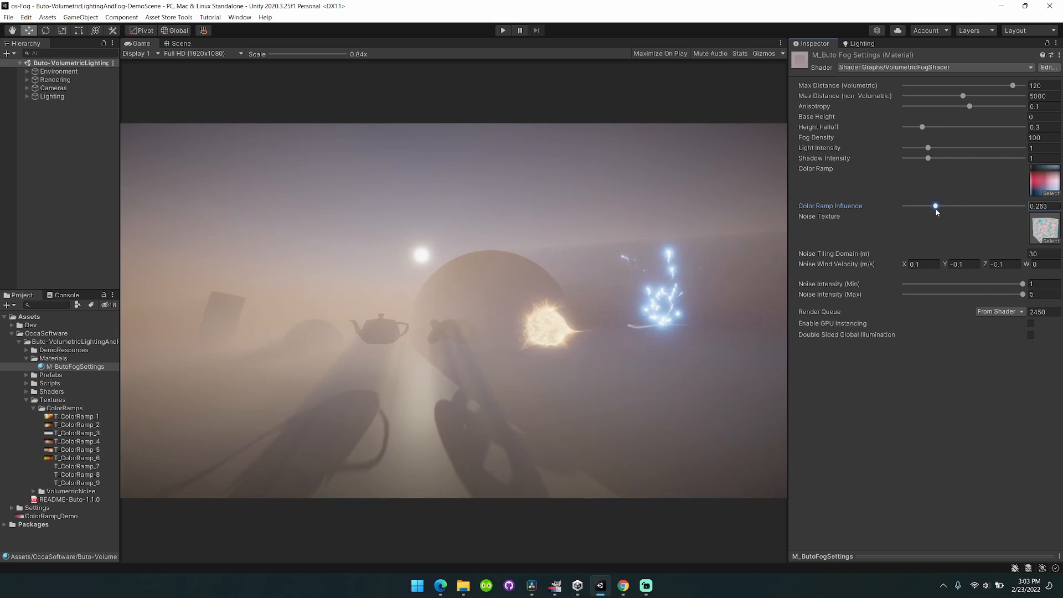
drag(937, 206, 1023, 206)
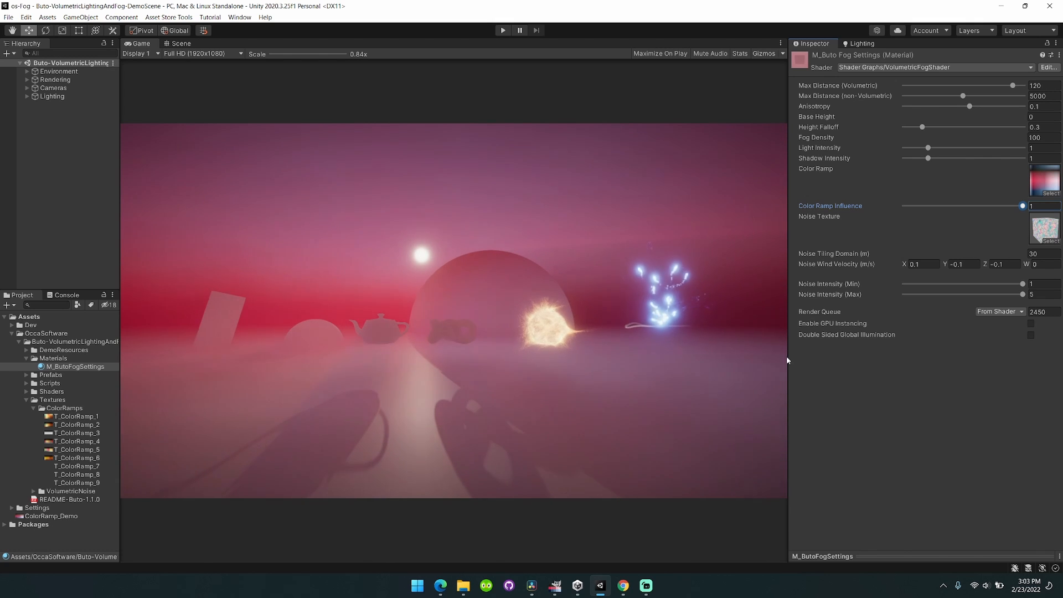
drag(1022, 206, 973, 206)
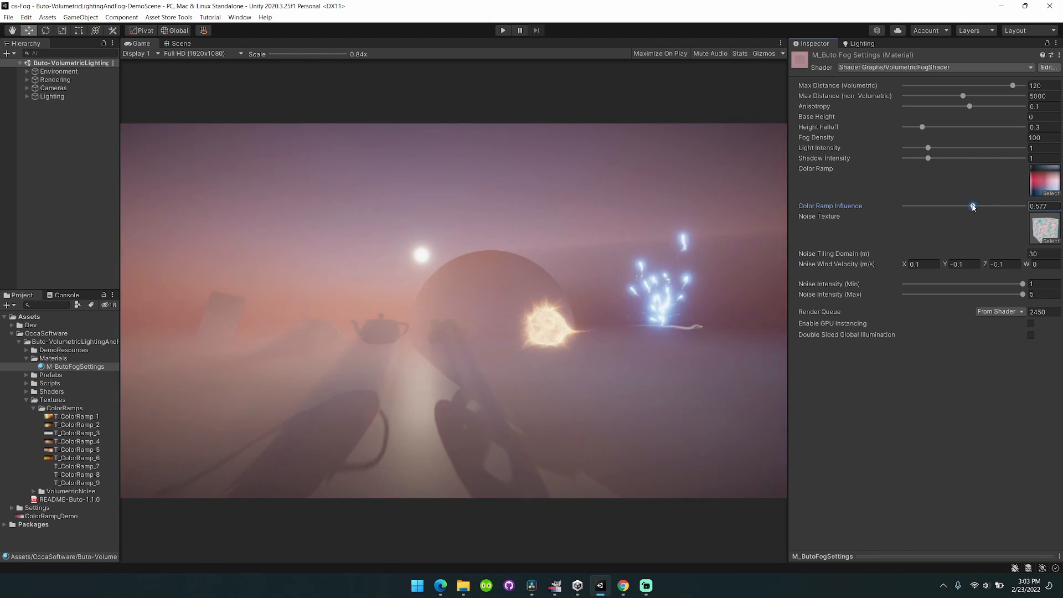
drag(972, 206, 917, 206)
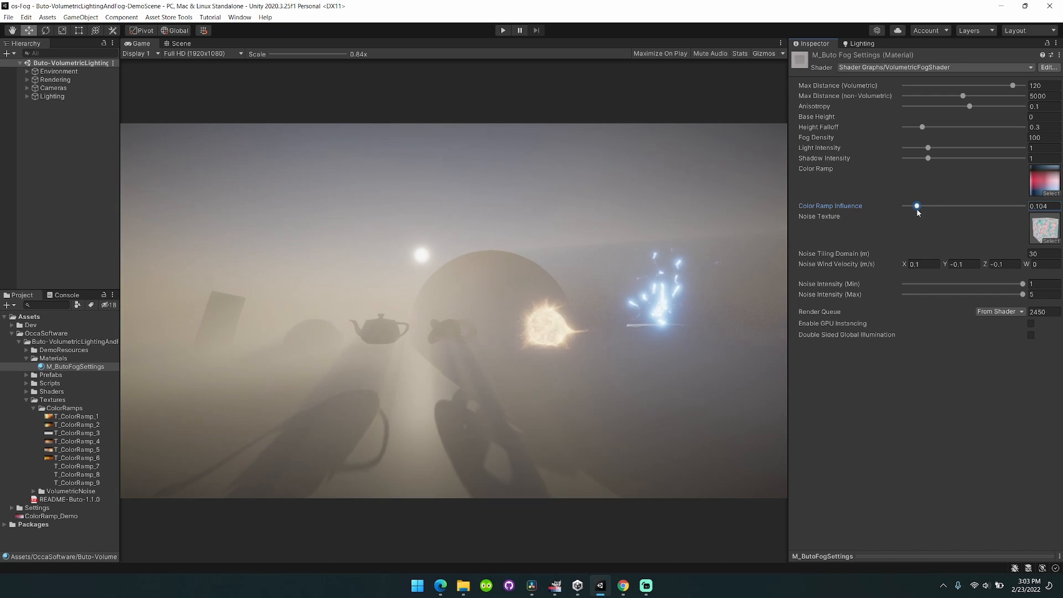
drag(917, 206, 950, 206)
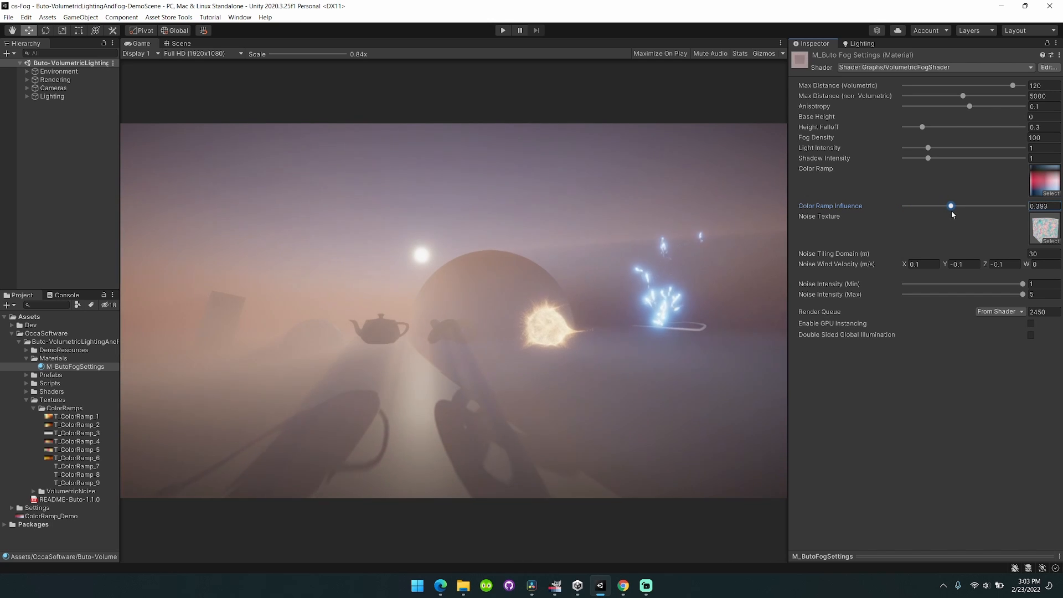
drag(950, 206, 945, 206)
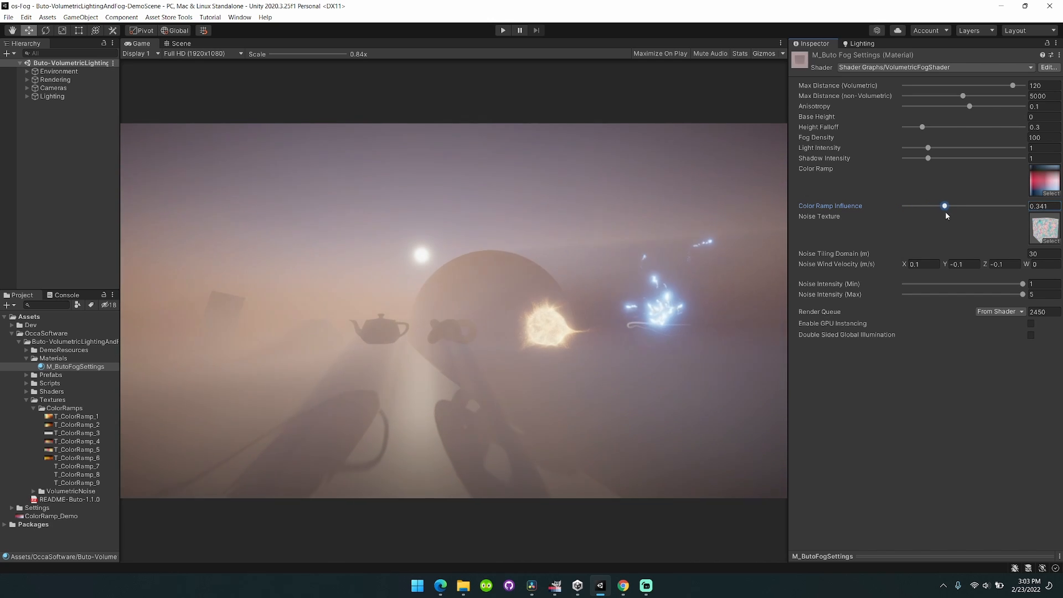
drag(945, 206, 989, 206)
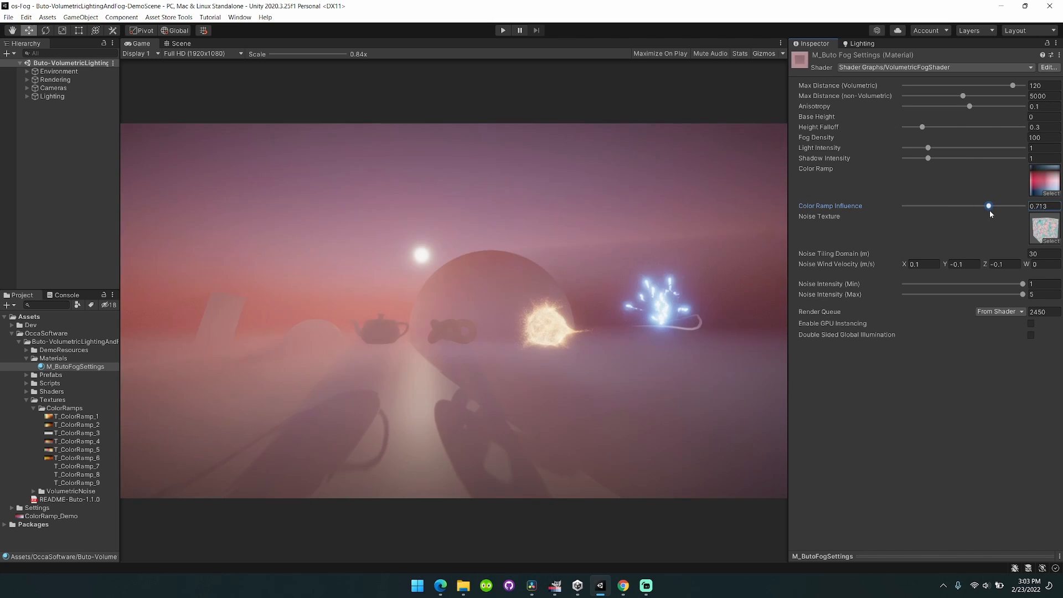
drag(988, 206, 949, 206)
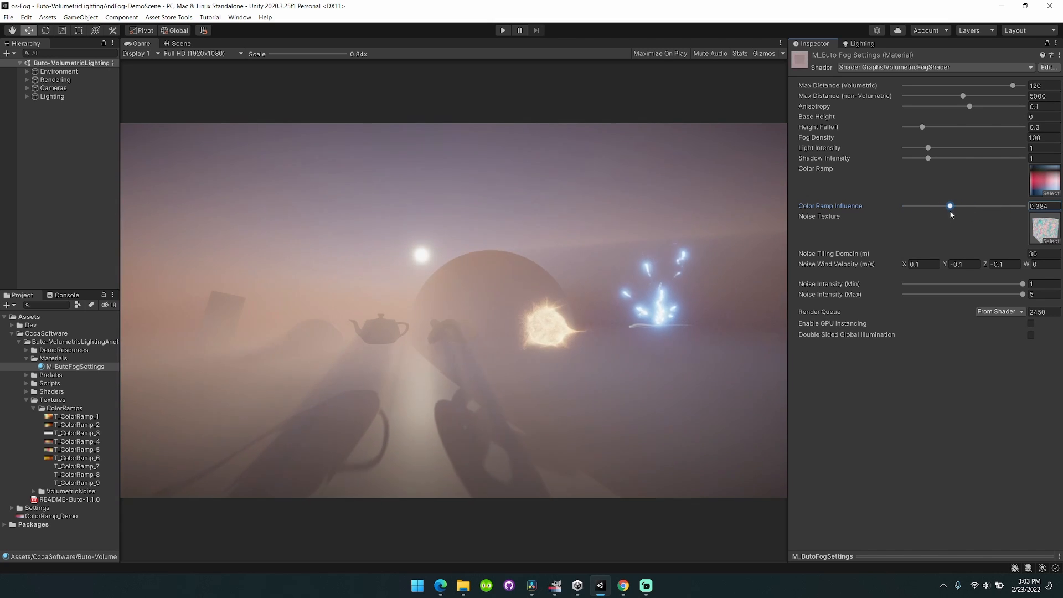
drag(951, 206, 941, 206)
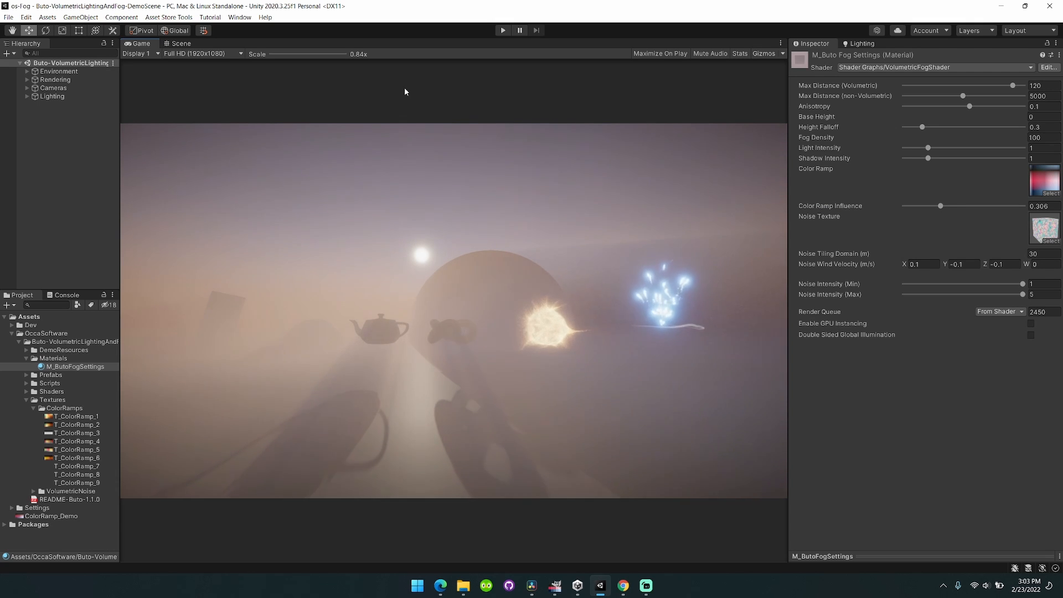
- Switch to the Scene view and orbit the camera toward the sun over the fogged demo scene
click(179, 43)
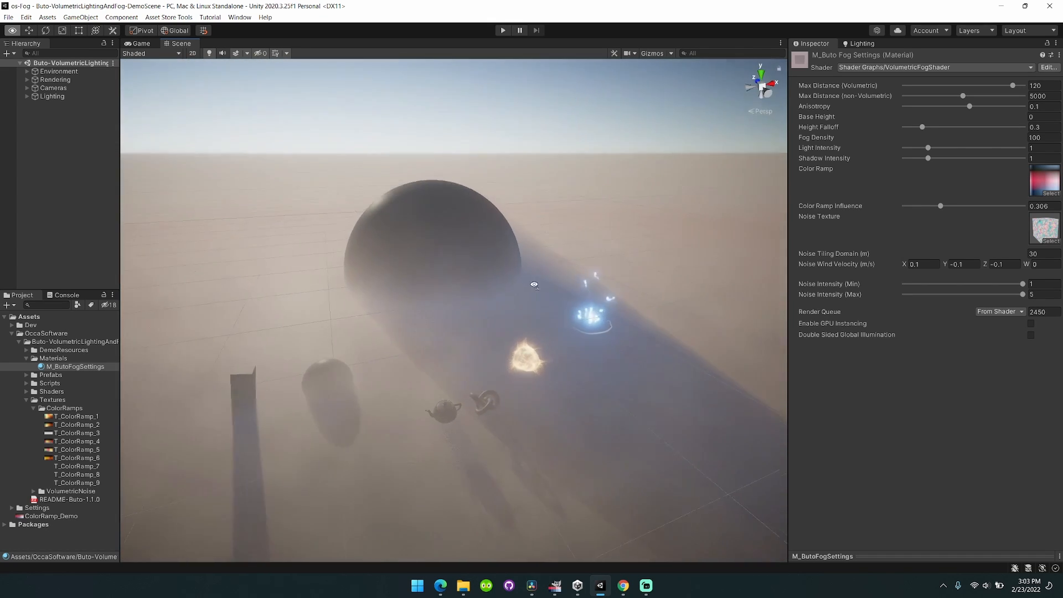
drag(534, 285, 452, 230)
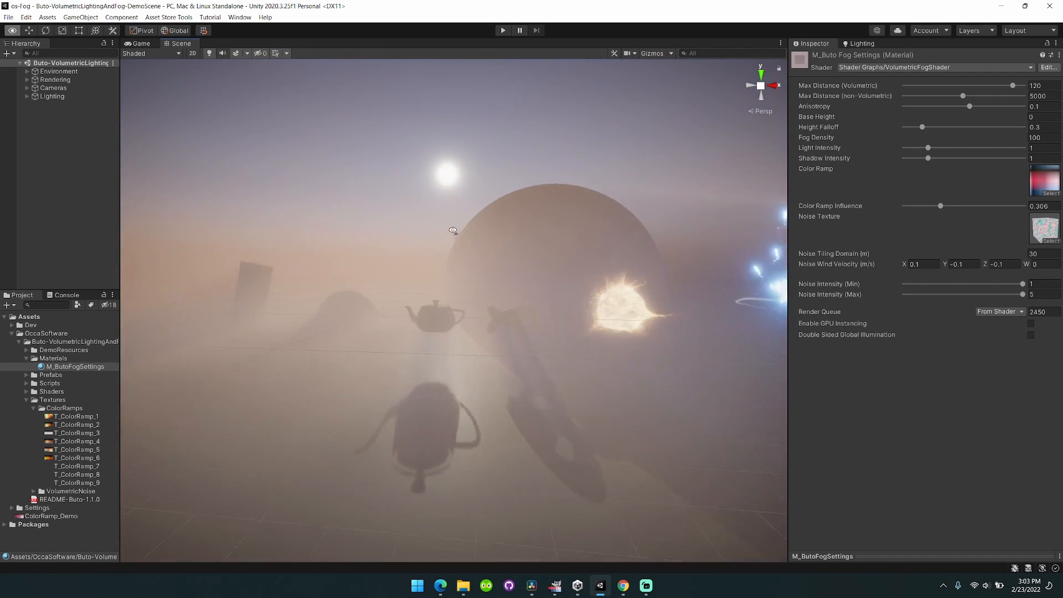